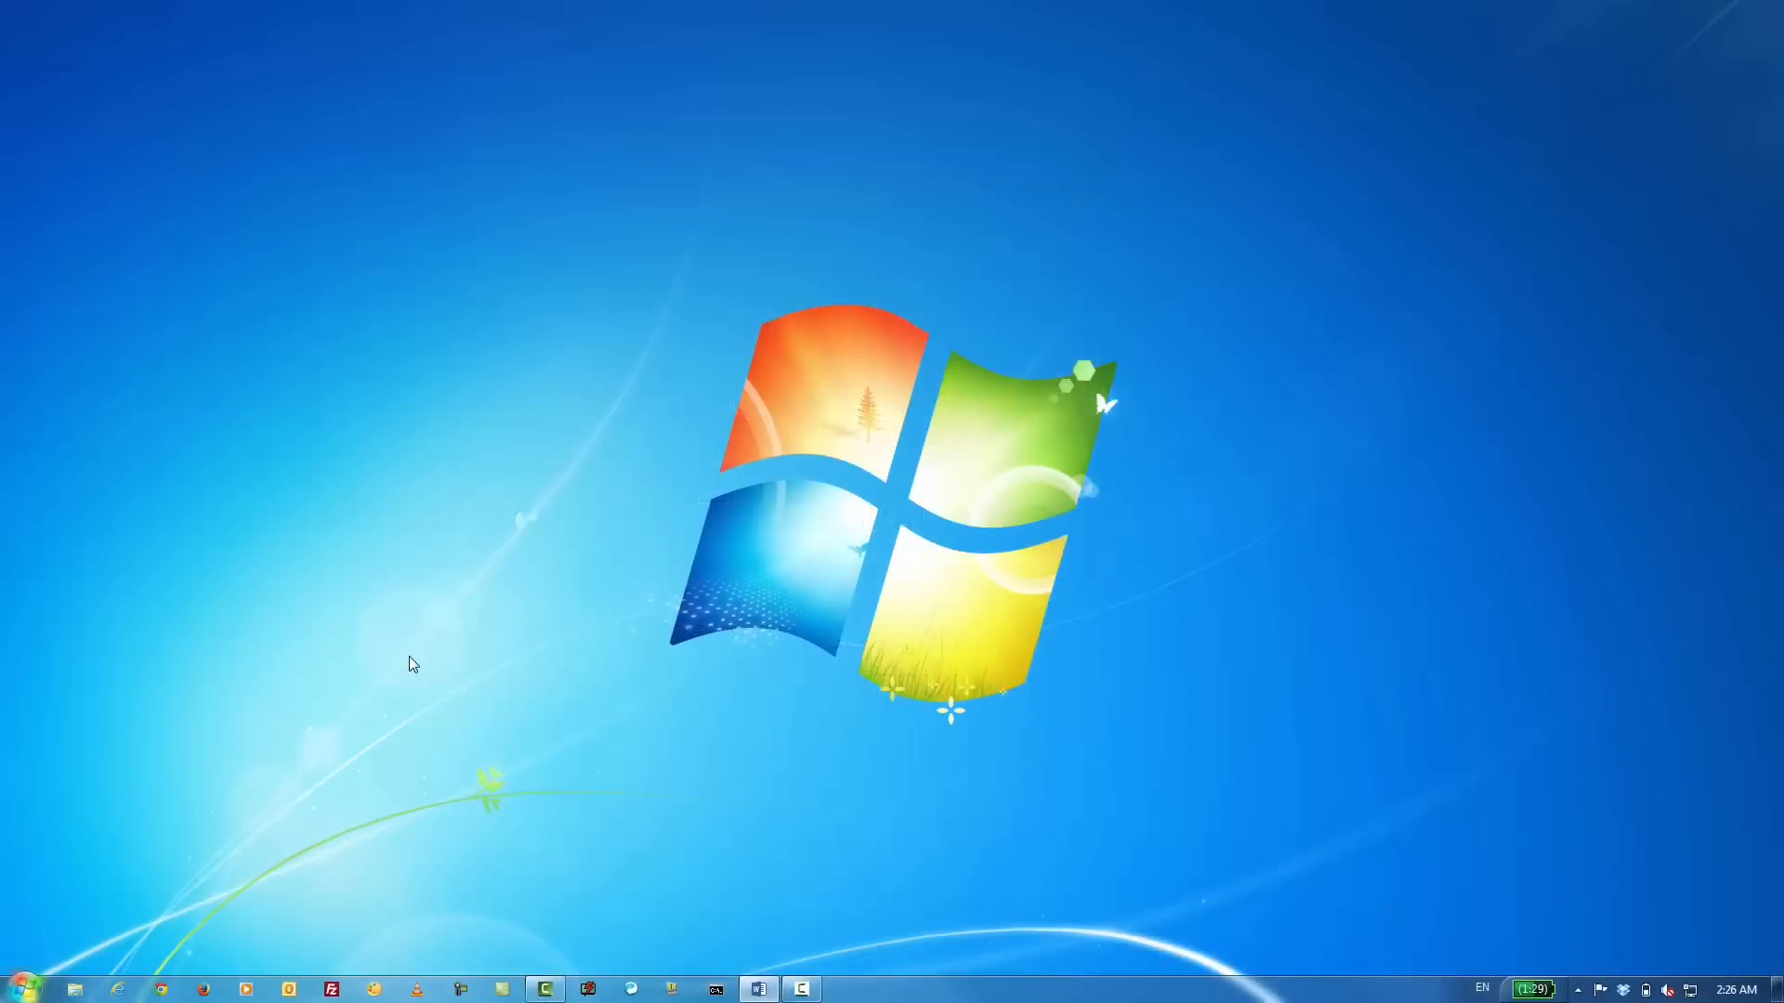
mouse_move(426, 650)
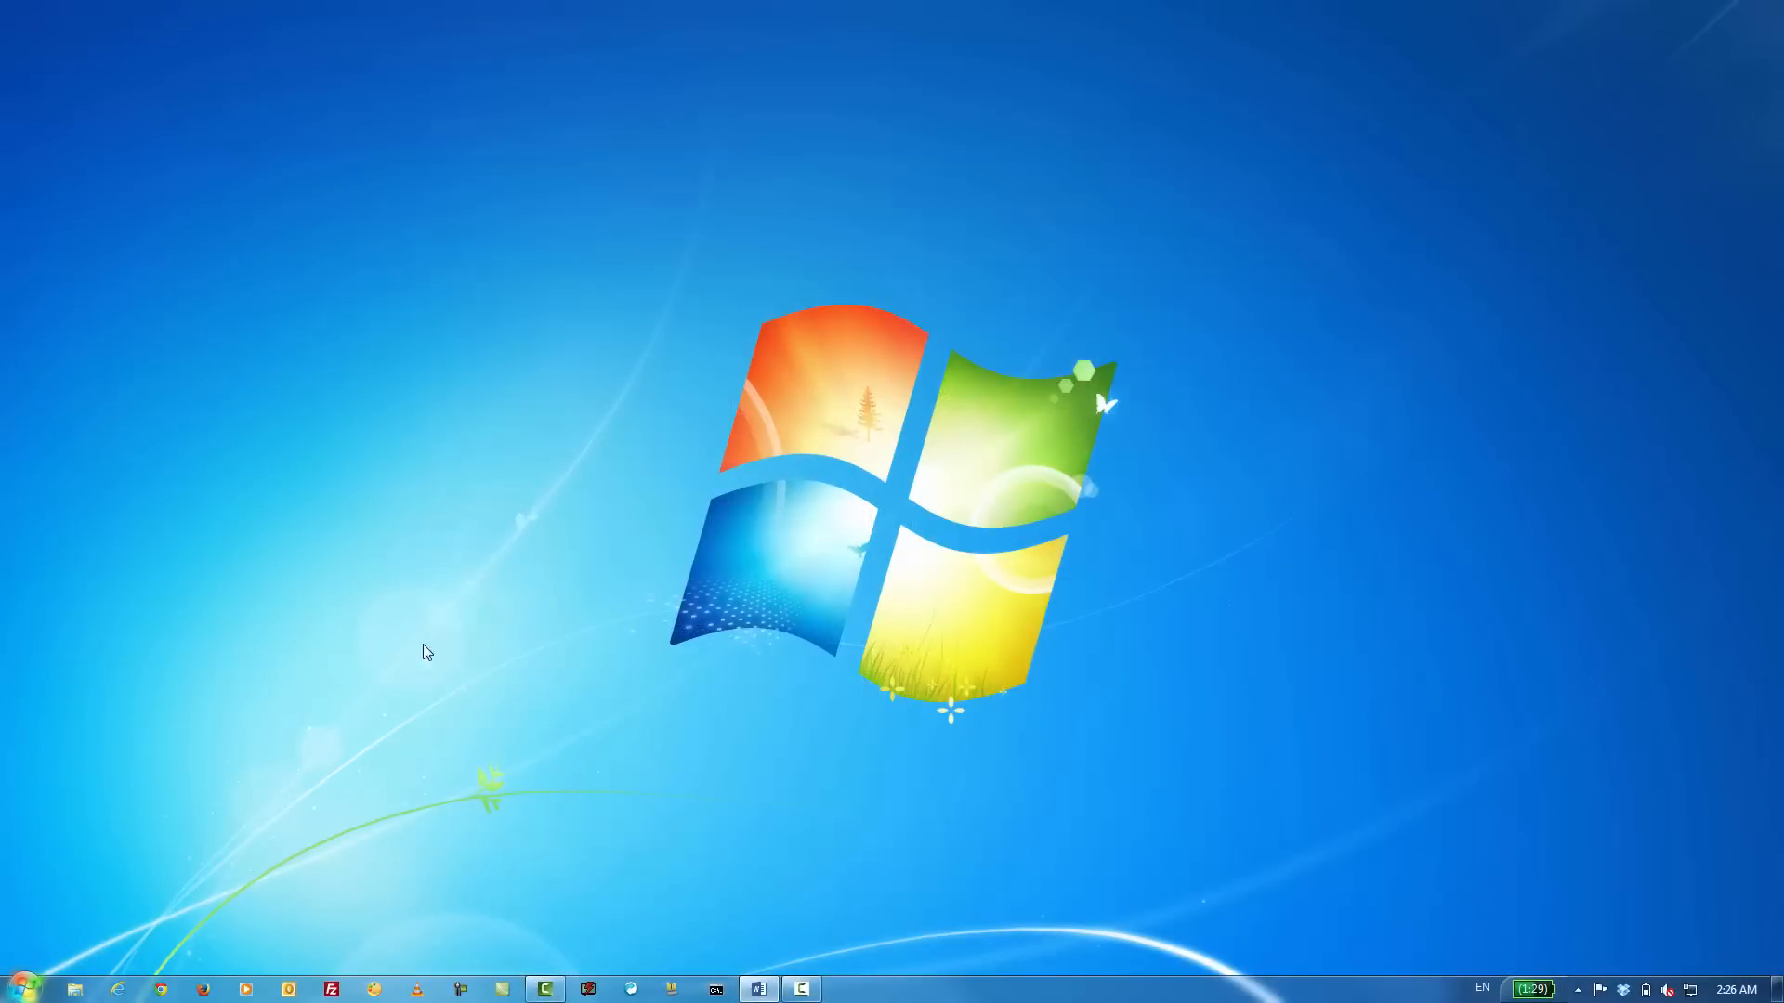
mouse_move(751, 737)
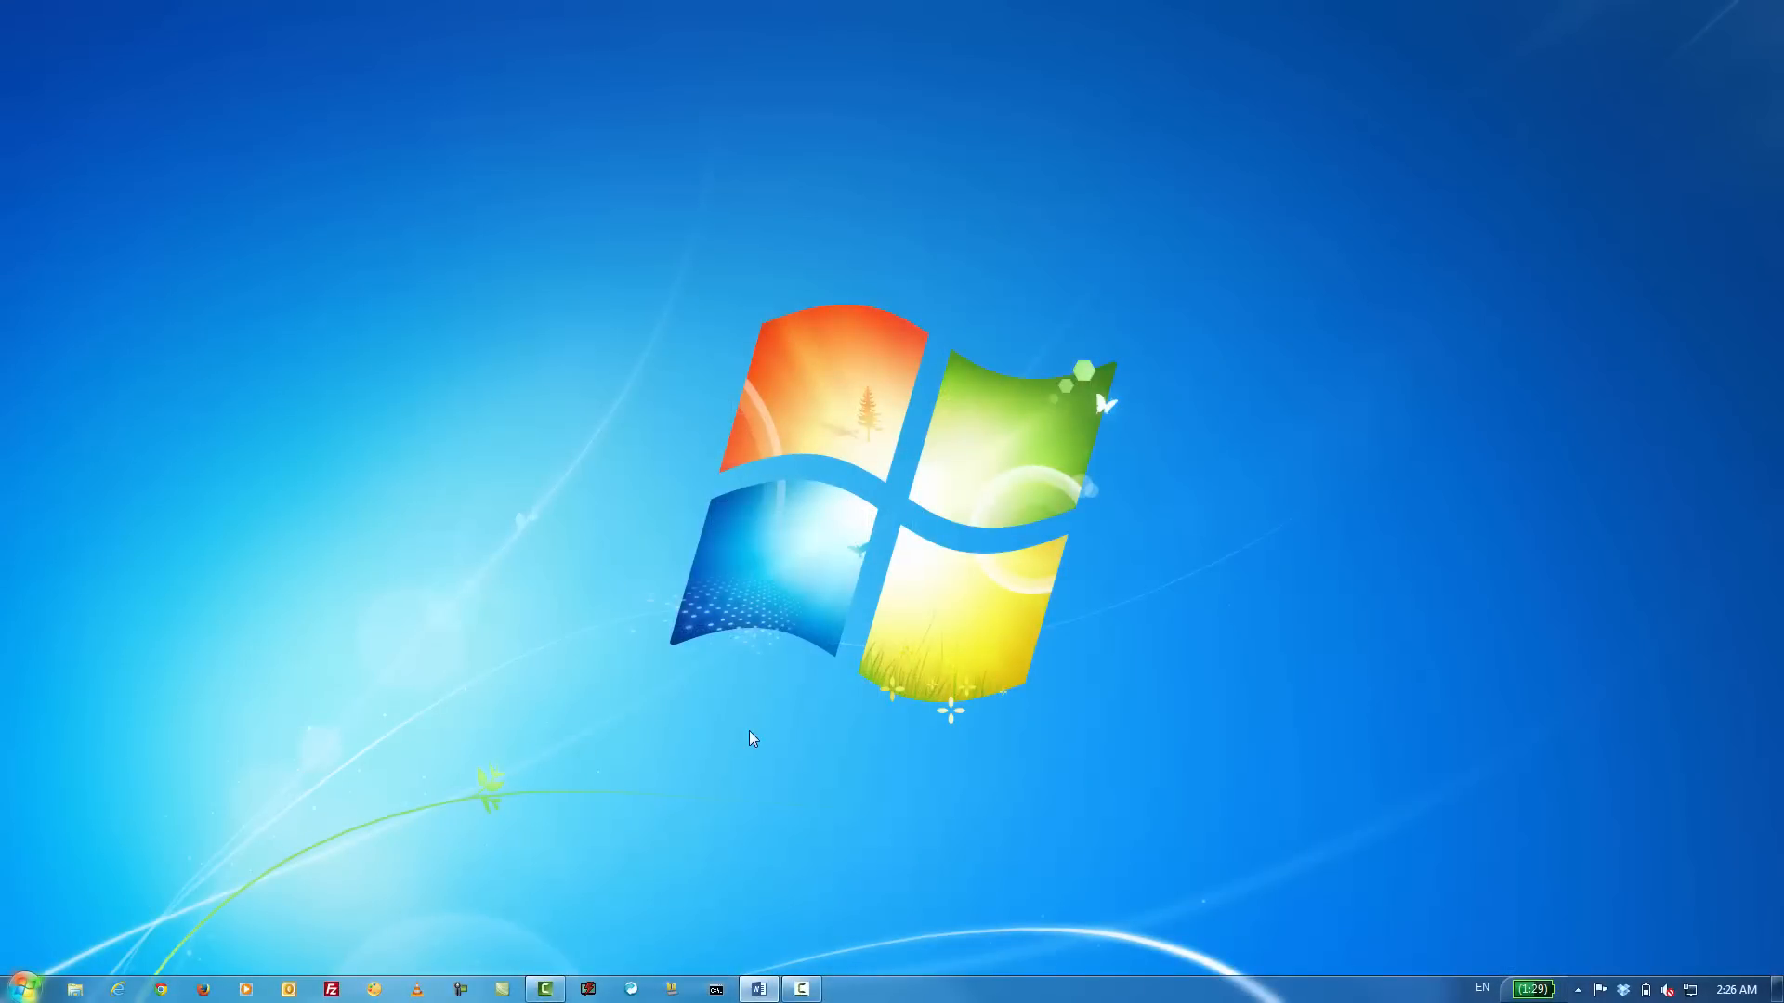
mouse_move(776, 728)
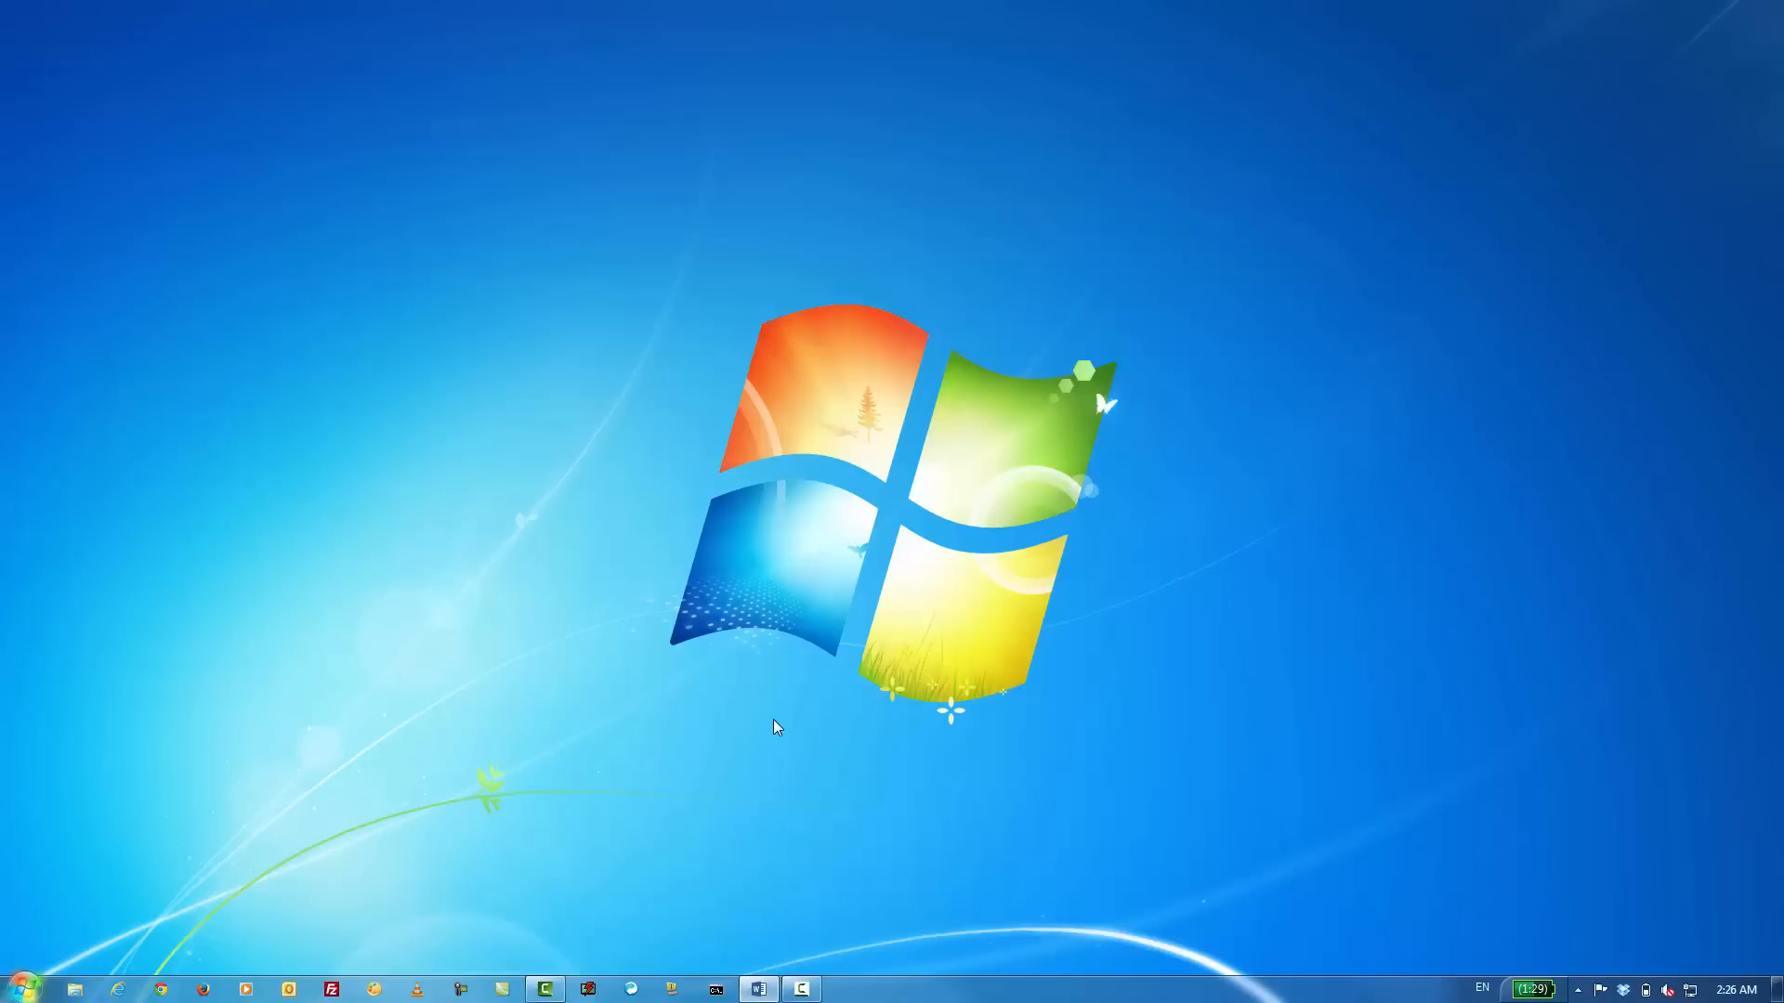
mouse_move(684, 734)
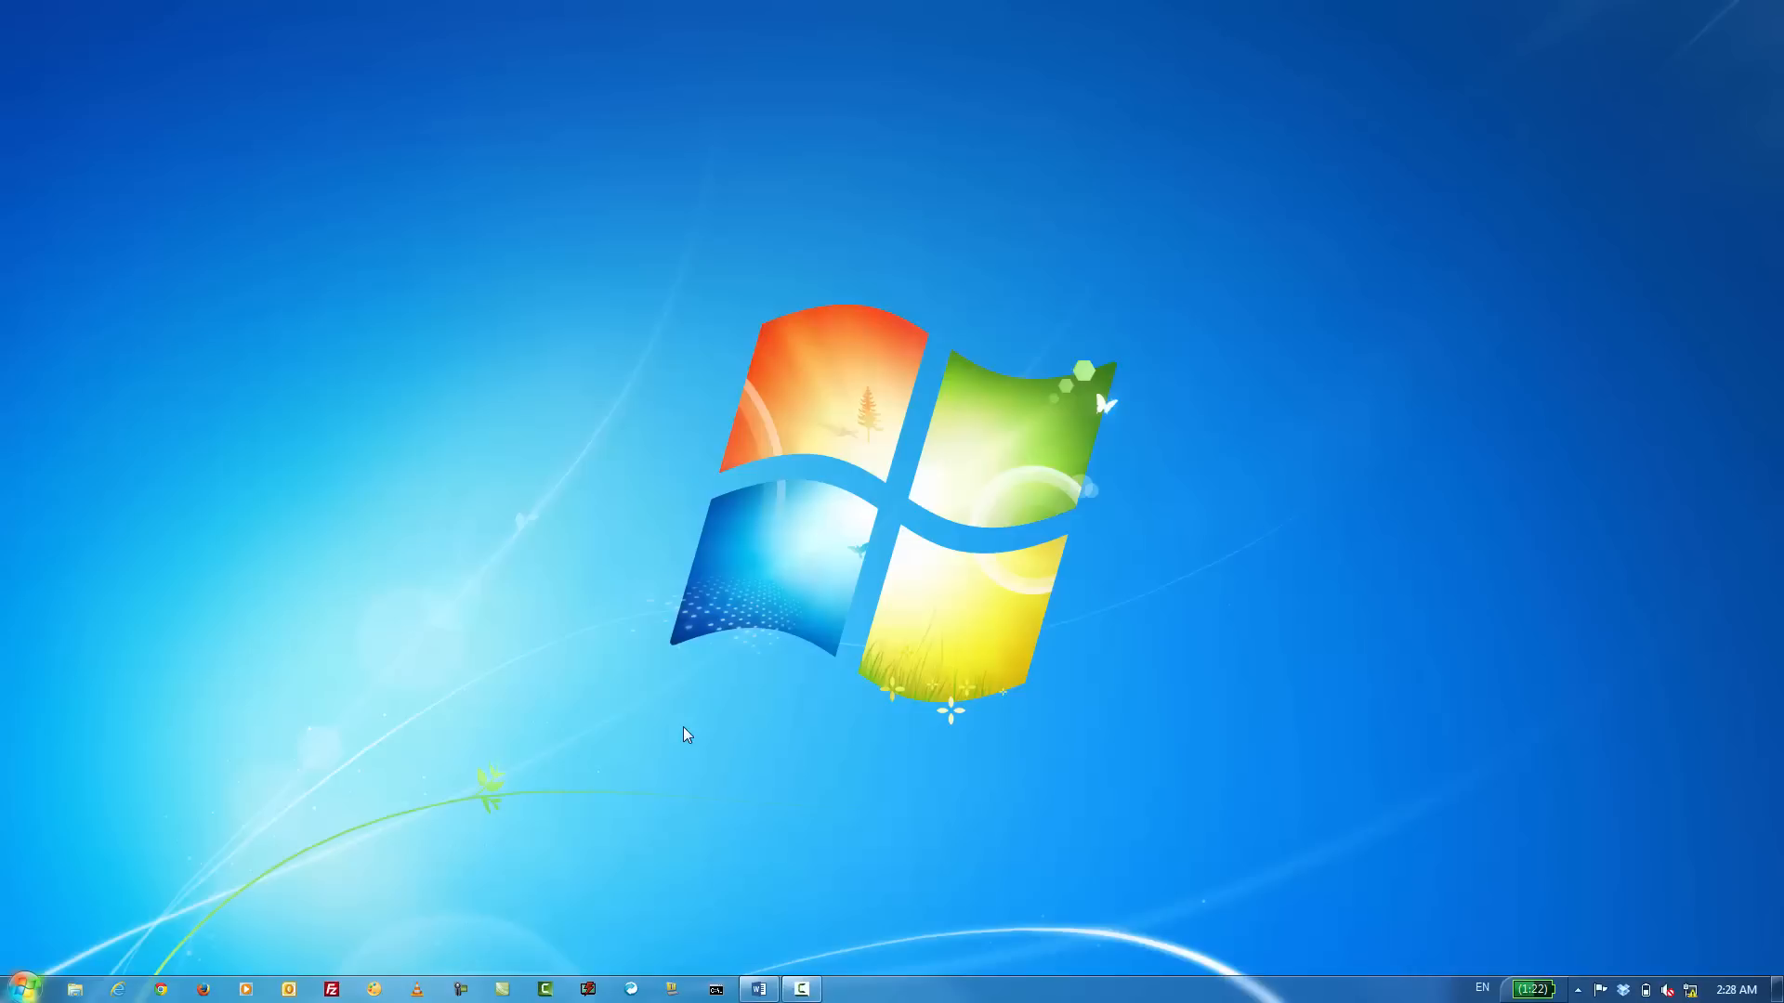
mouse_move(203, 991)
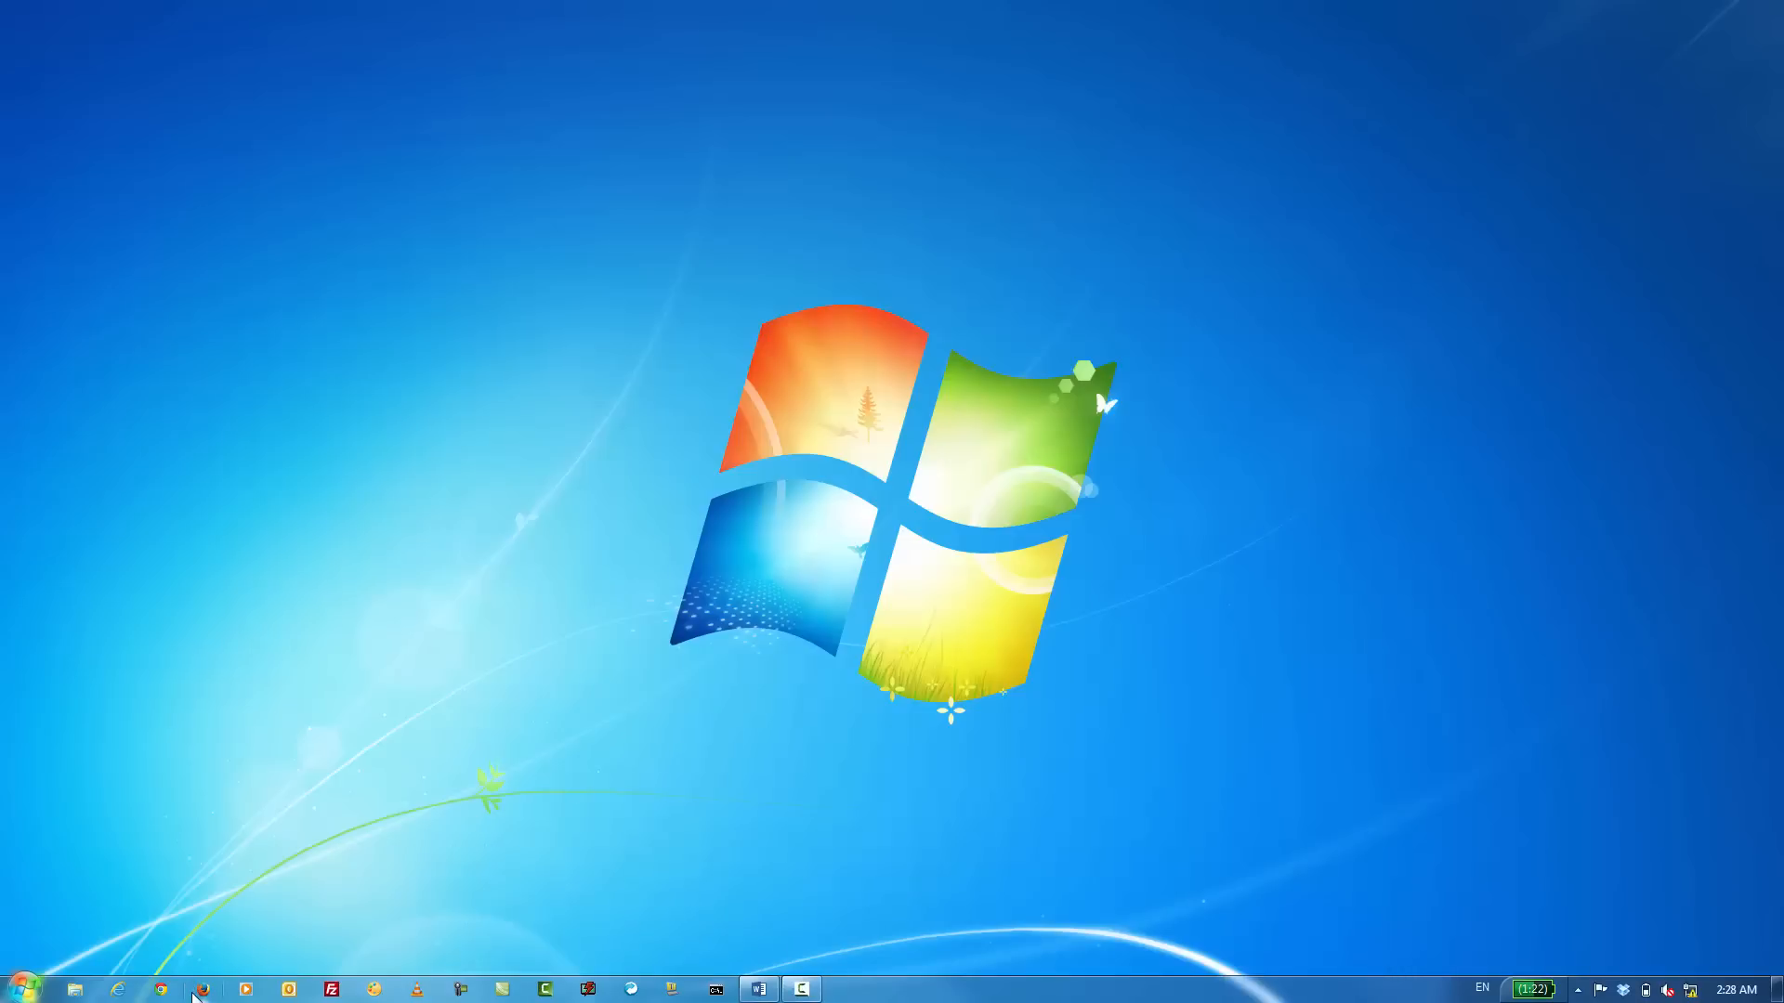
Step: Launch Firefox and load the WAC120 login page at the access point's local IP address
click(202, 989)
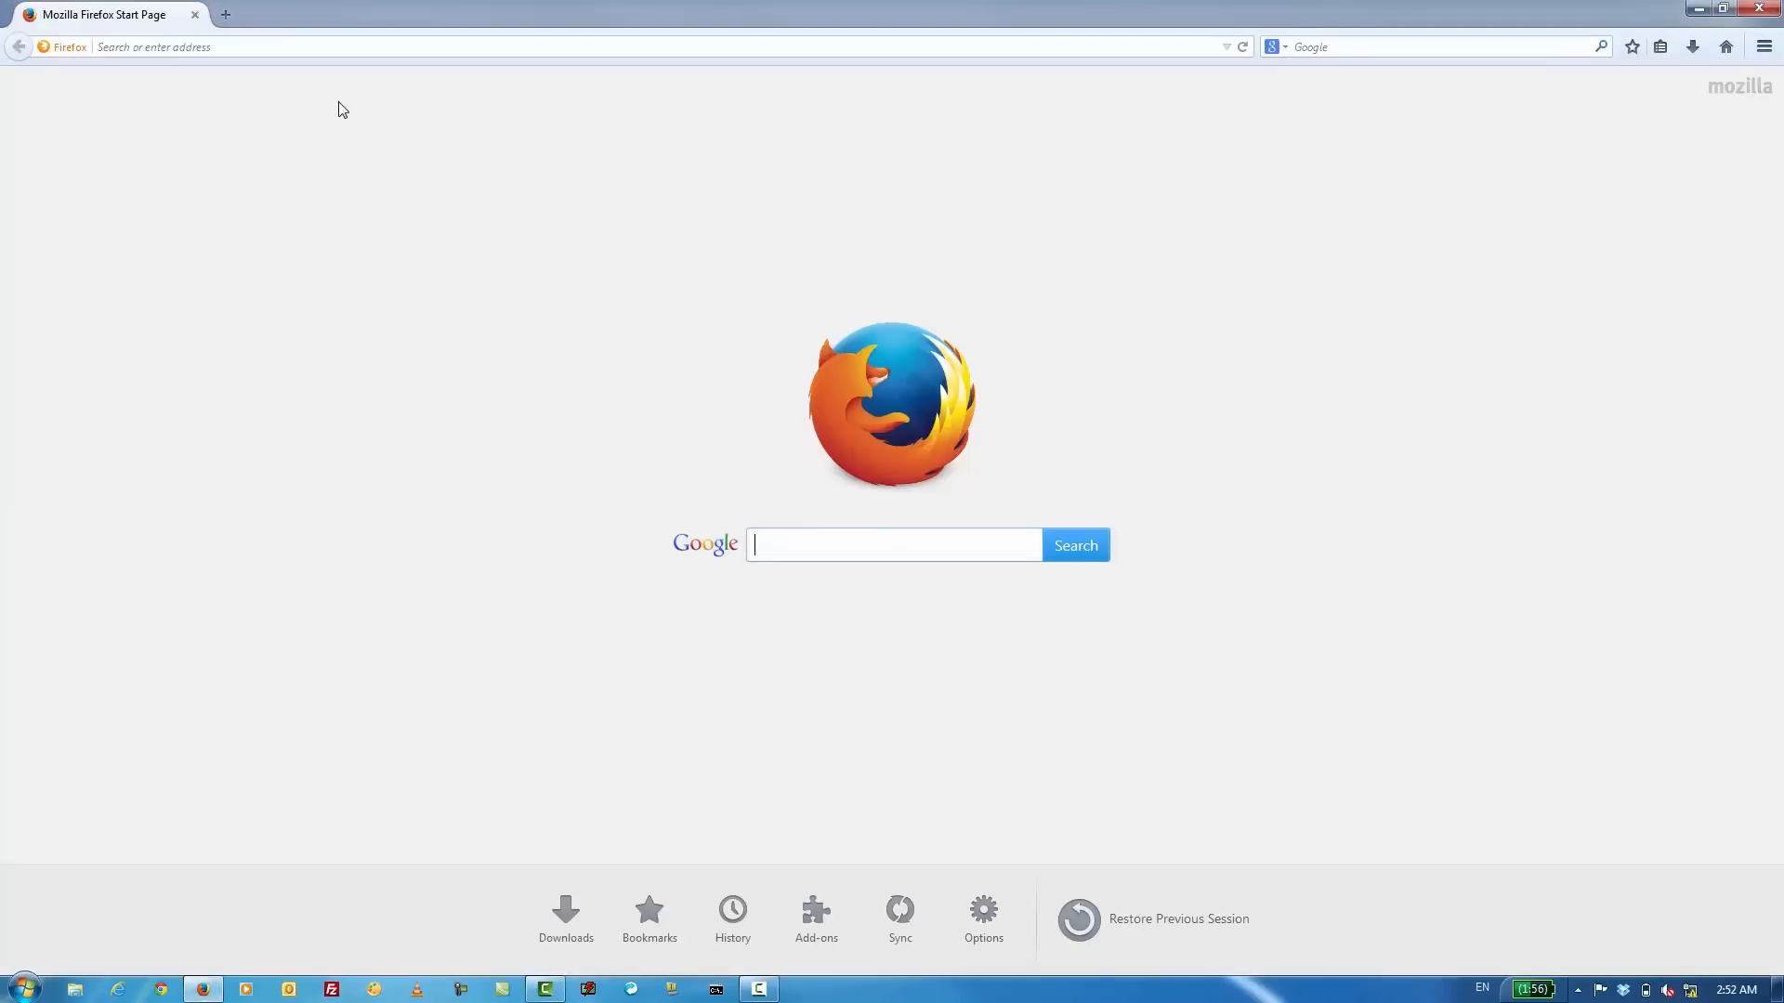
text(192.168.0.250/)
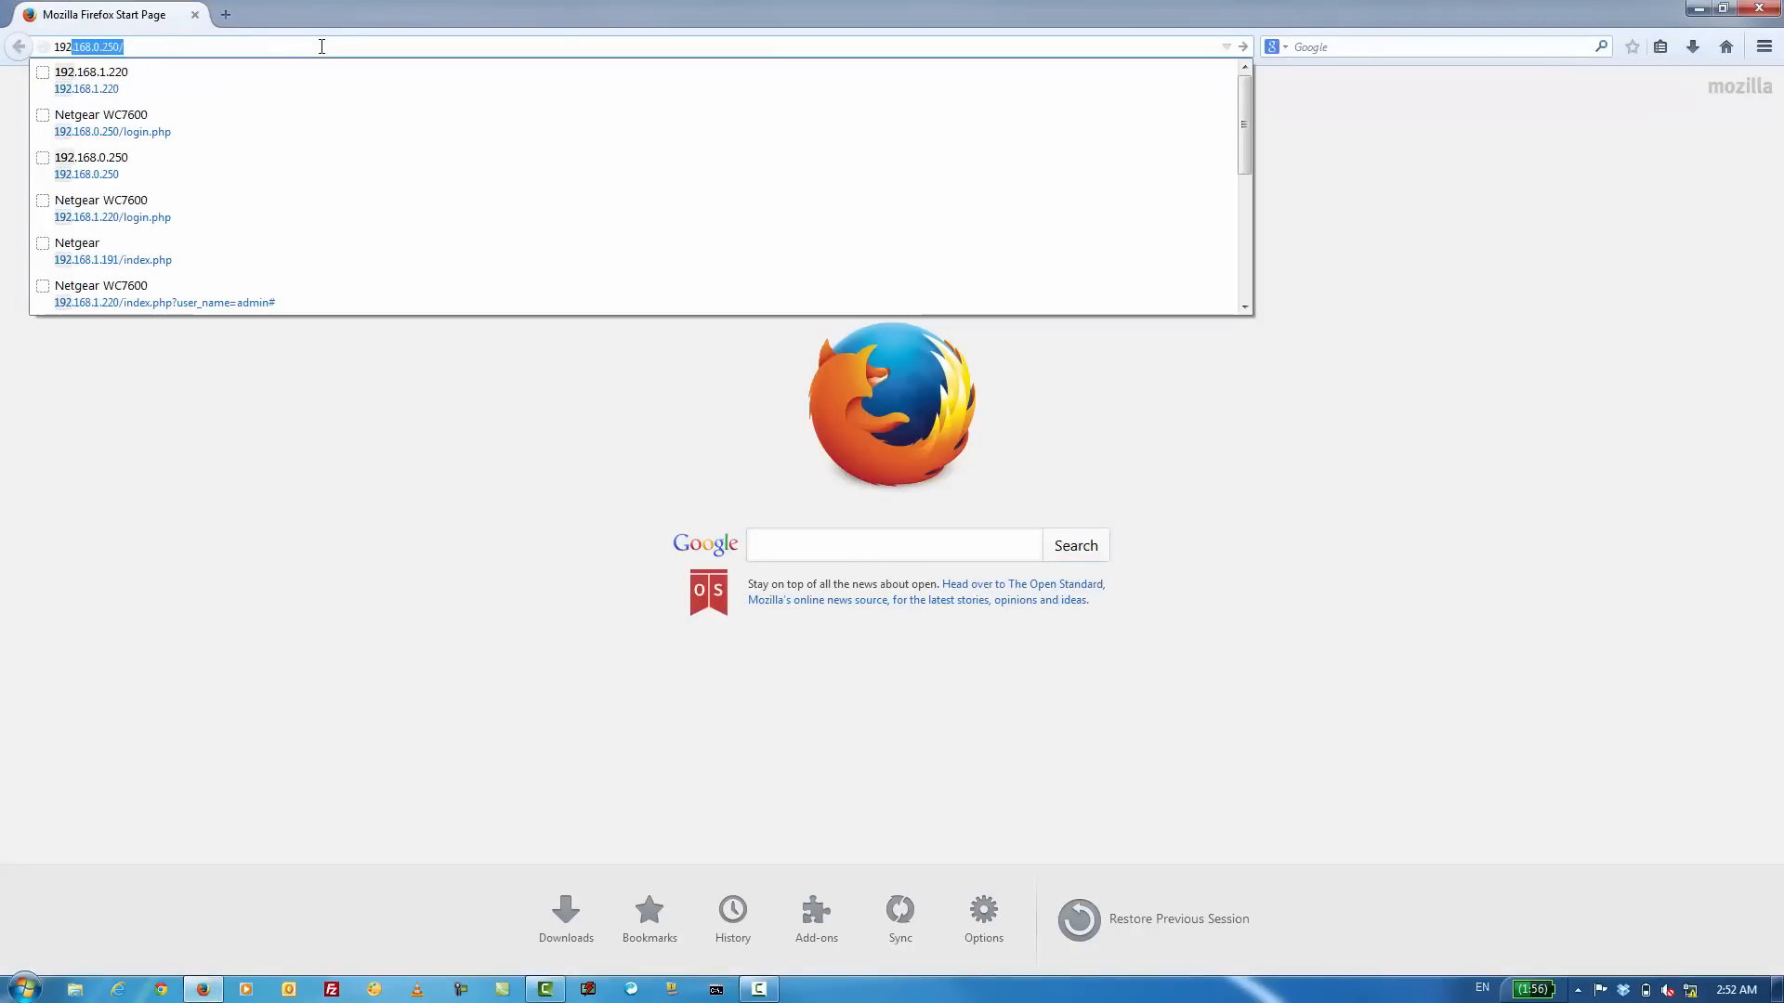
text(192.168.0.10)
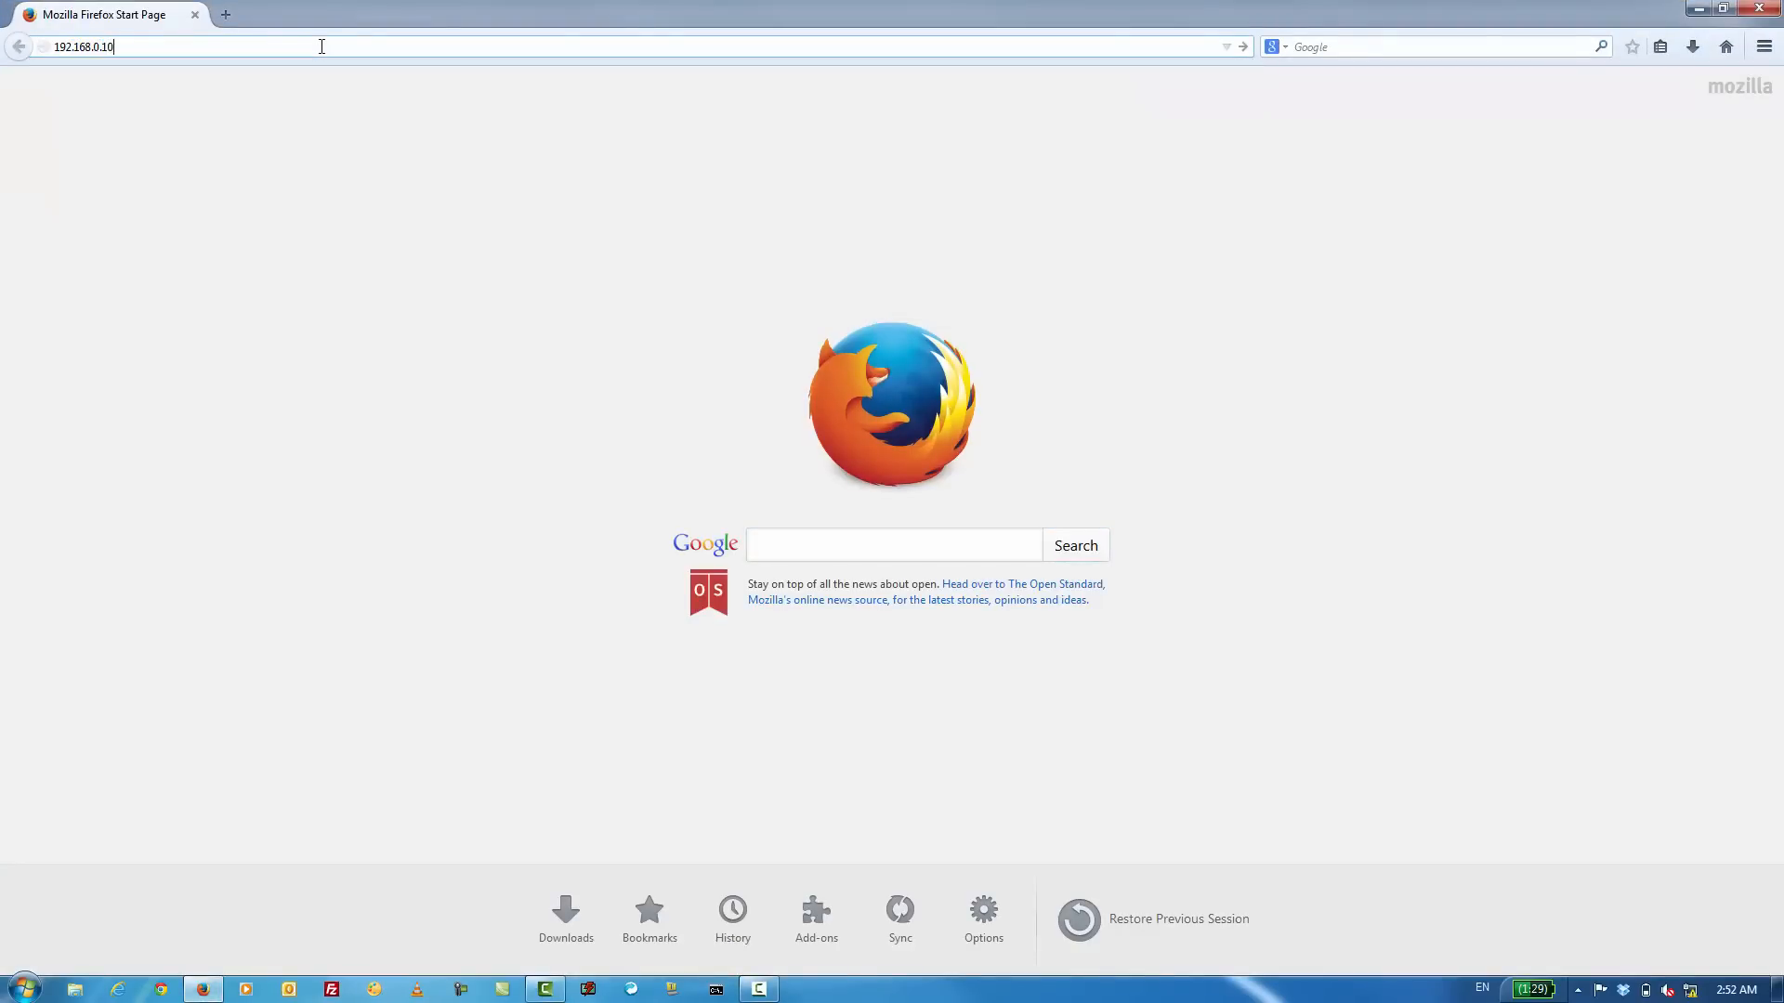
key(Return)
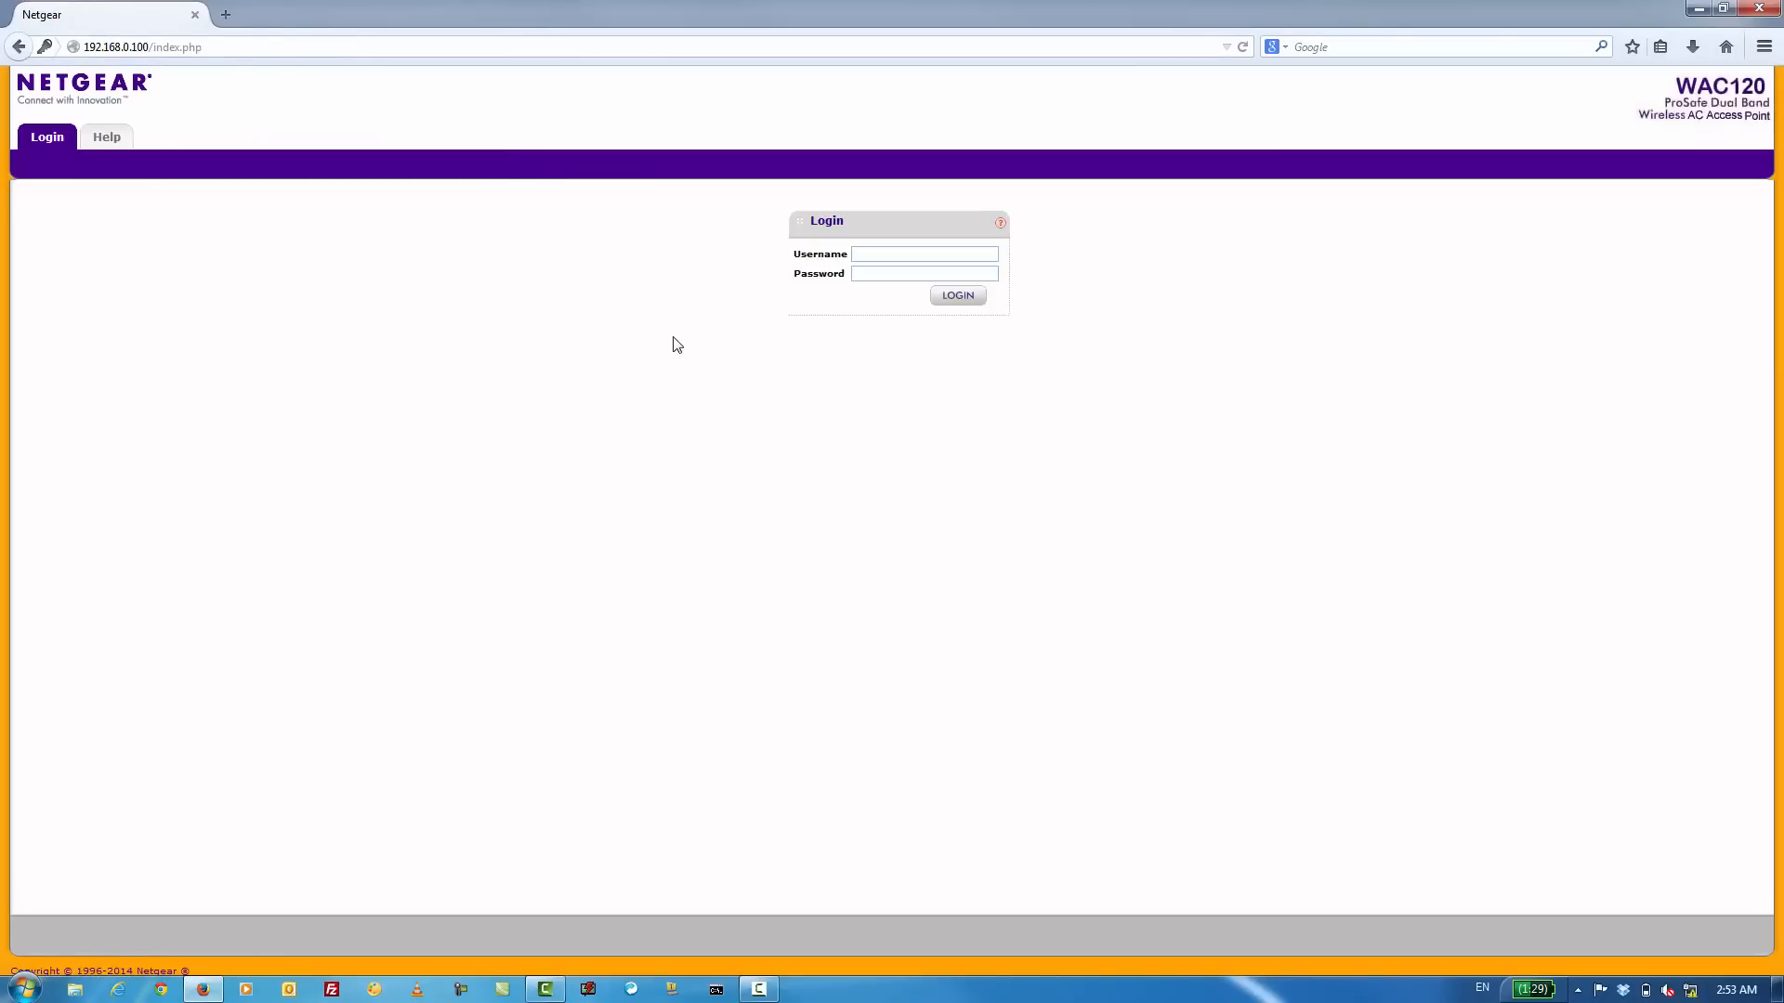
text(admin)
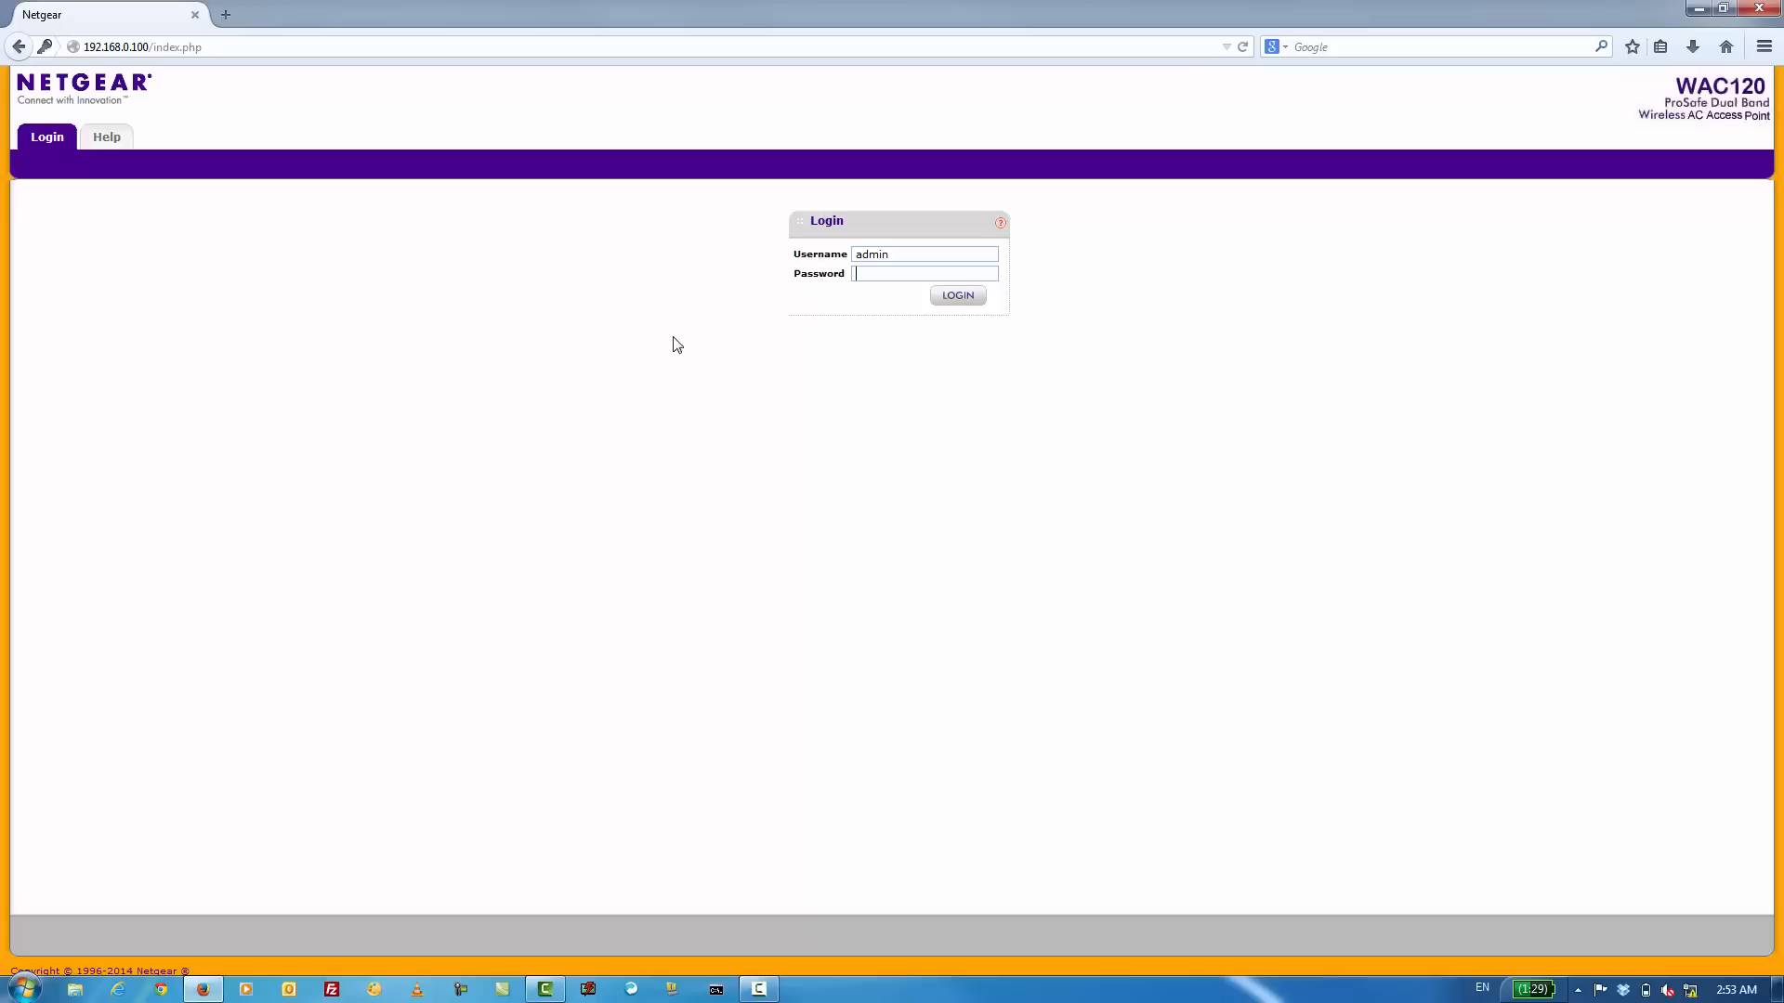
text(password)
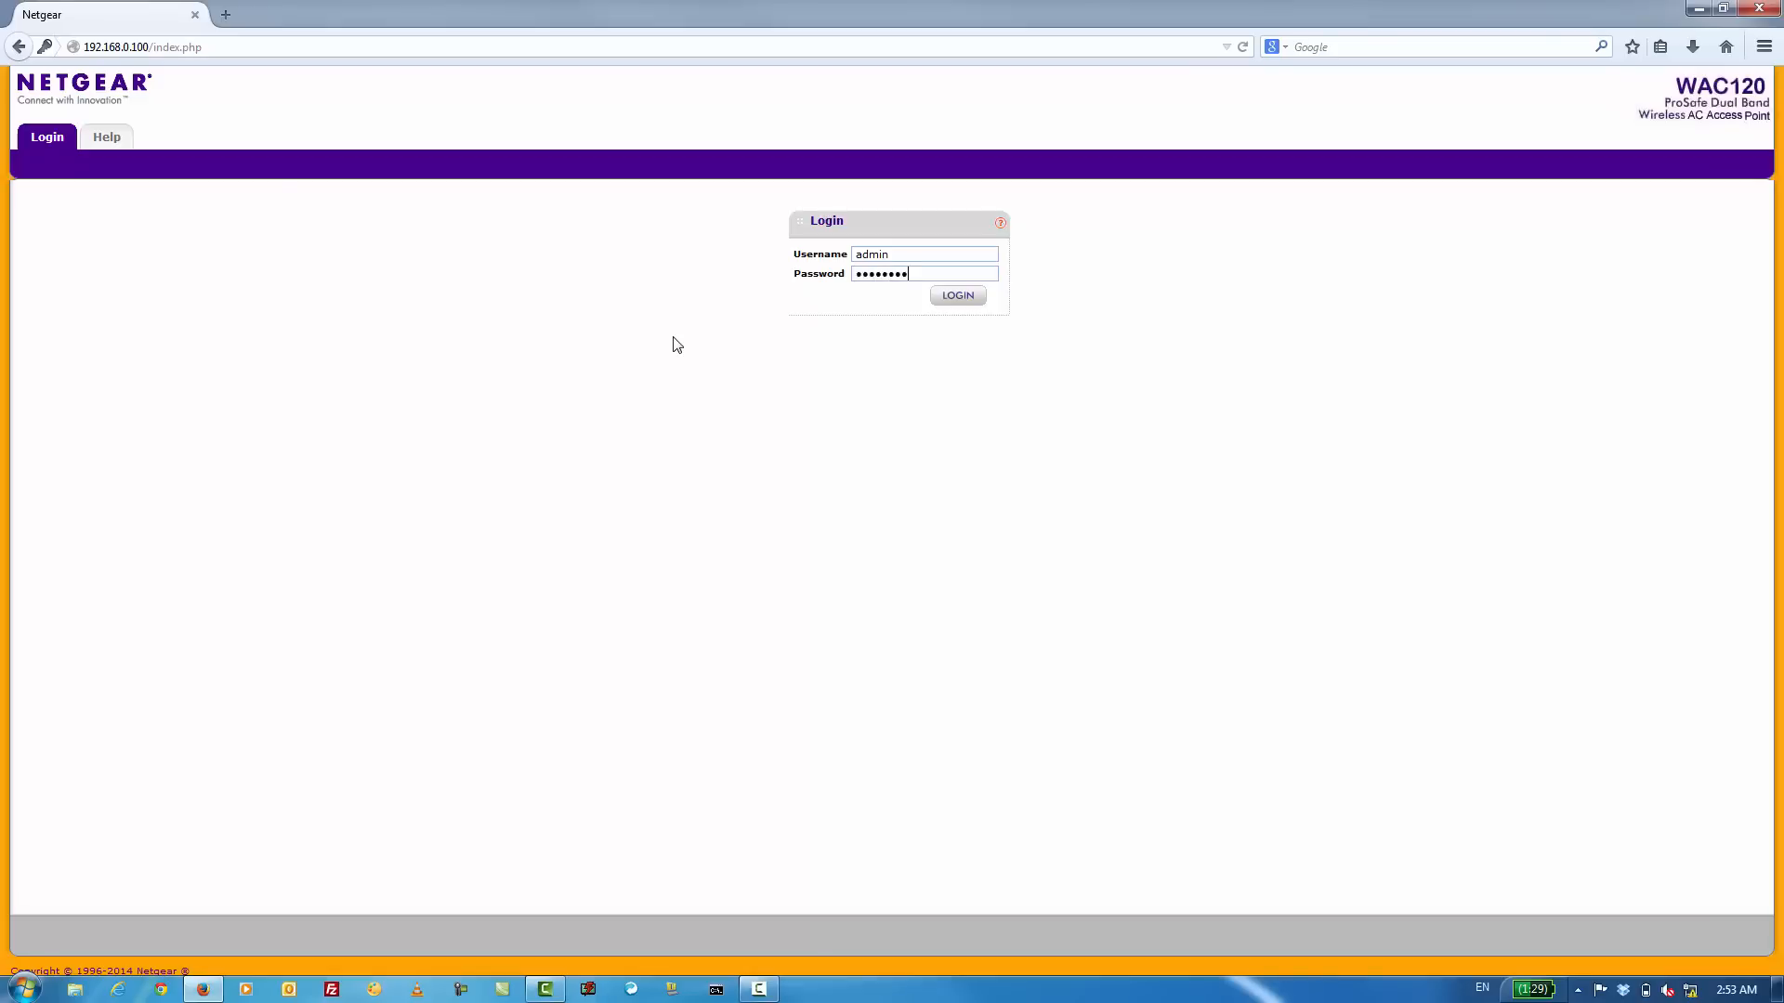
click(957, 295)
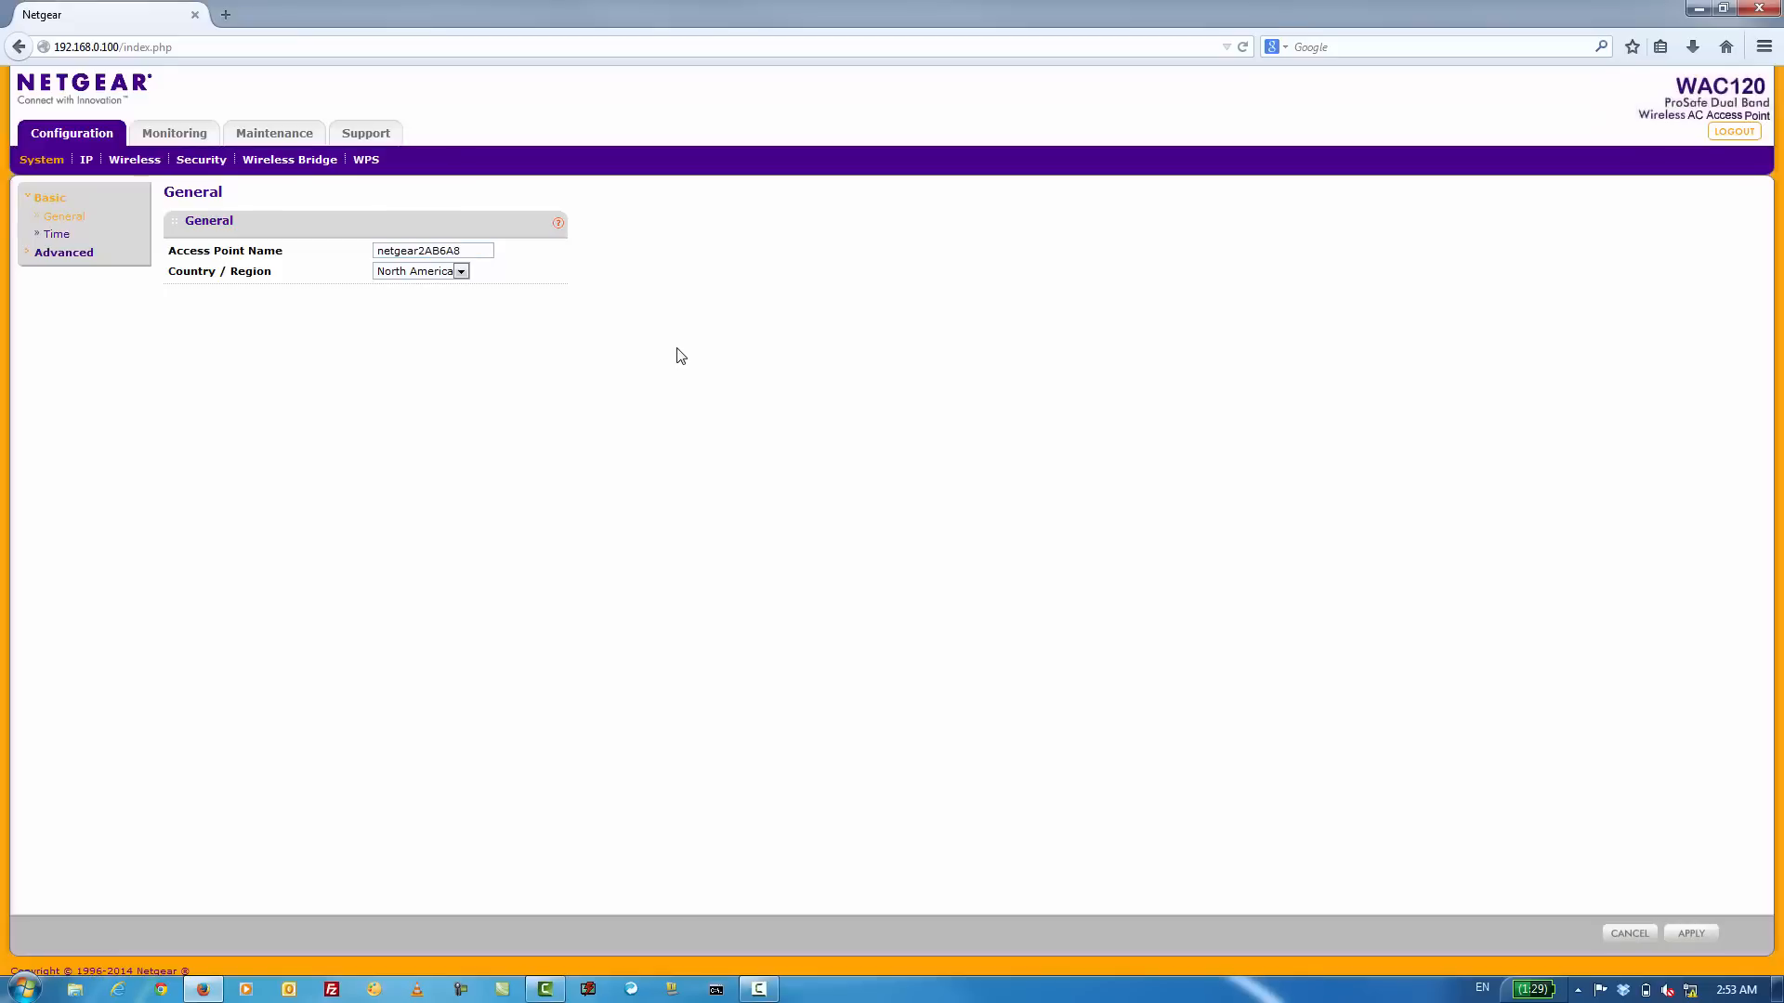
mouse_move(705, 398)
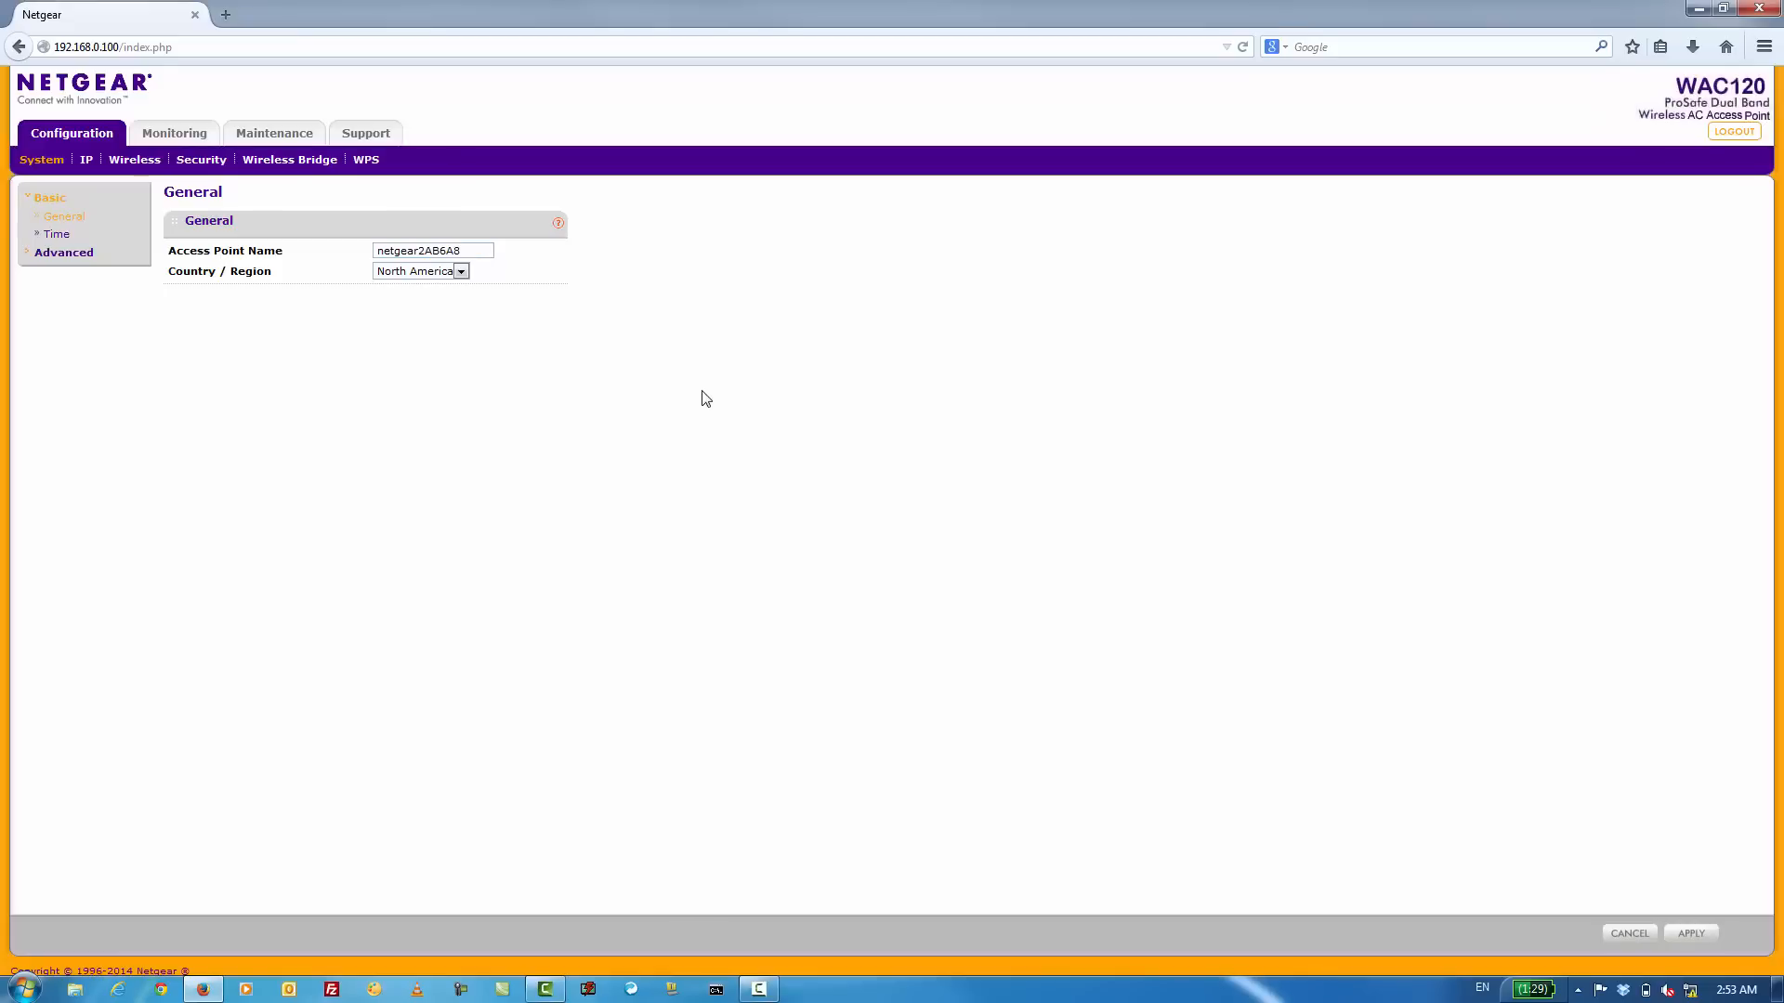
mouse_move(213, 359)
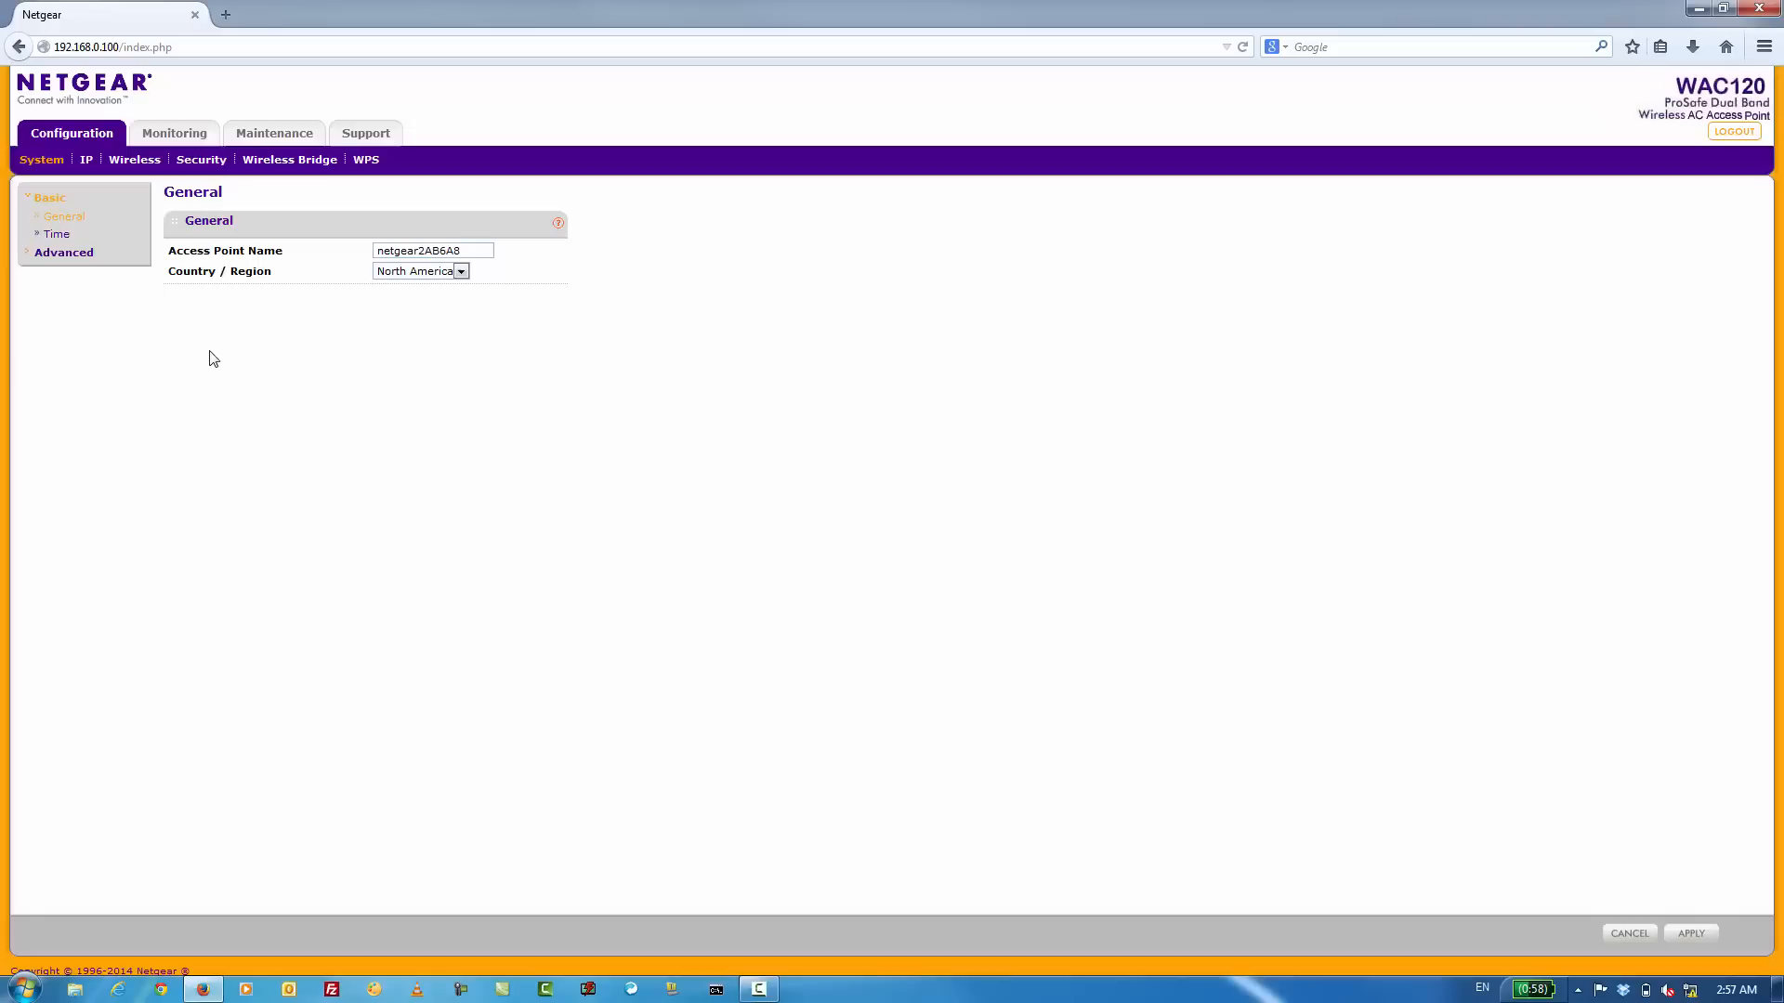
mouse_move(223, 202)
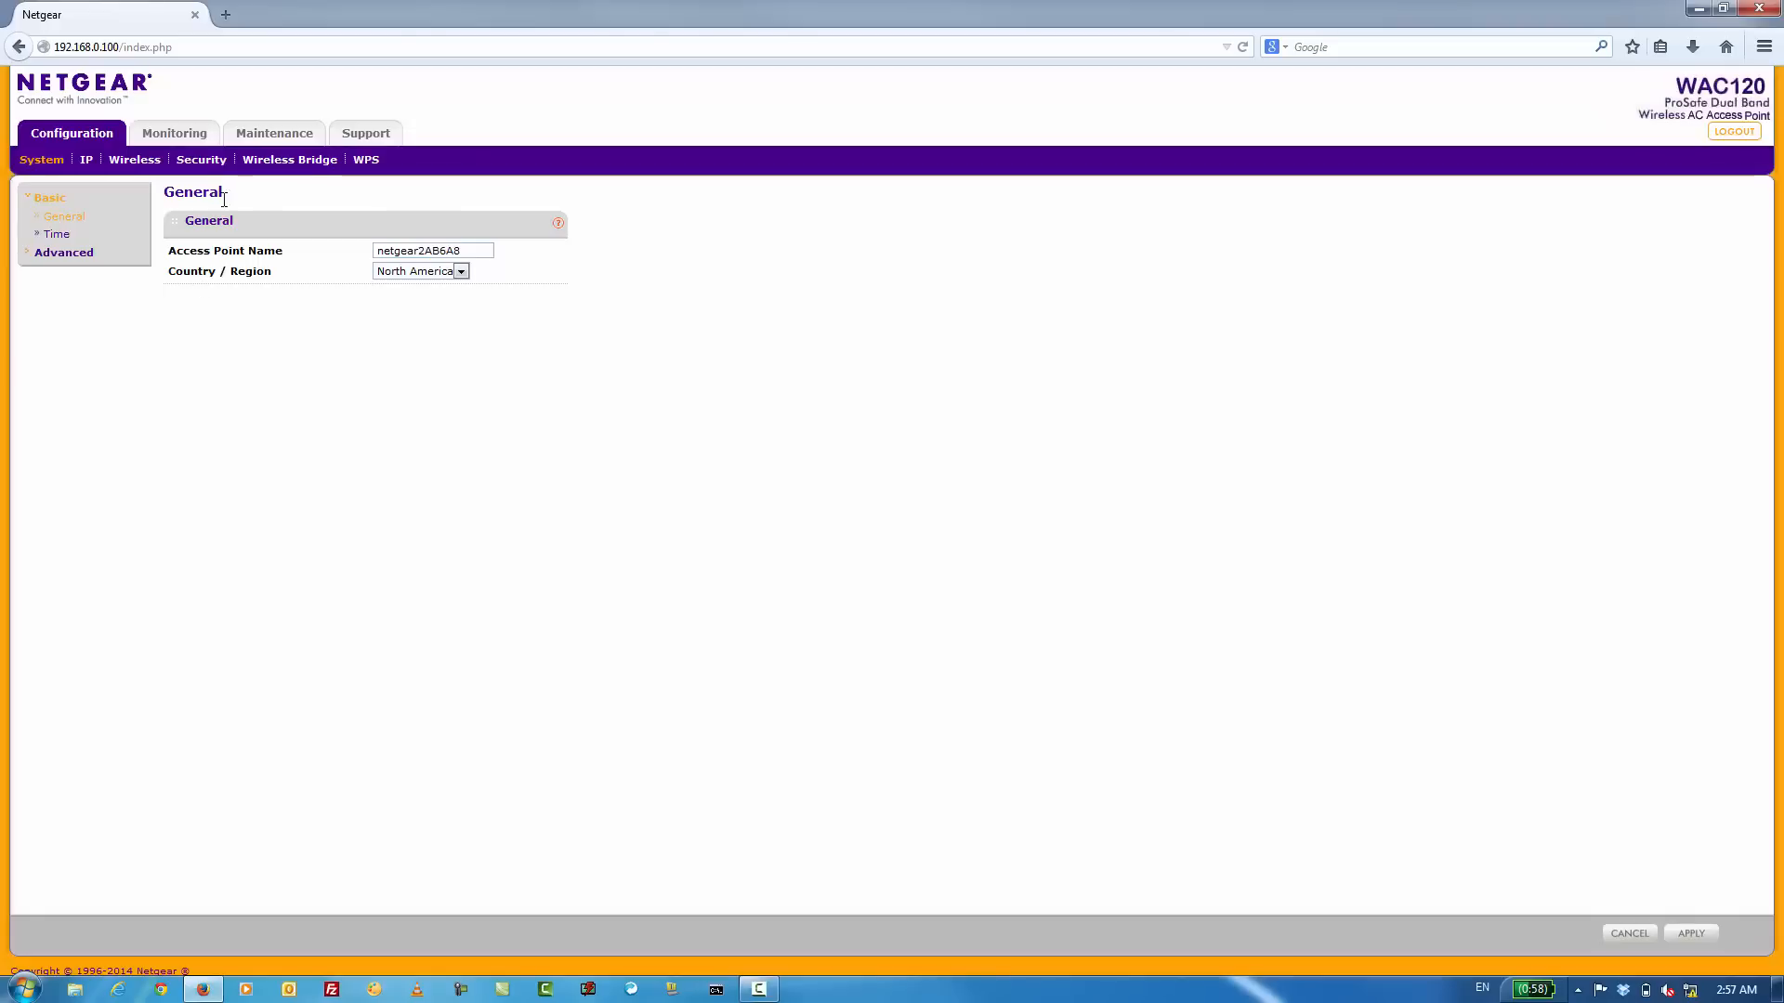
Step: Open the Security sub-tab listing the NETGEAR_11ng profile with Open System security
click(201, 159)
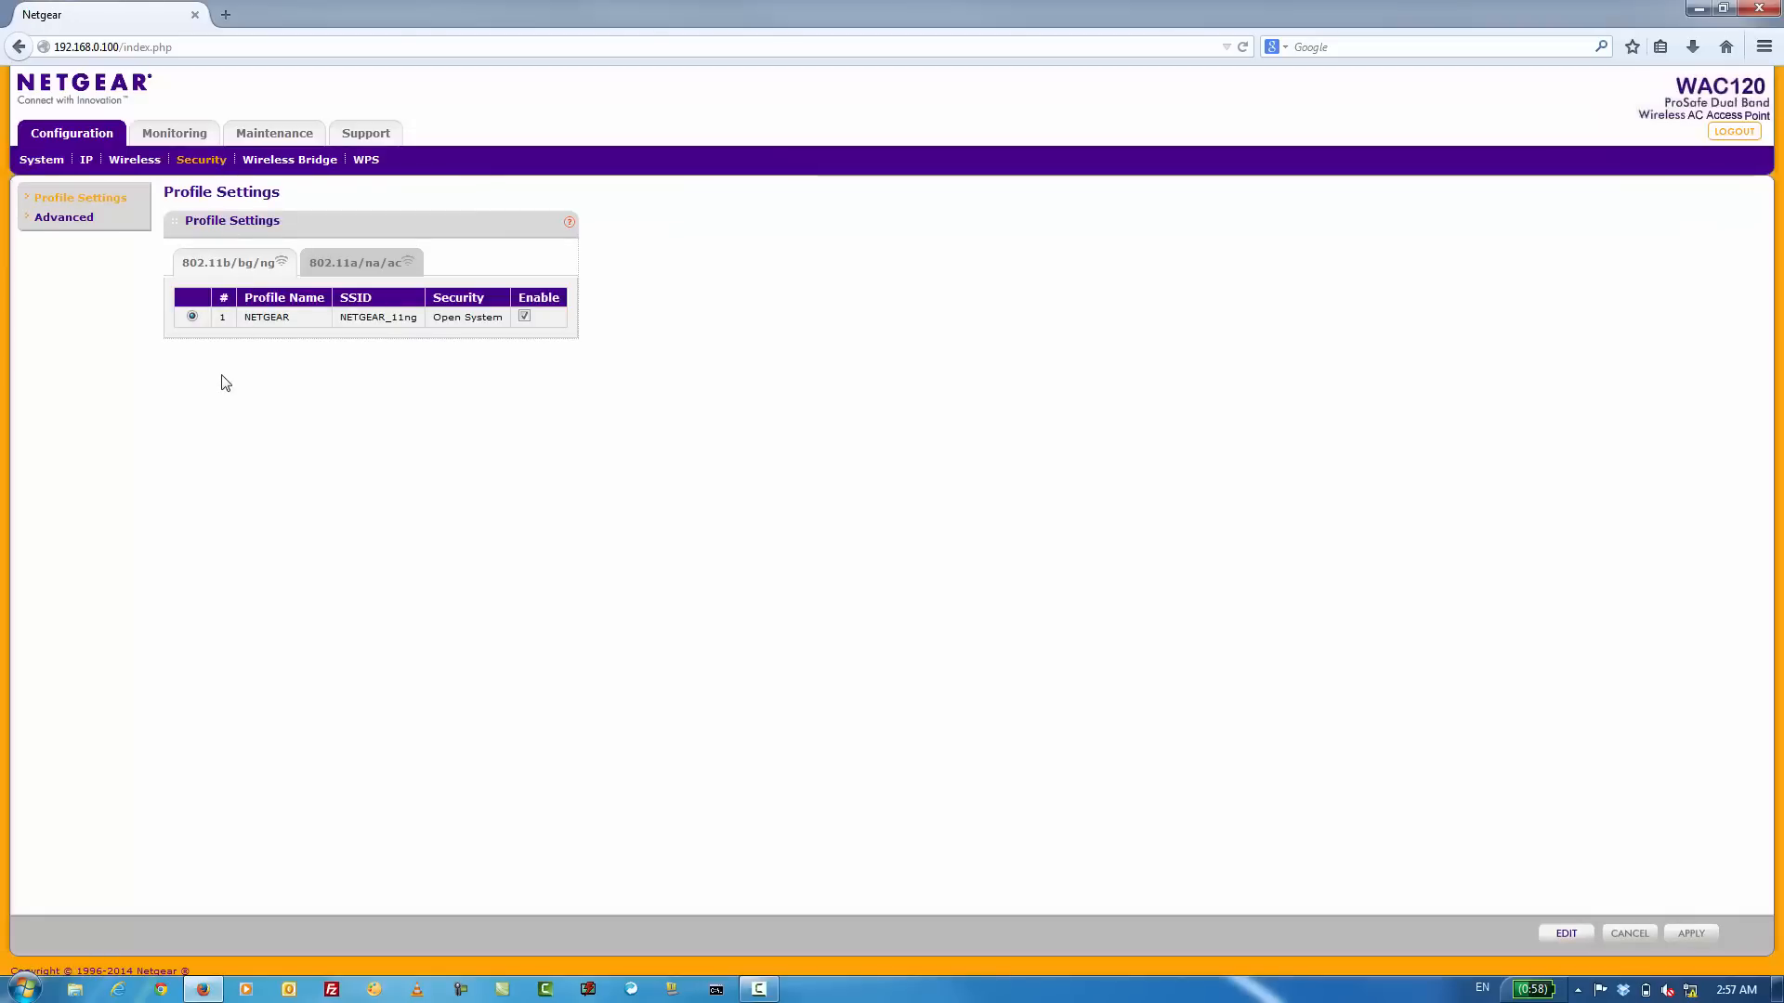
mouse_move(222, 396)
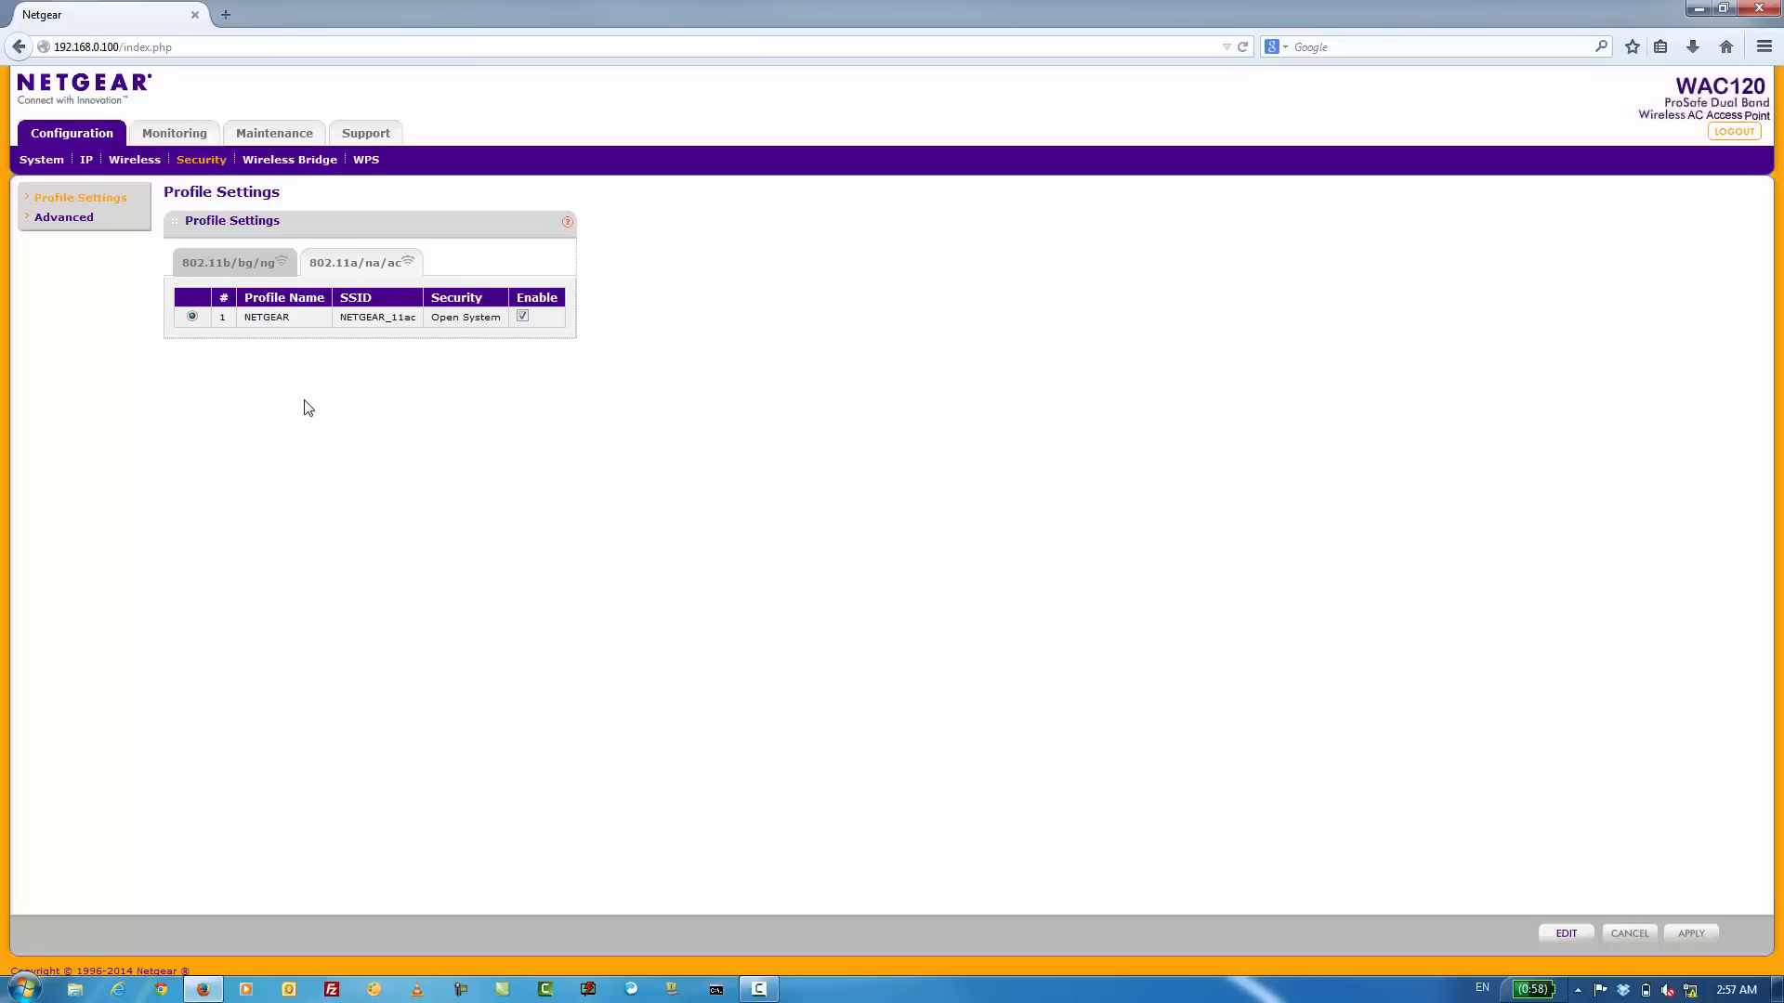
Step: Edit the NETGEAR_11ac 5 GHz security profile
click(1689, 932)
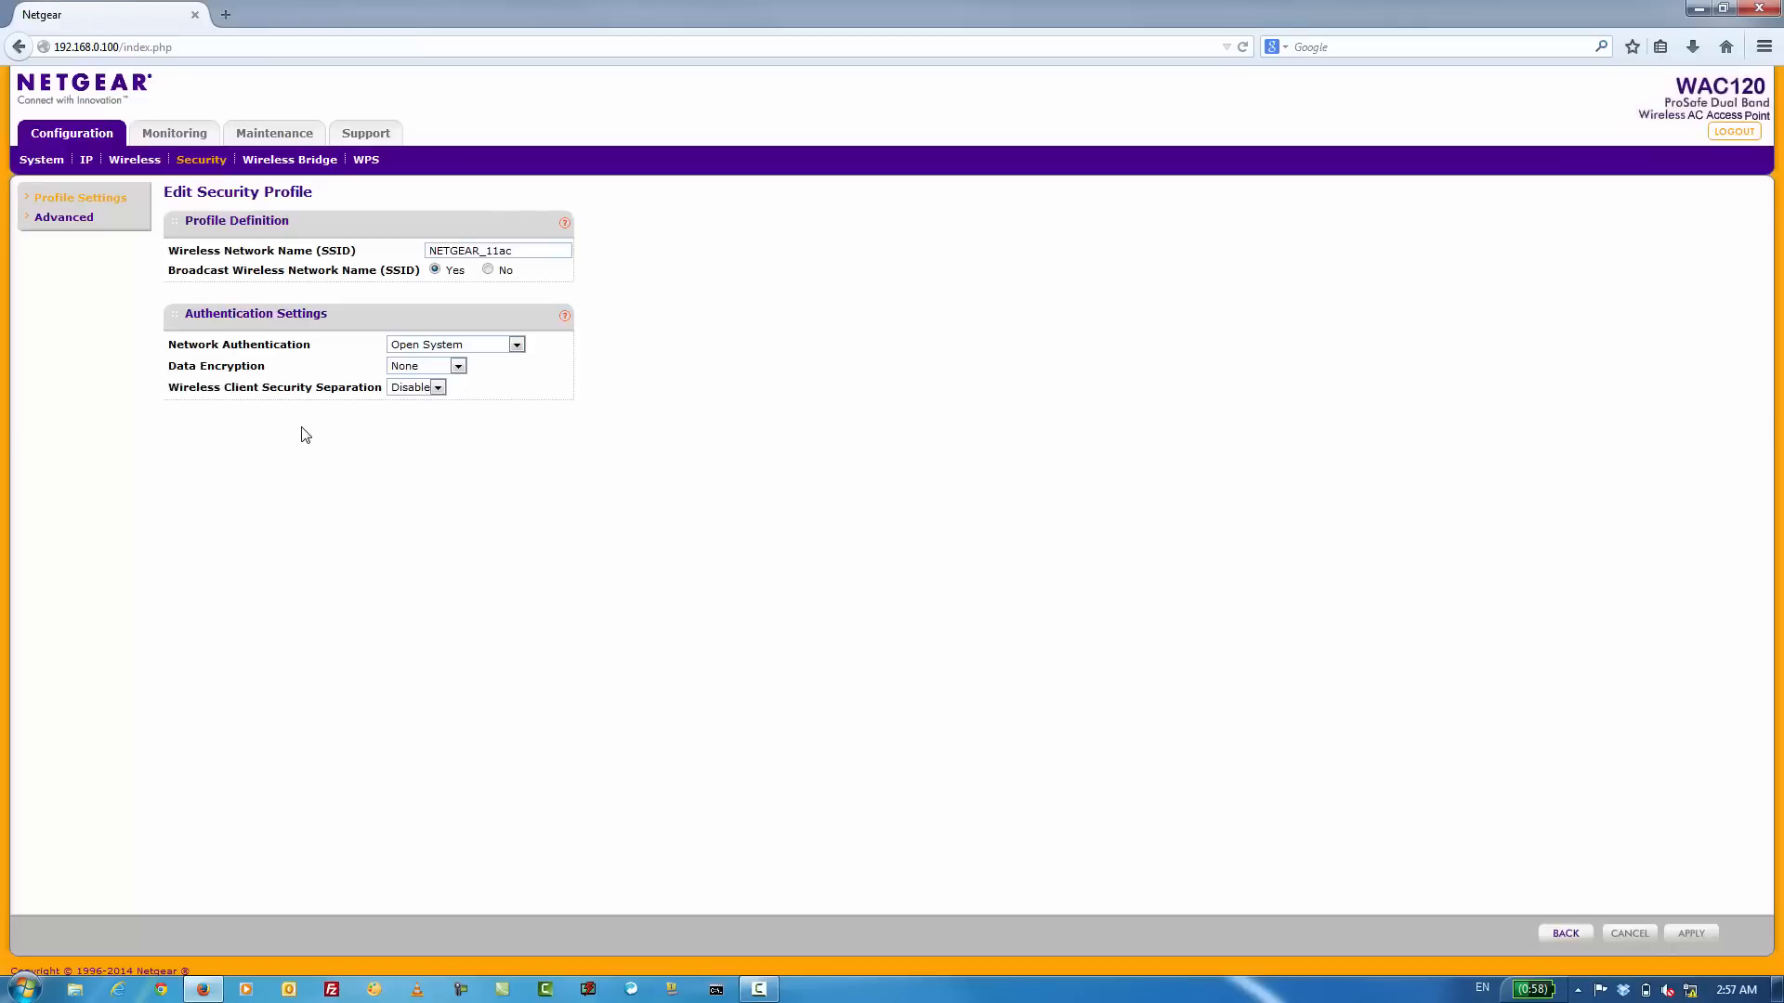
mouse_move(301, 437)
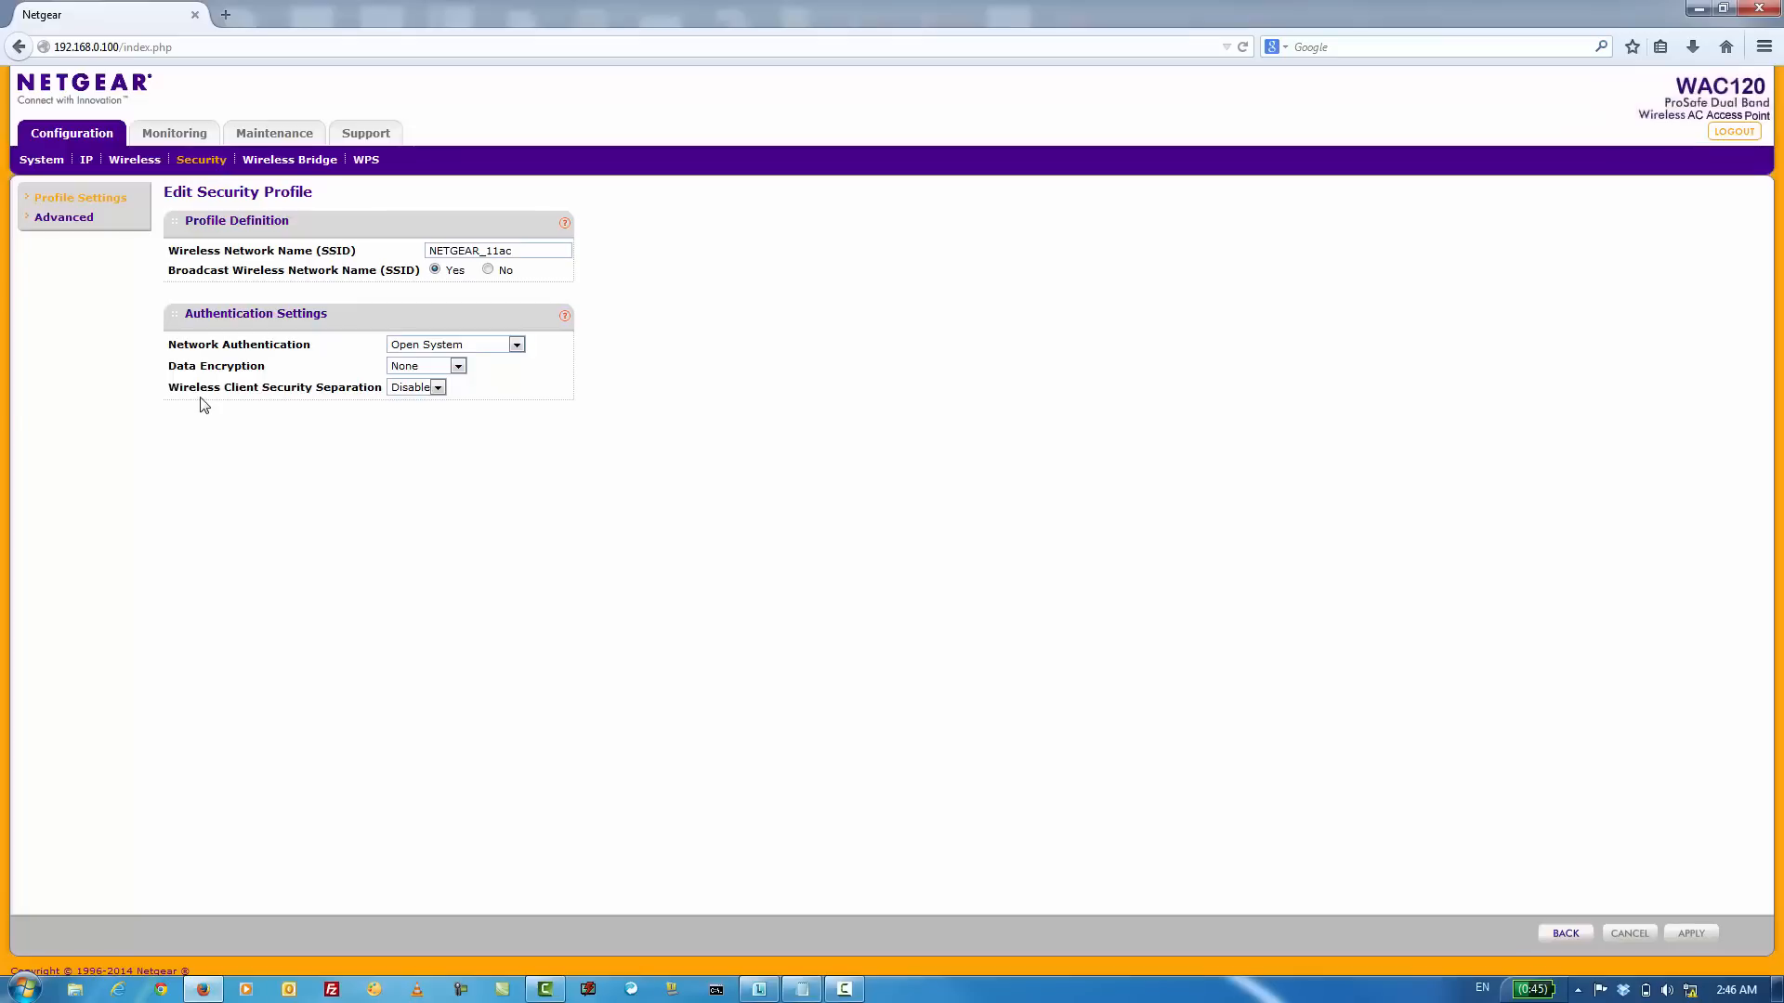
mouse_move(196, 385)
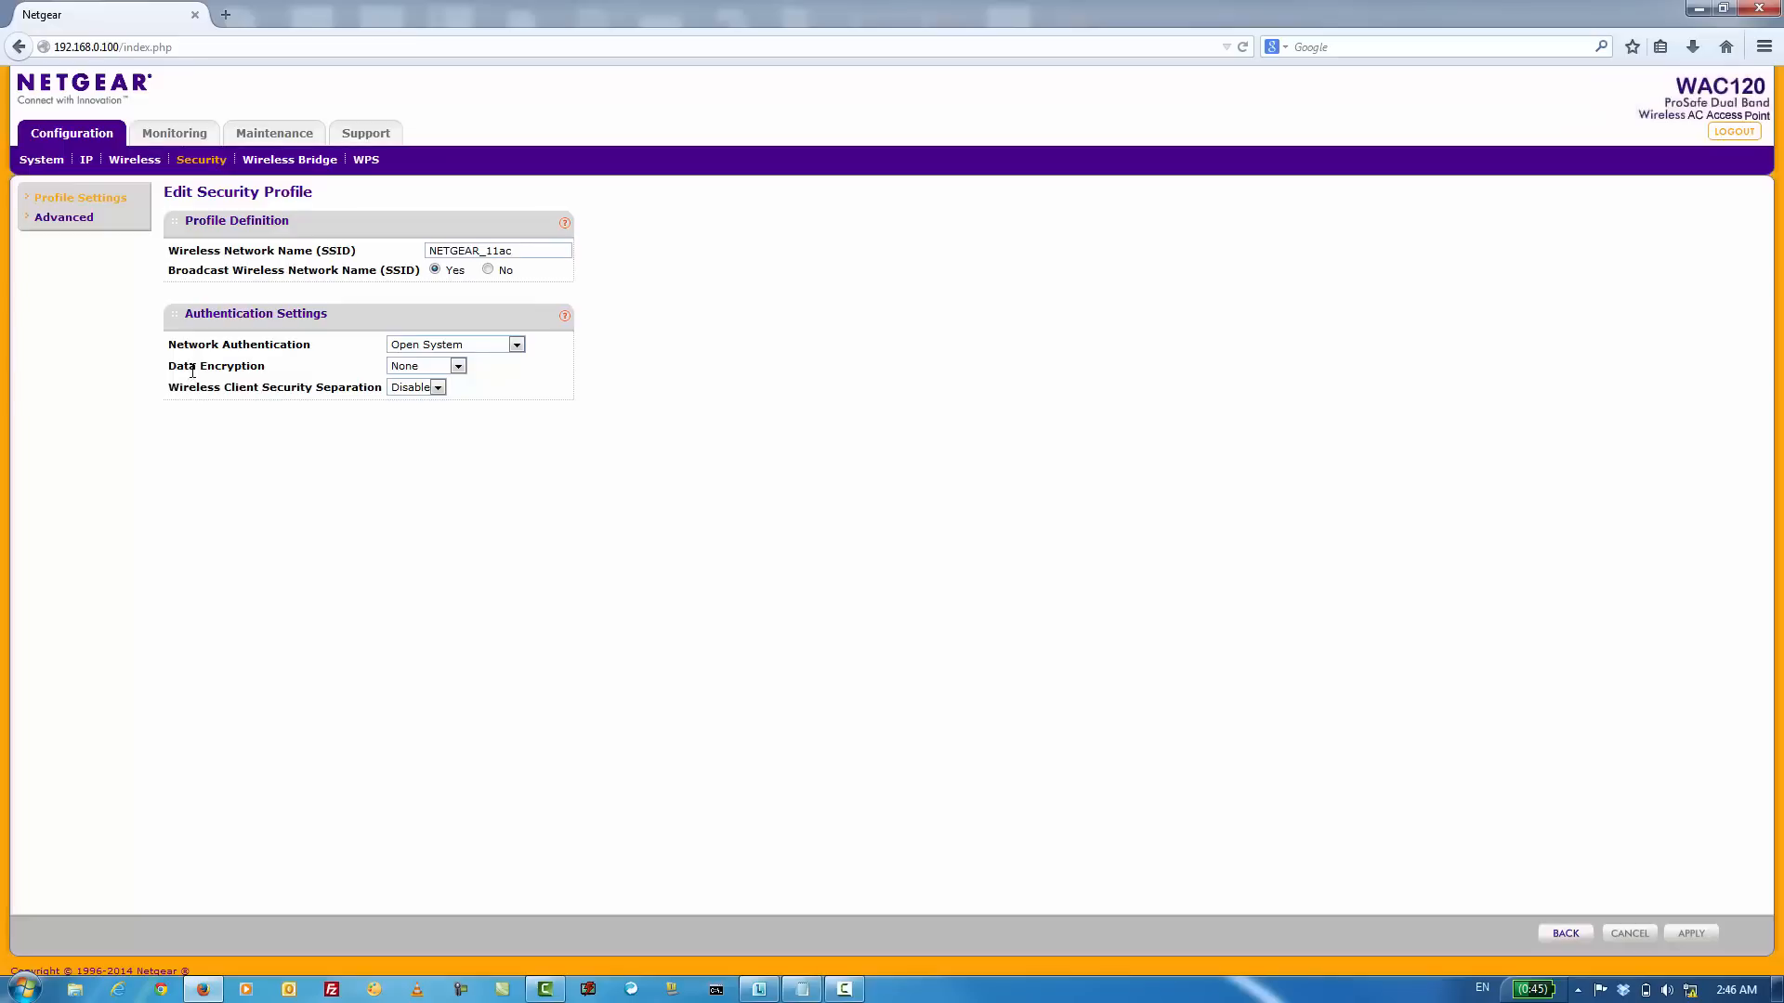
mouse_move(280, 328)
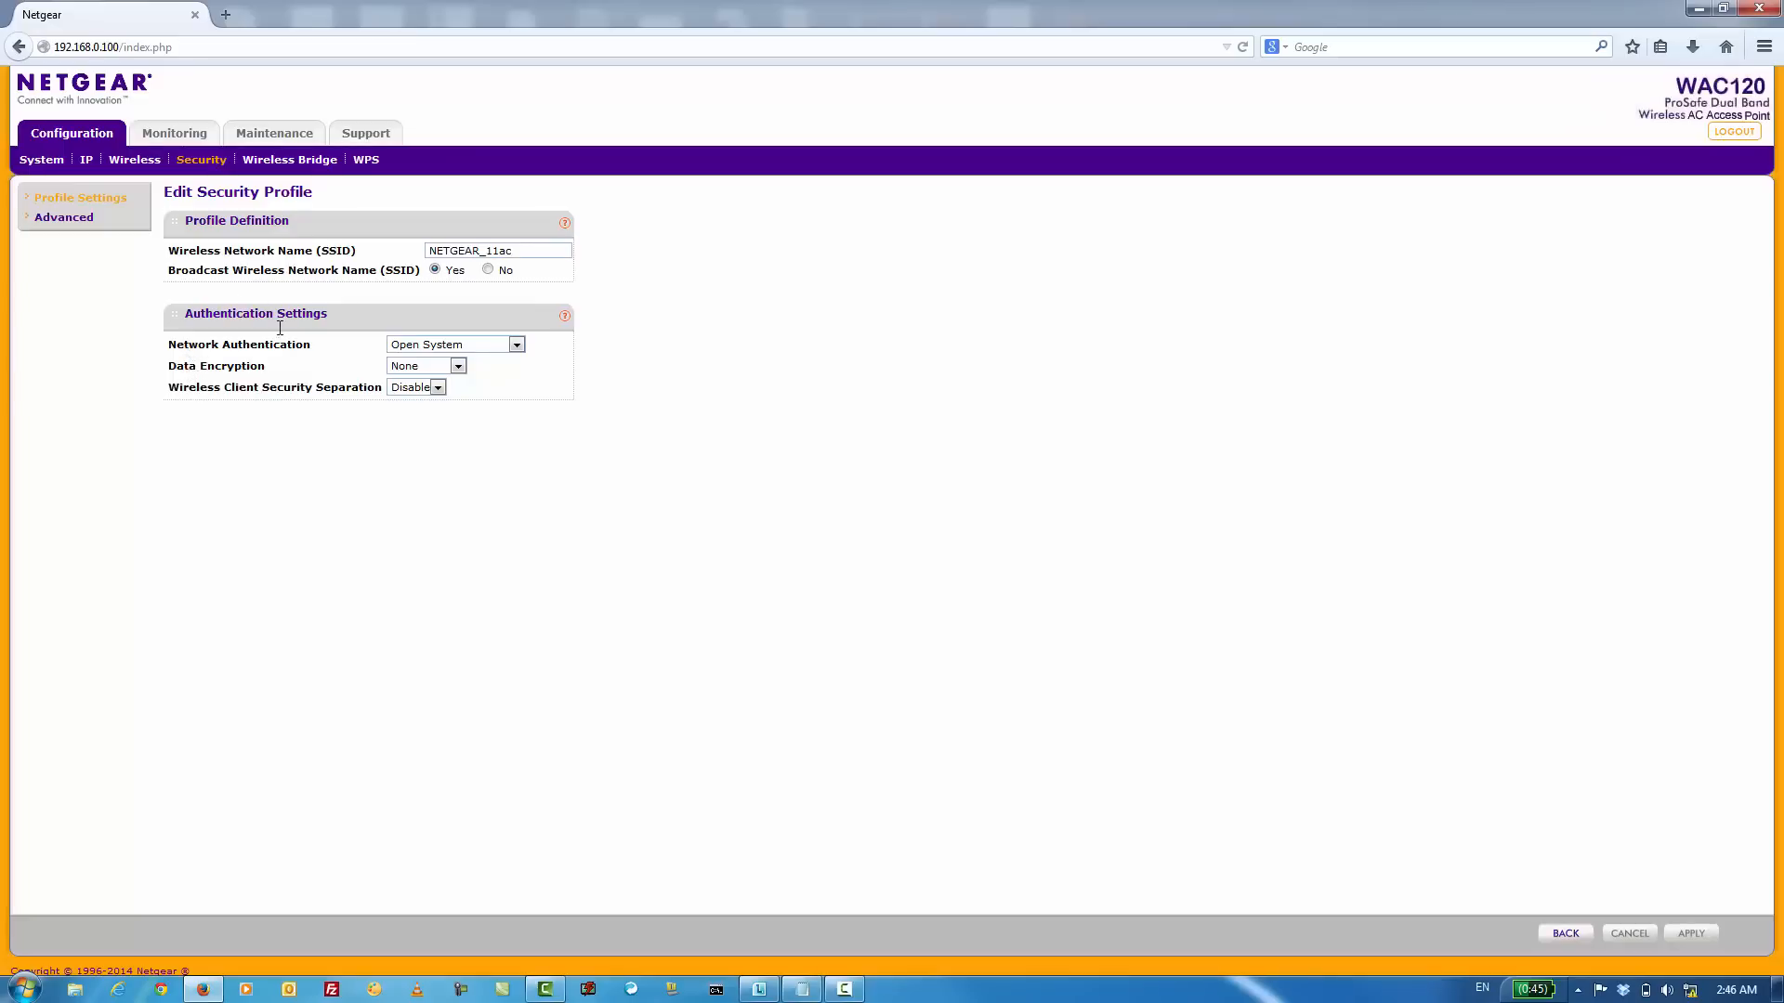
mouse_move(282, 344)
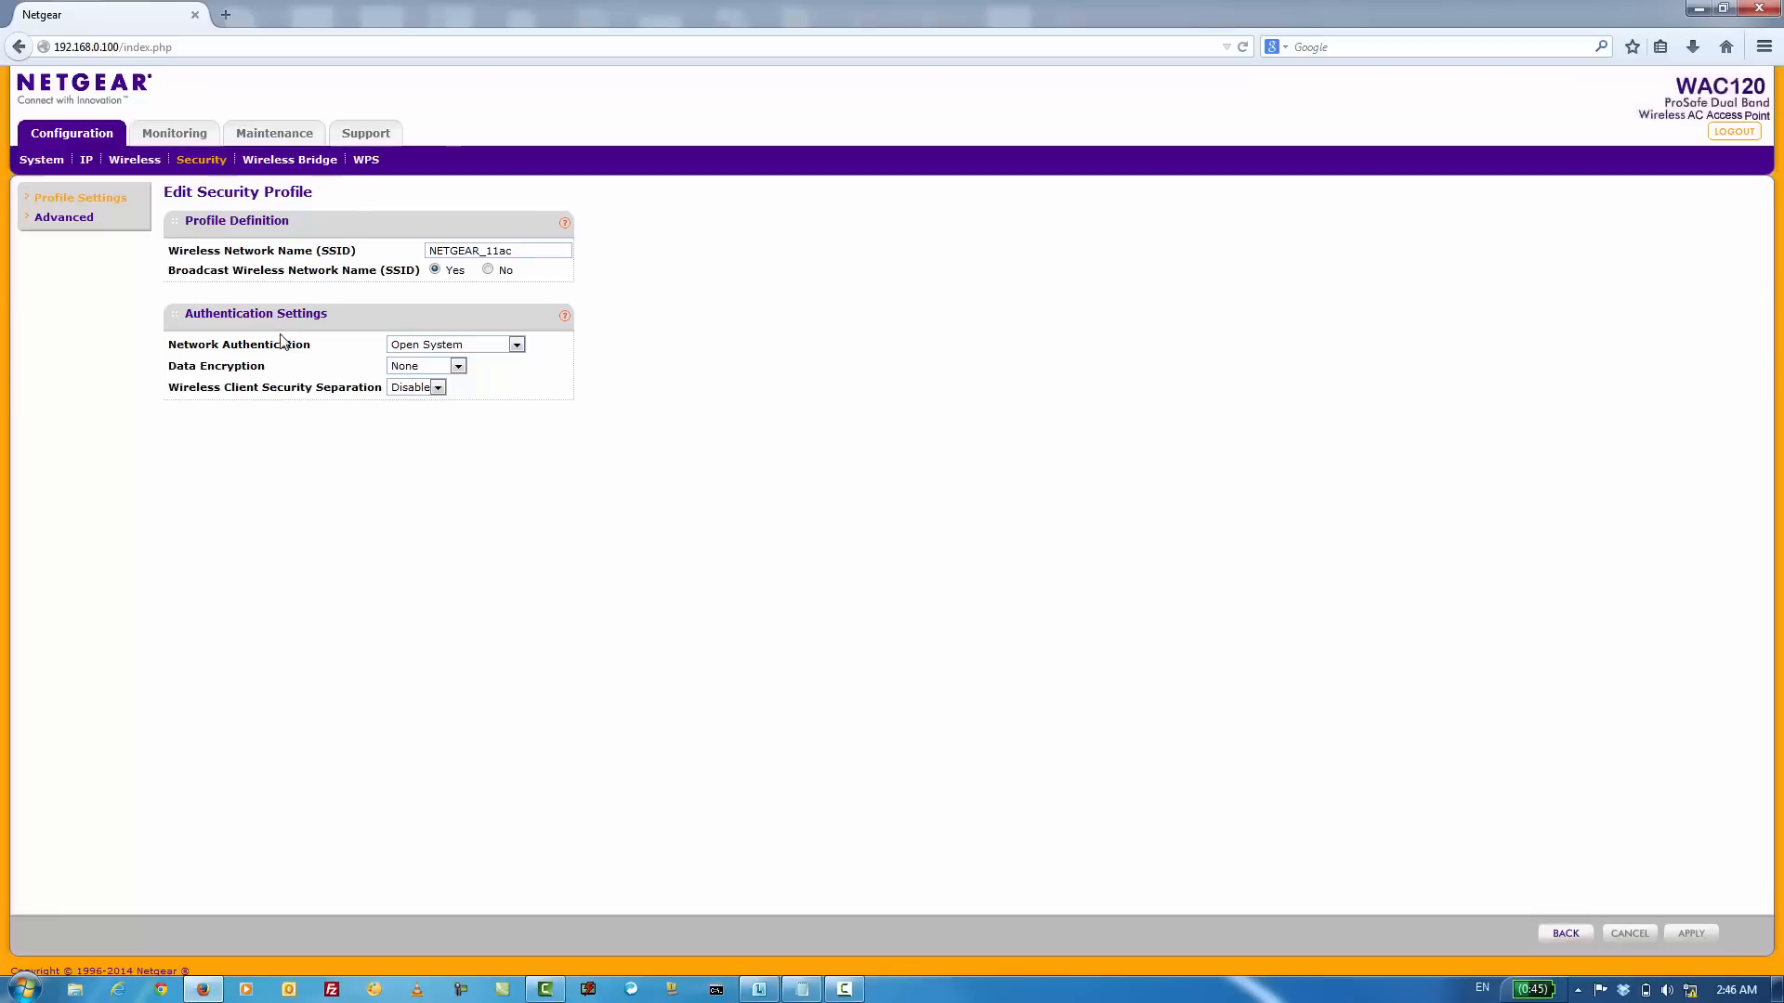
mouse_move(379, 386)
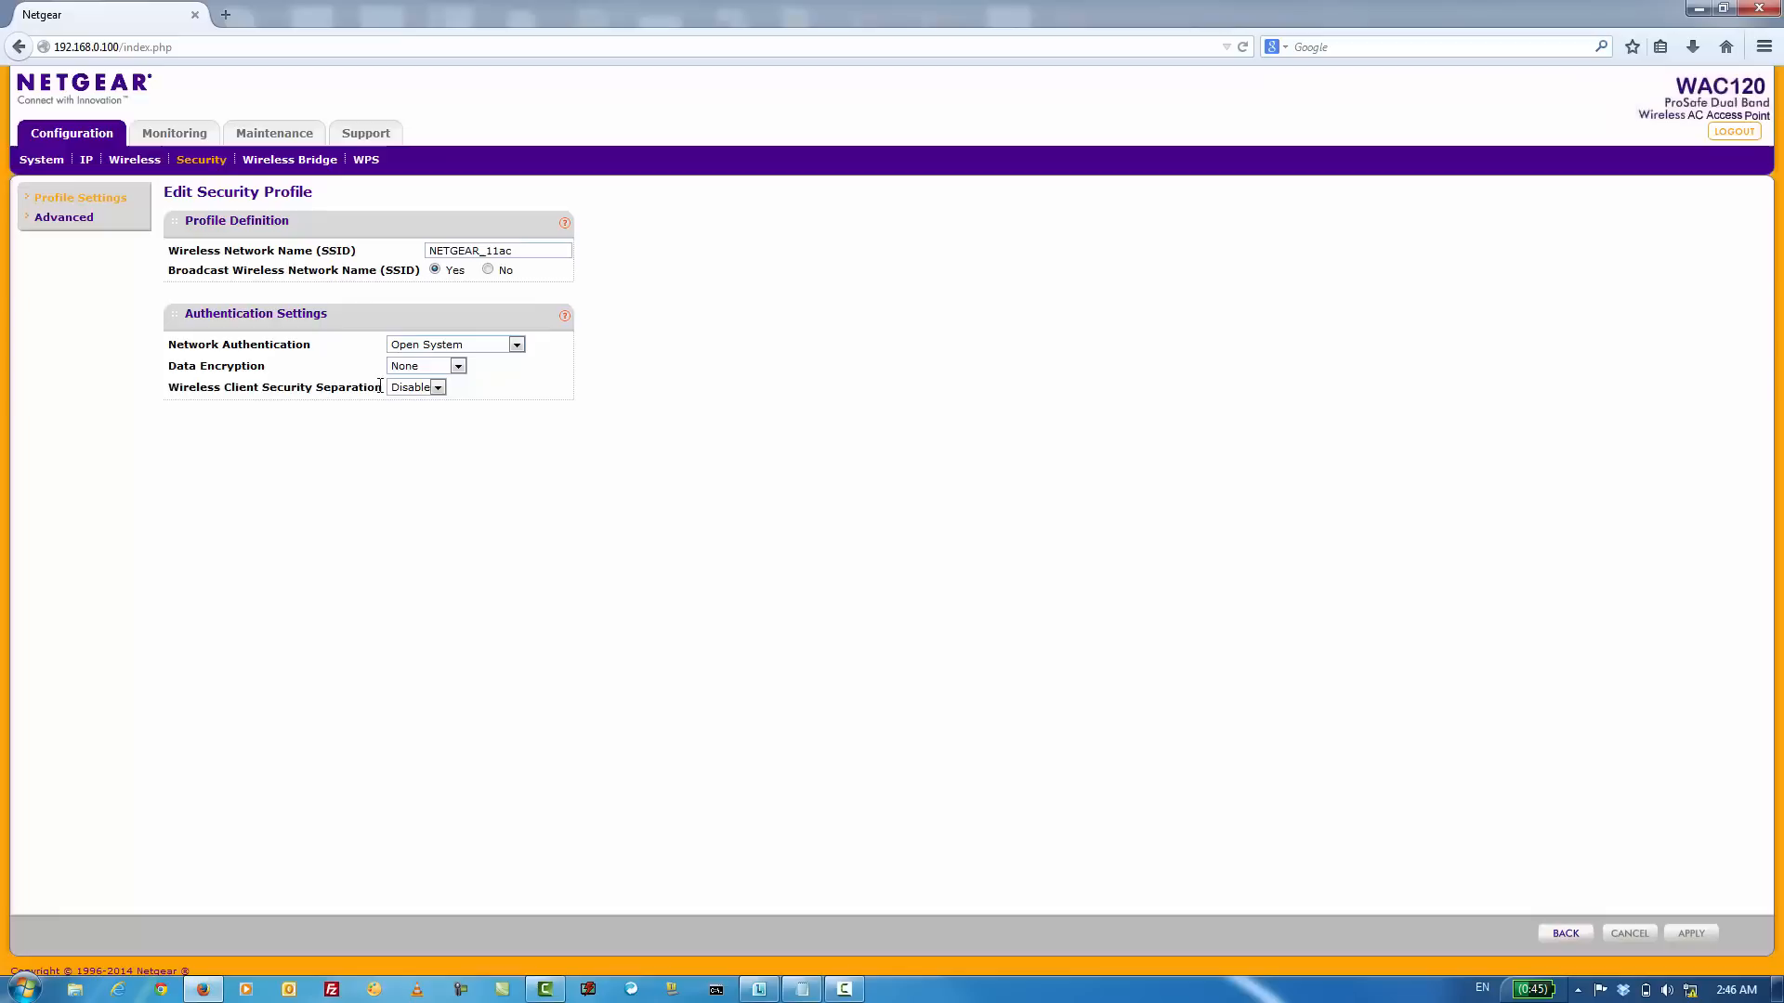
mouse_move(400, 404)
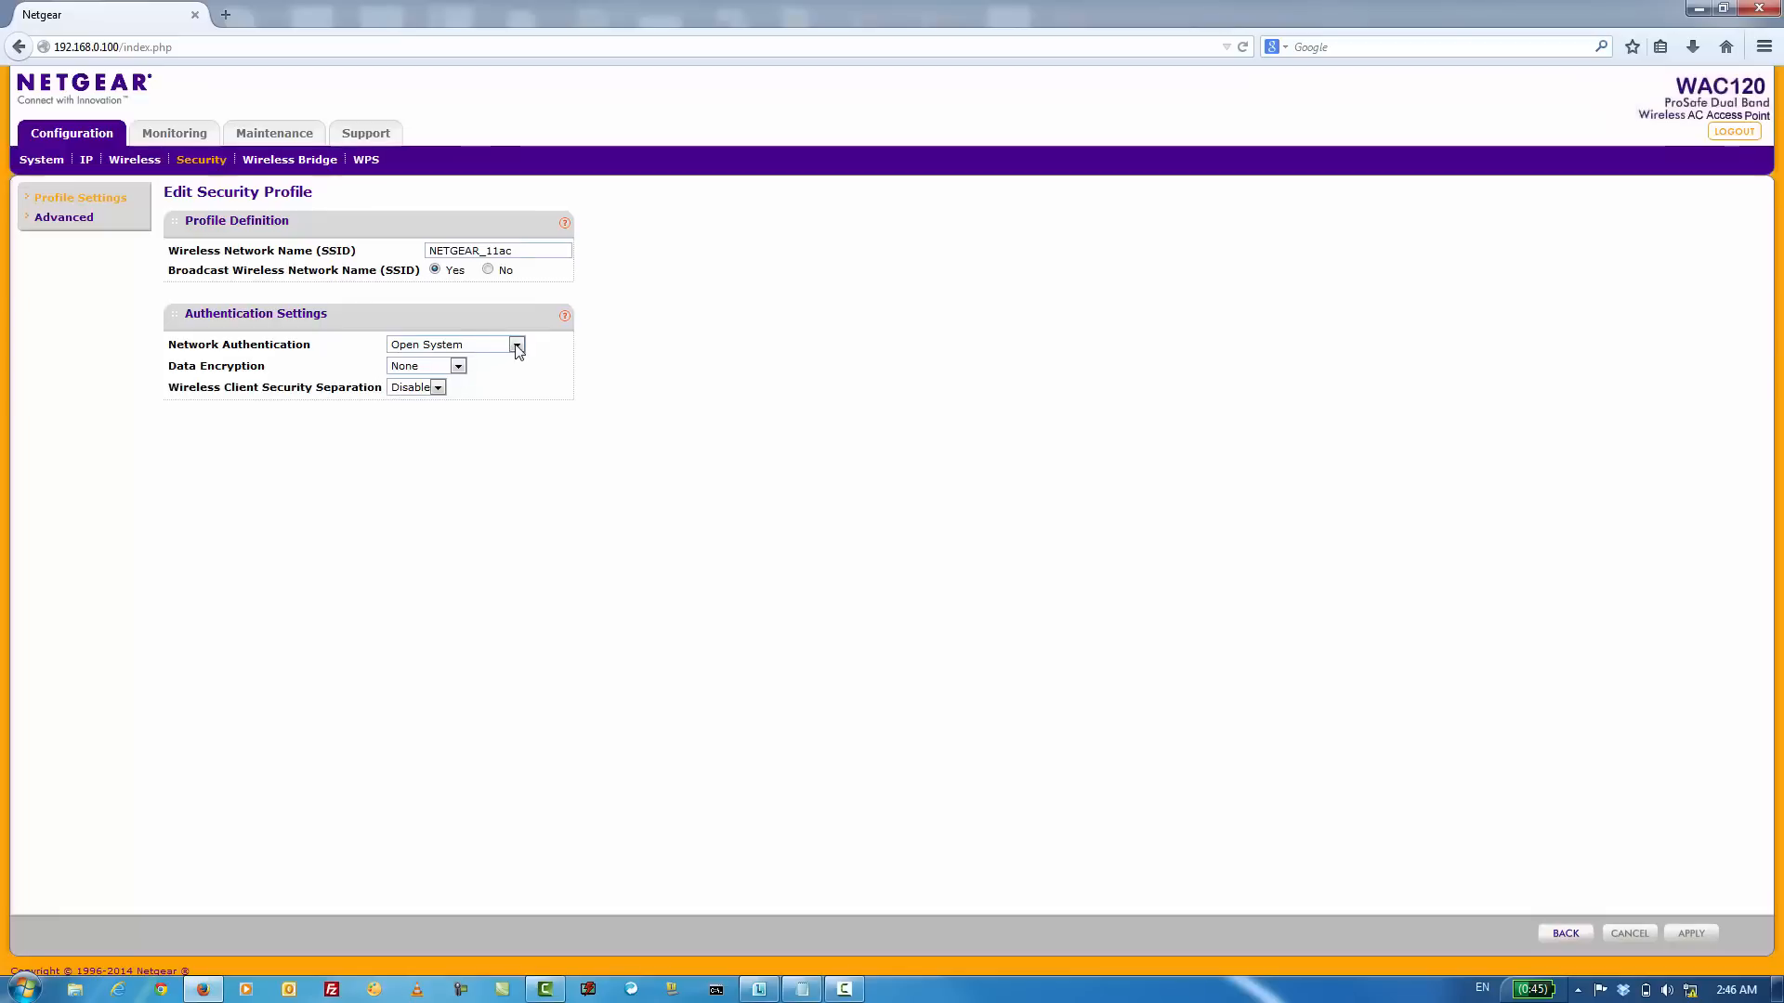
Step: Set NETGEAR_11ac authentication to WPA2-PSK with passphrase 'password' and apply
click(515, 345)
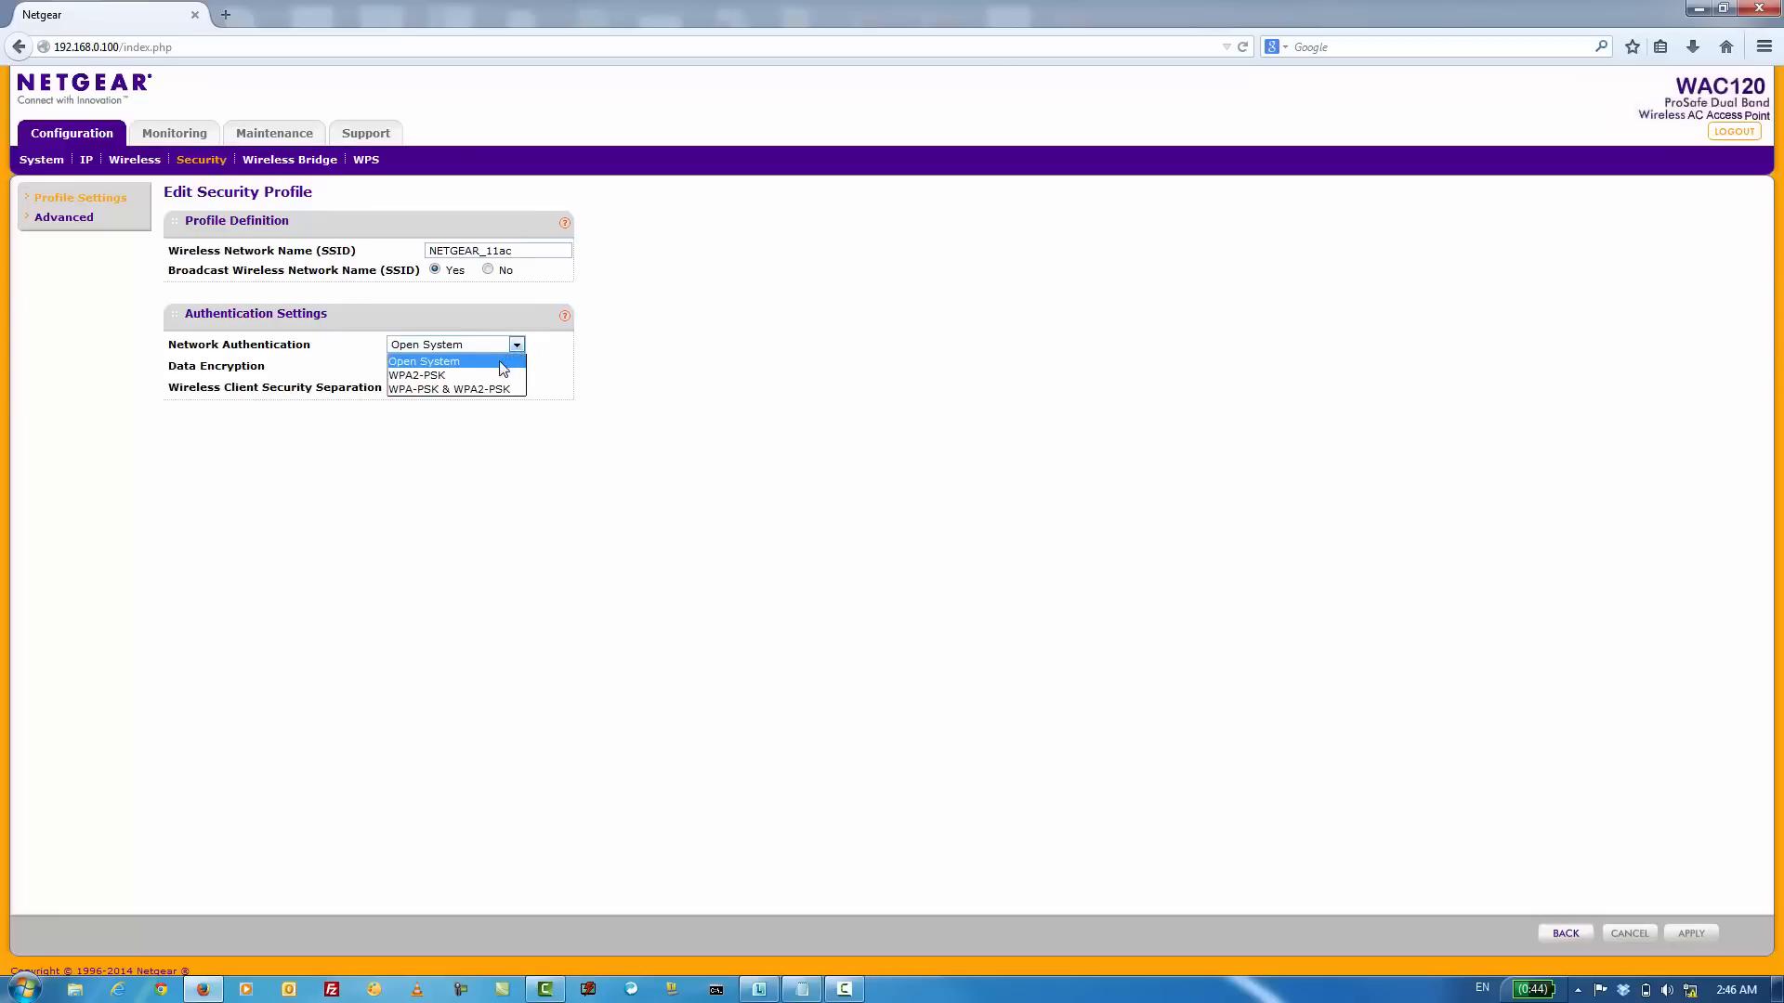
mouse_move(489, 375)
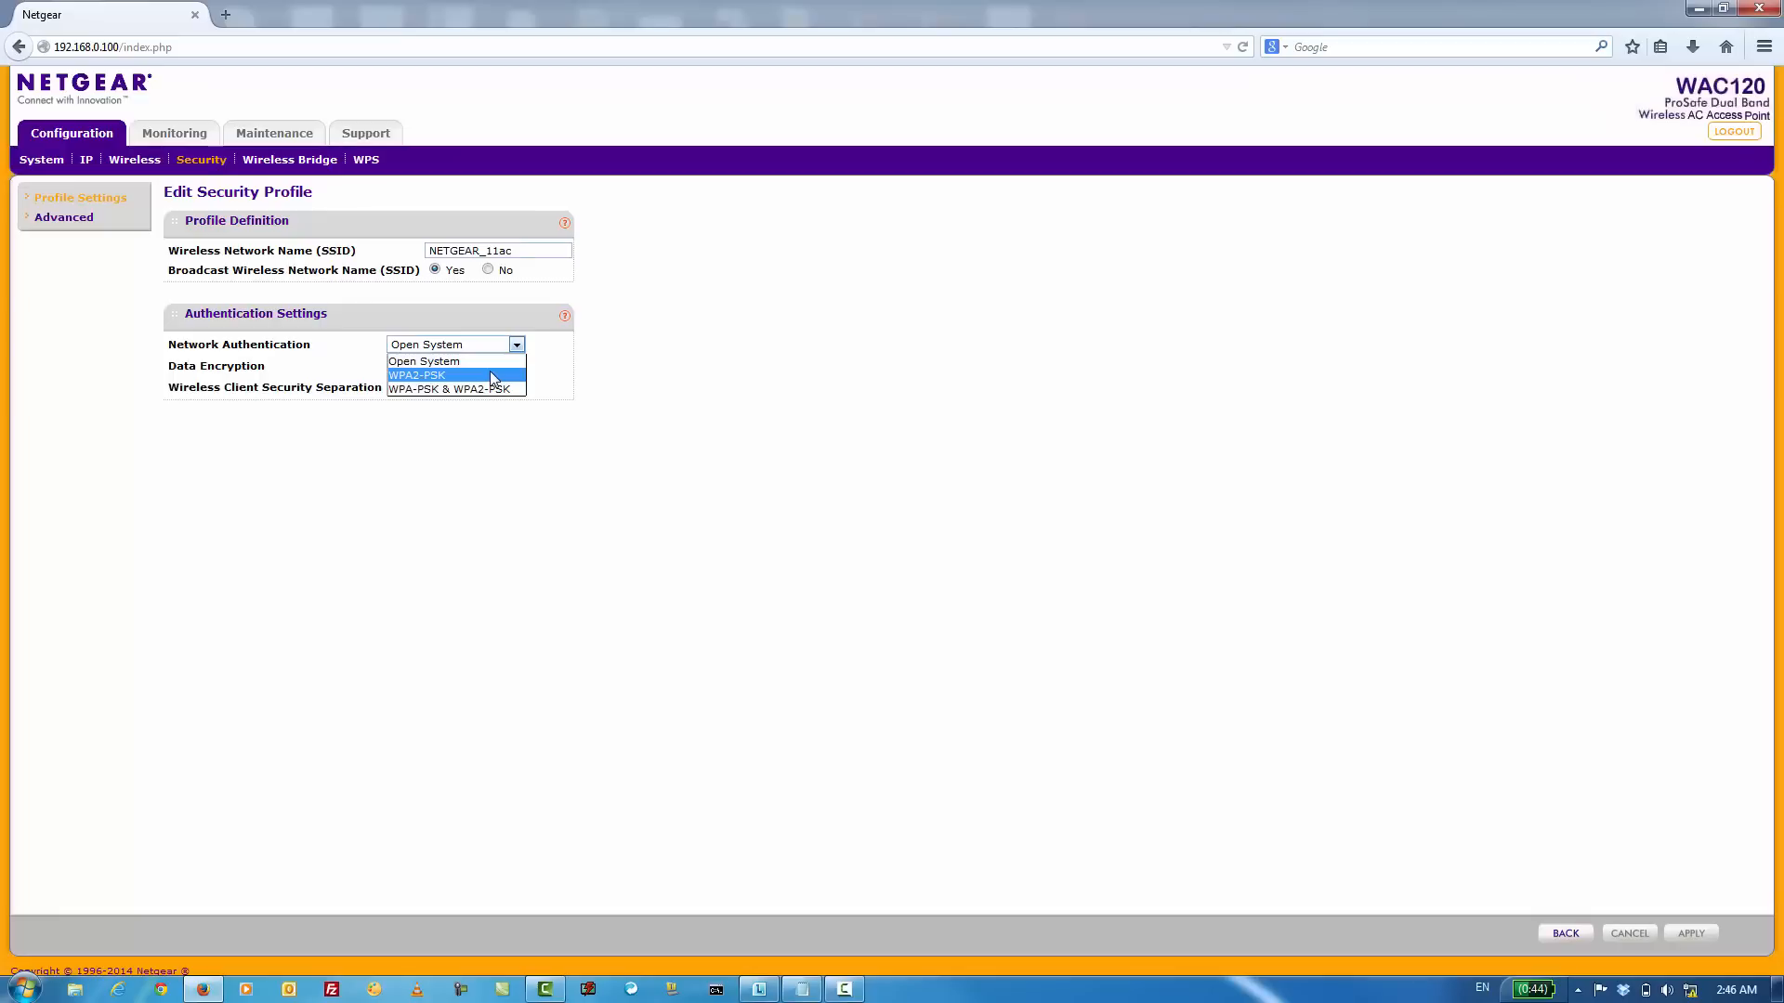
click(455, 375)
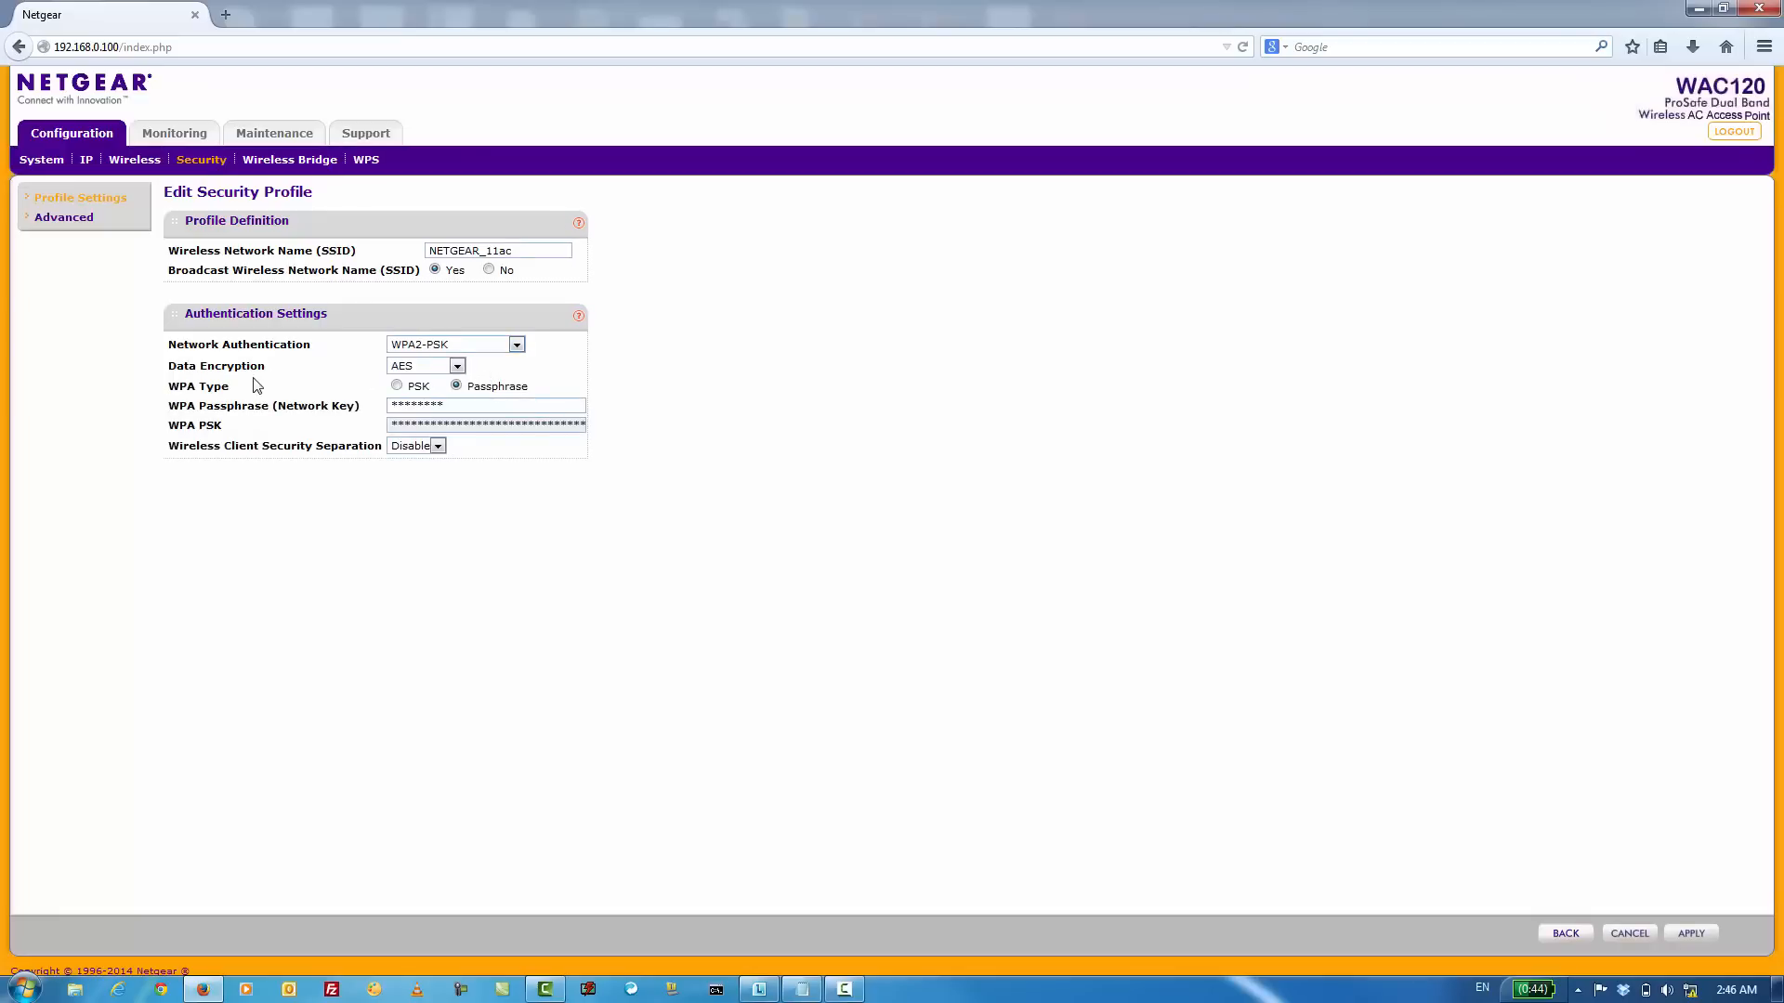
mouse_move(438, 379)
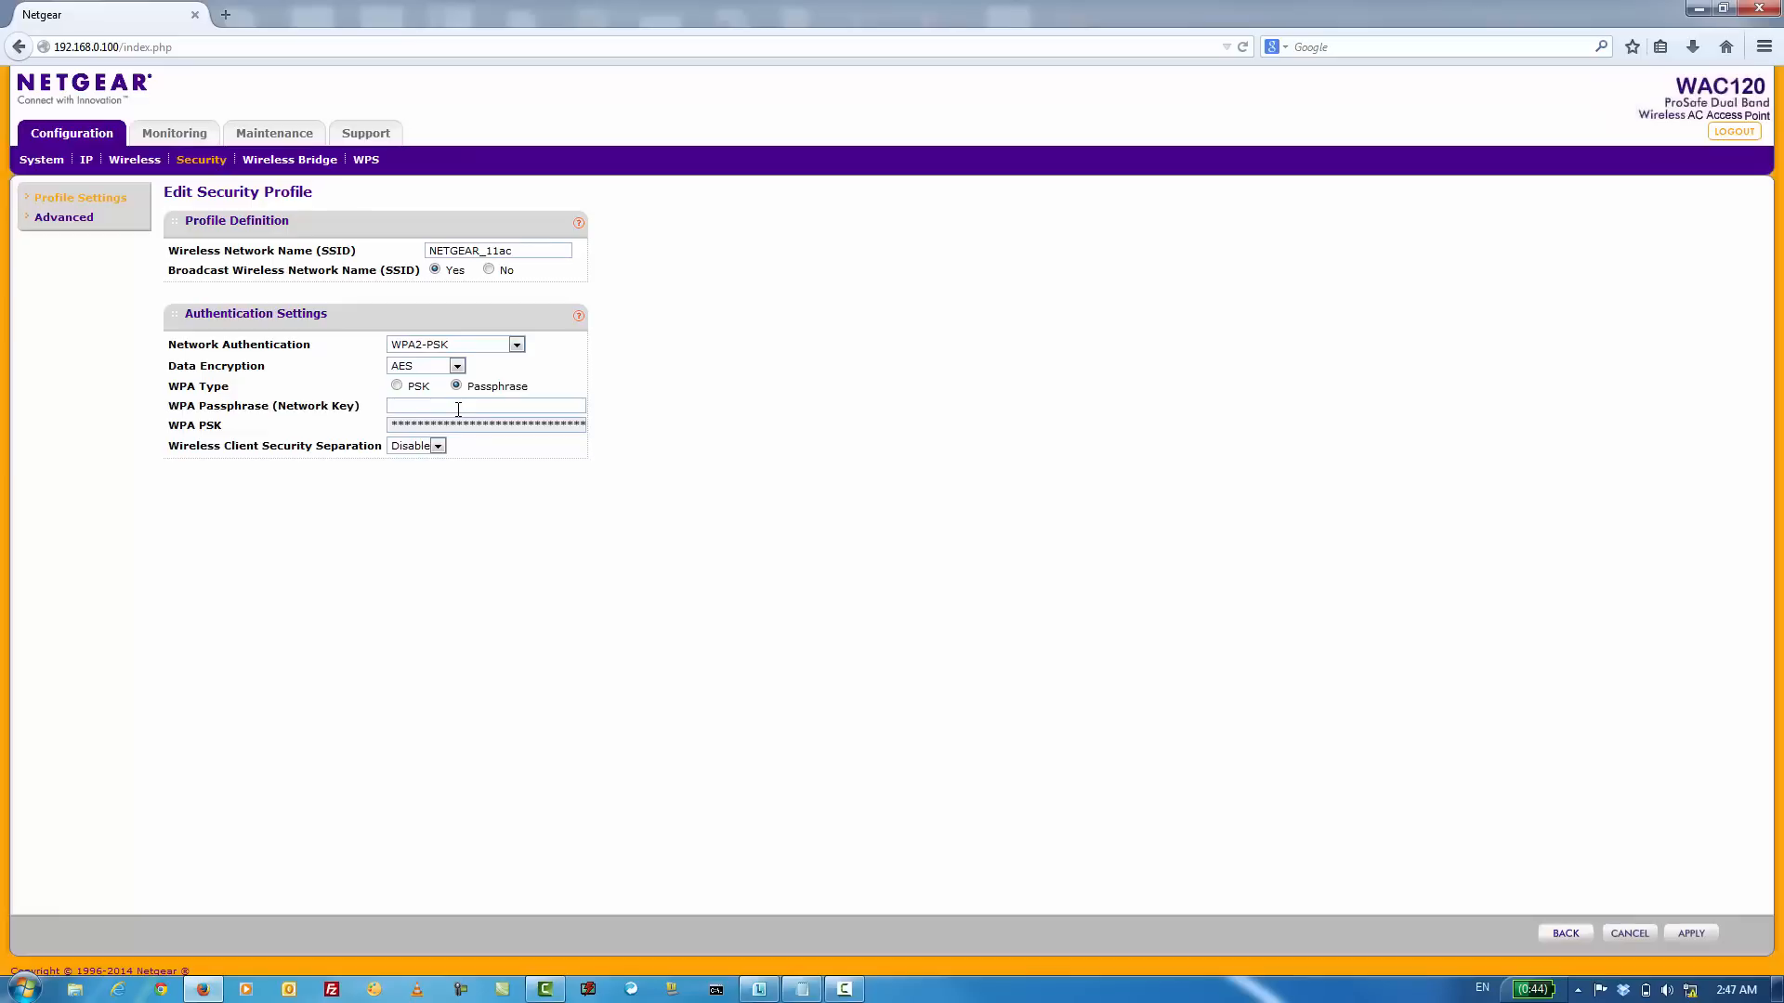
text(p)
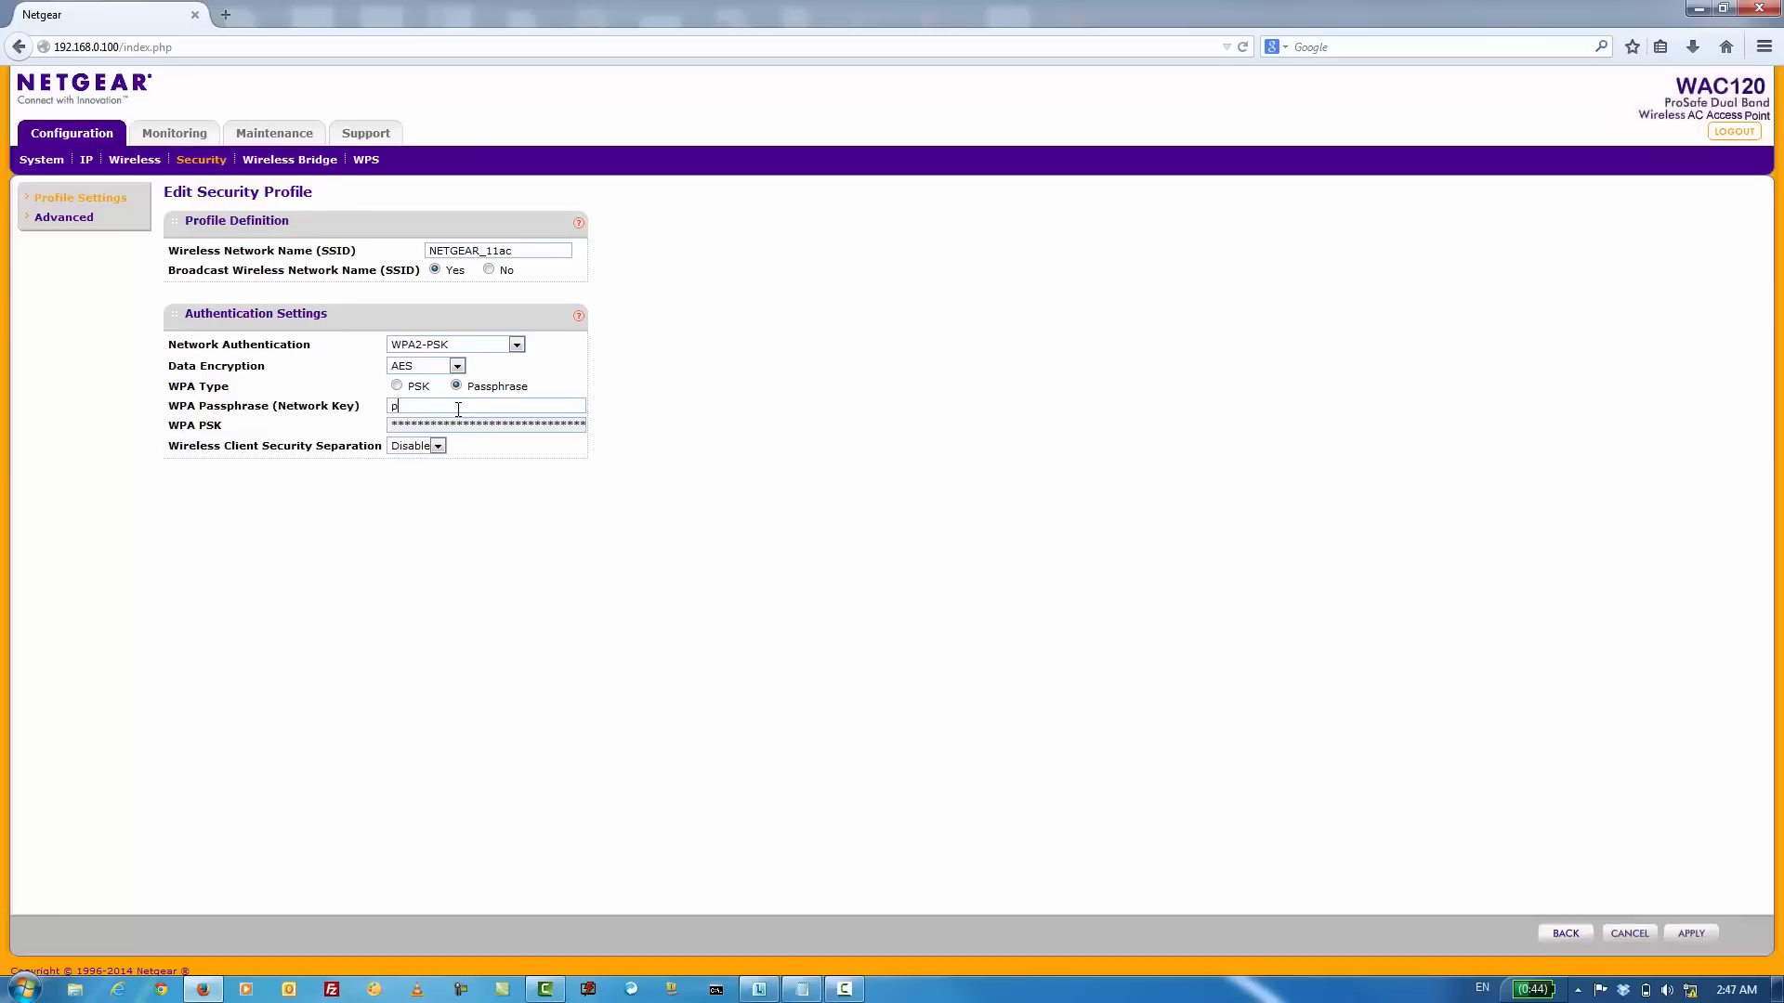
text(assword)
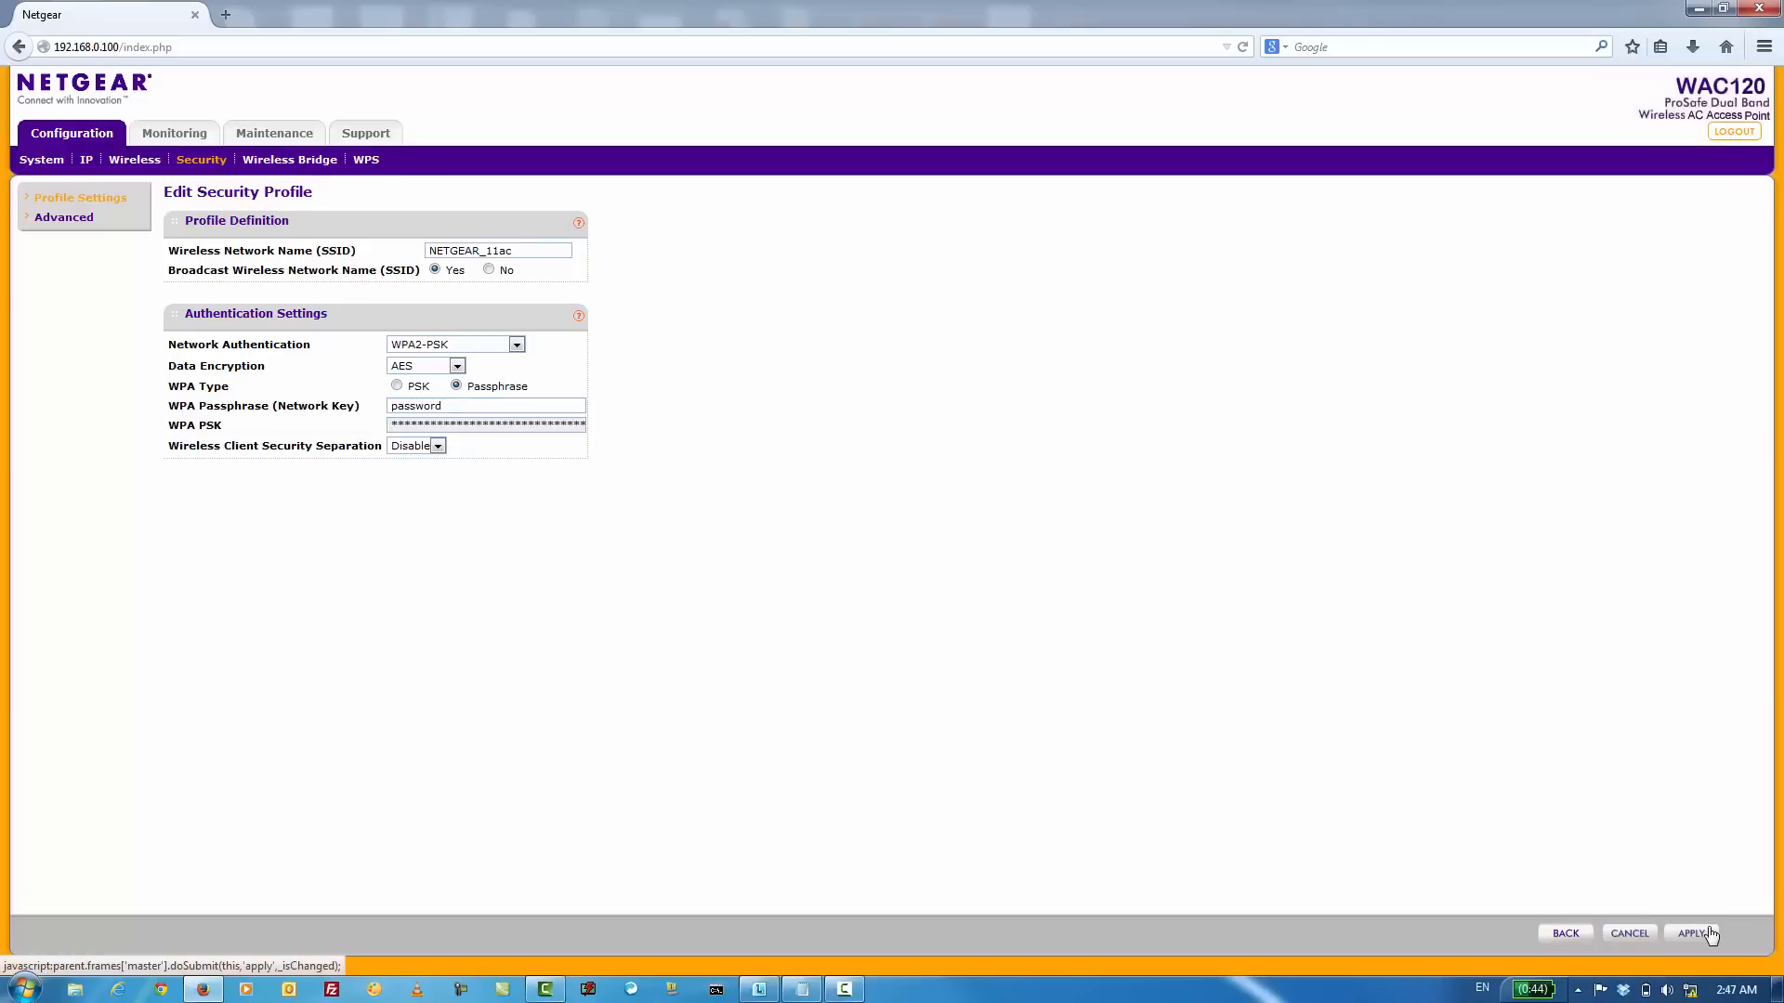
click(1691, 933)
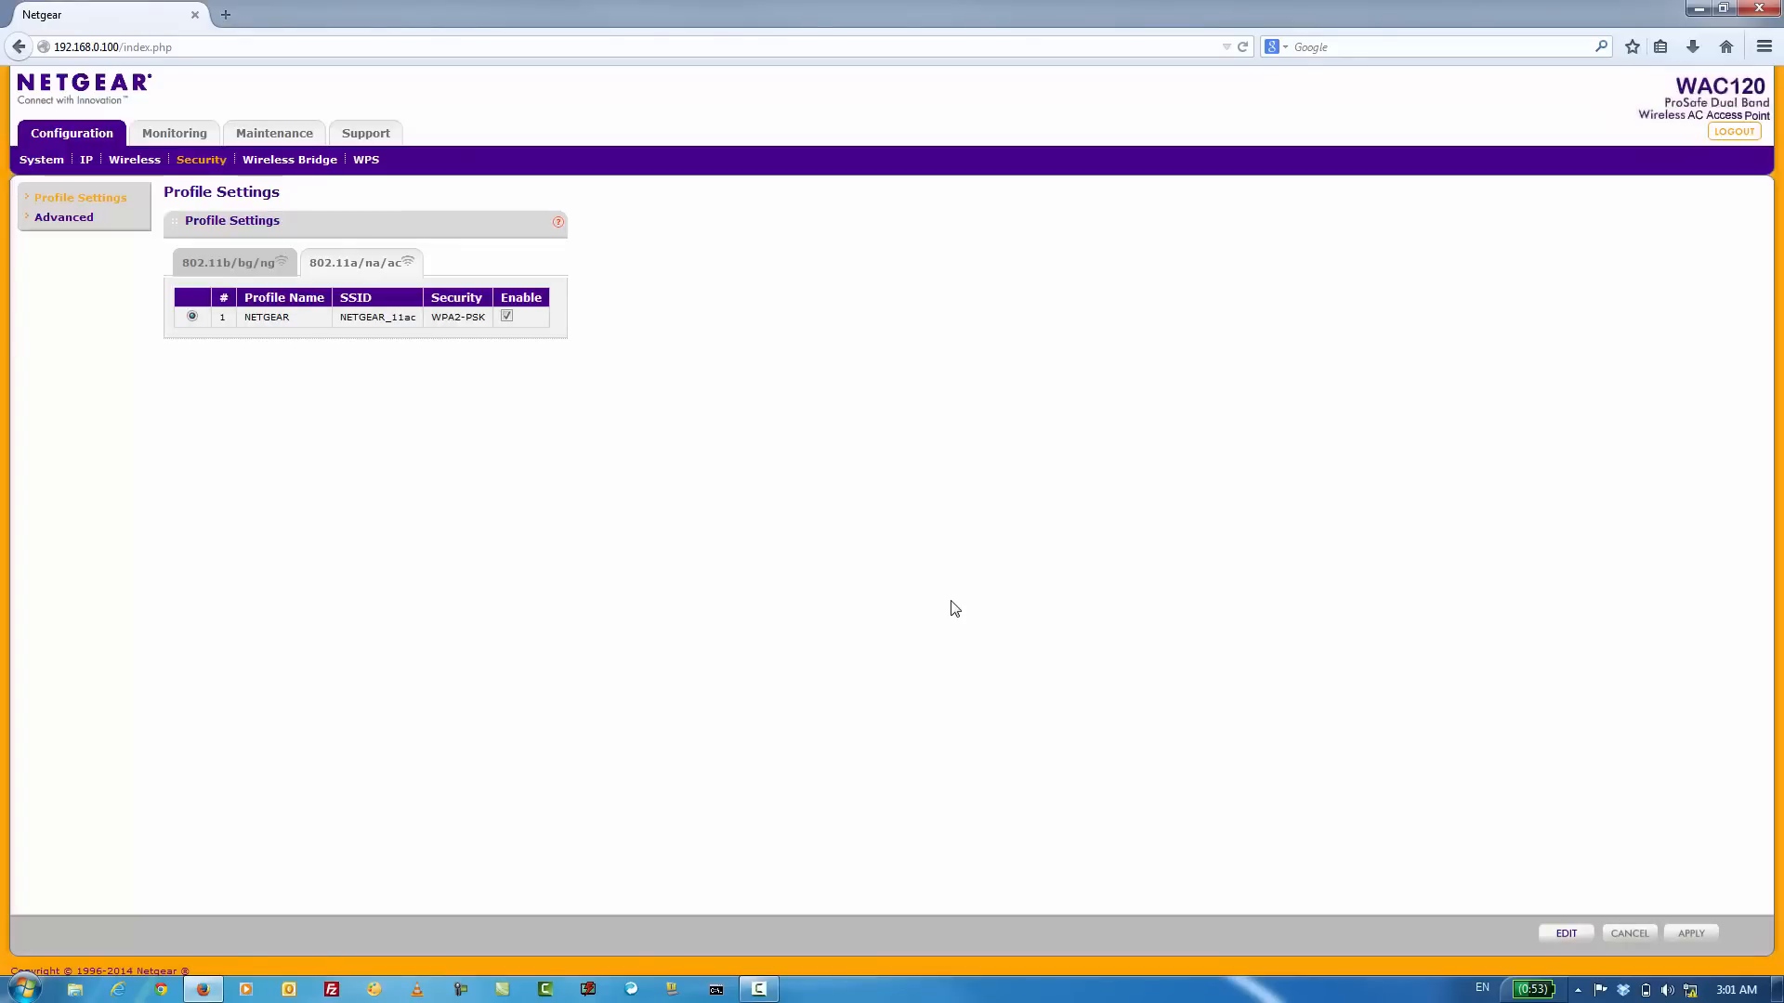
Step: Show the 802.11b/bg/ng band profiles, where NETGEAR_11ng remains Open System
click(229, 263)
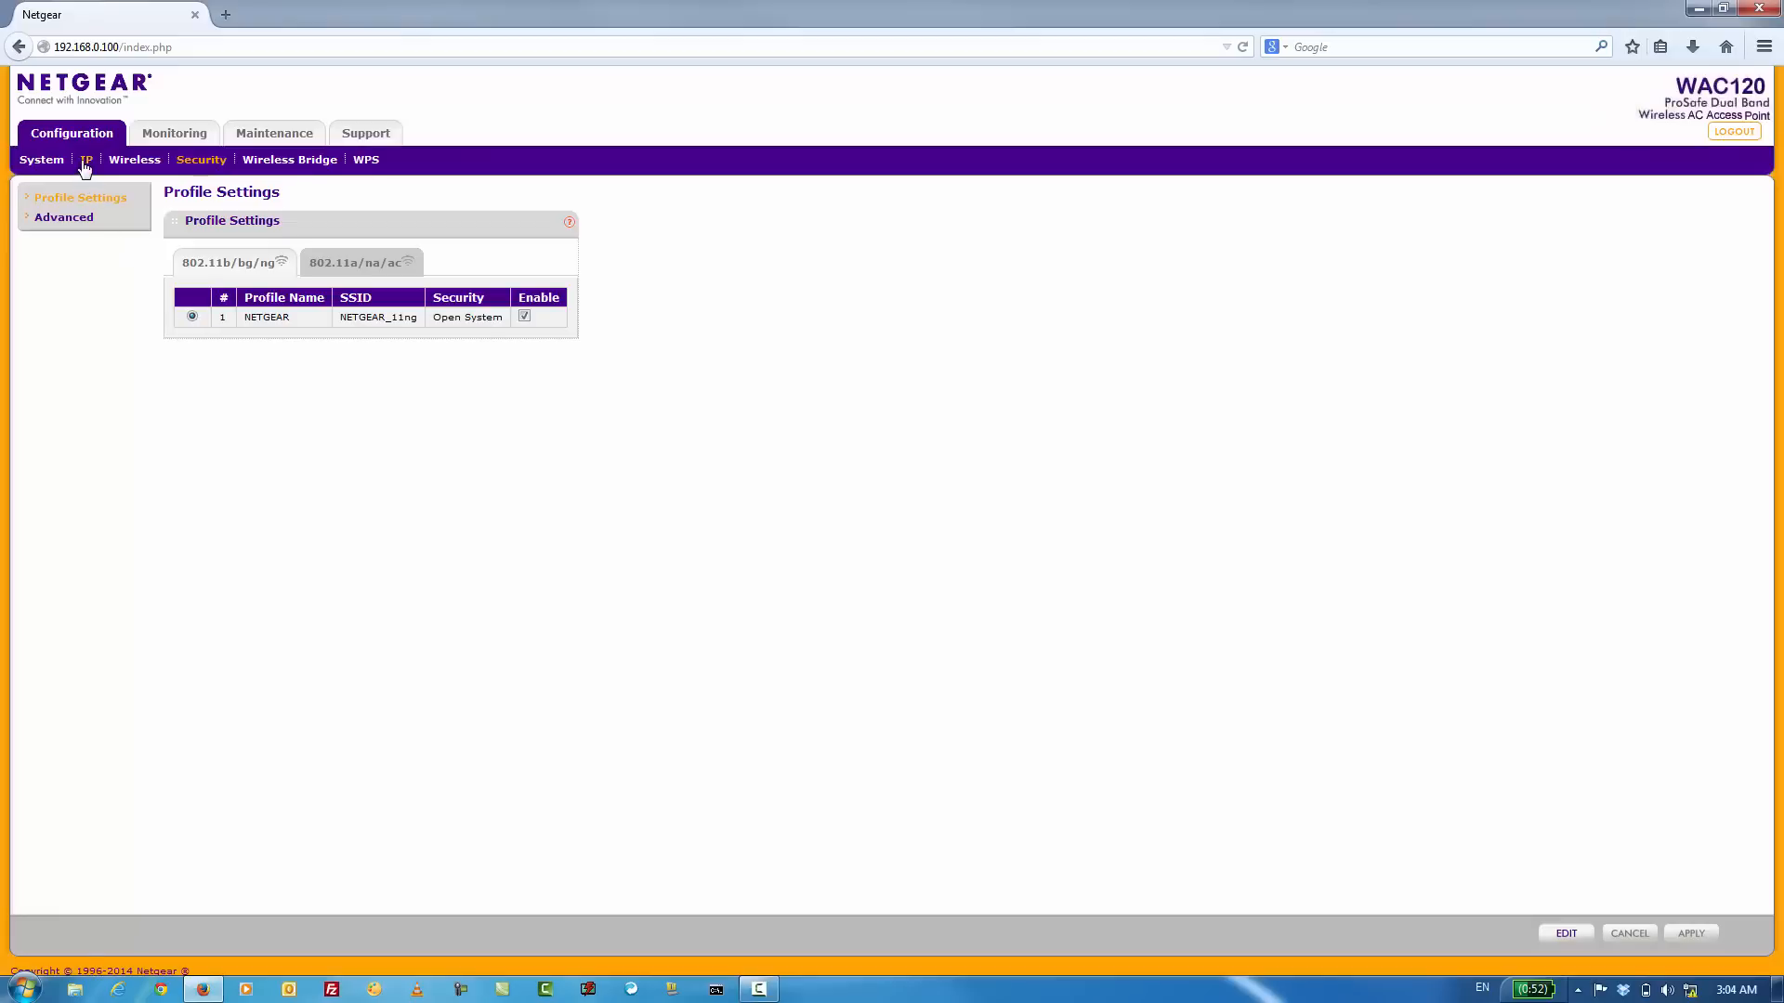
Step: Apply static IP 192.168.1.100 with gateway and DNS 192.168.1.1, then close Firefox
click(86, 158)
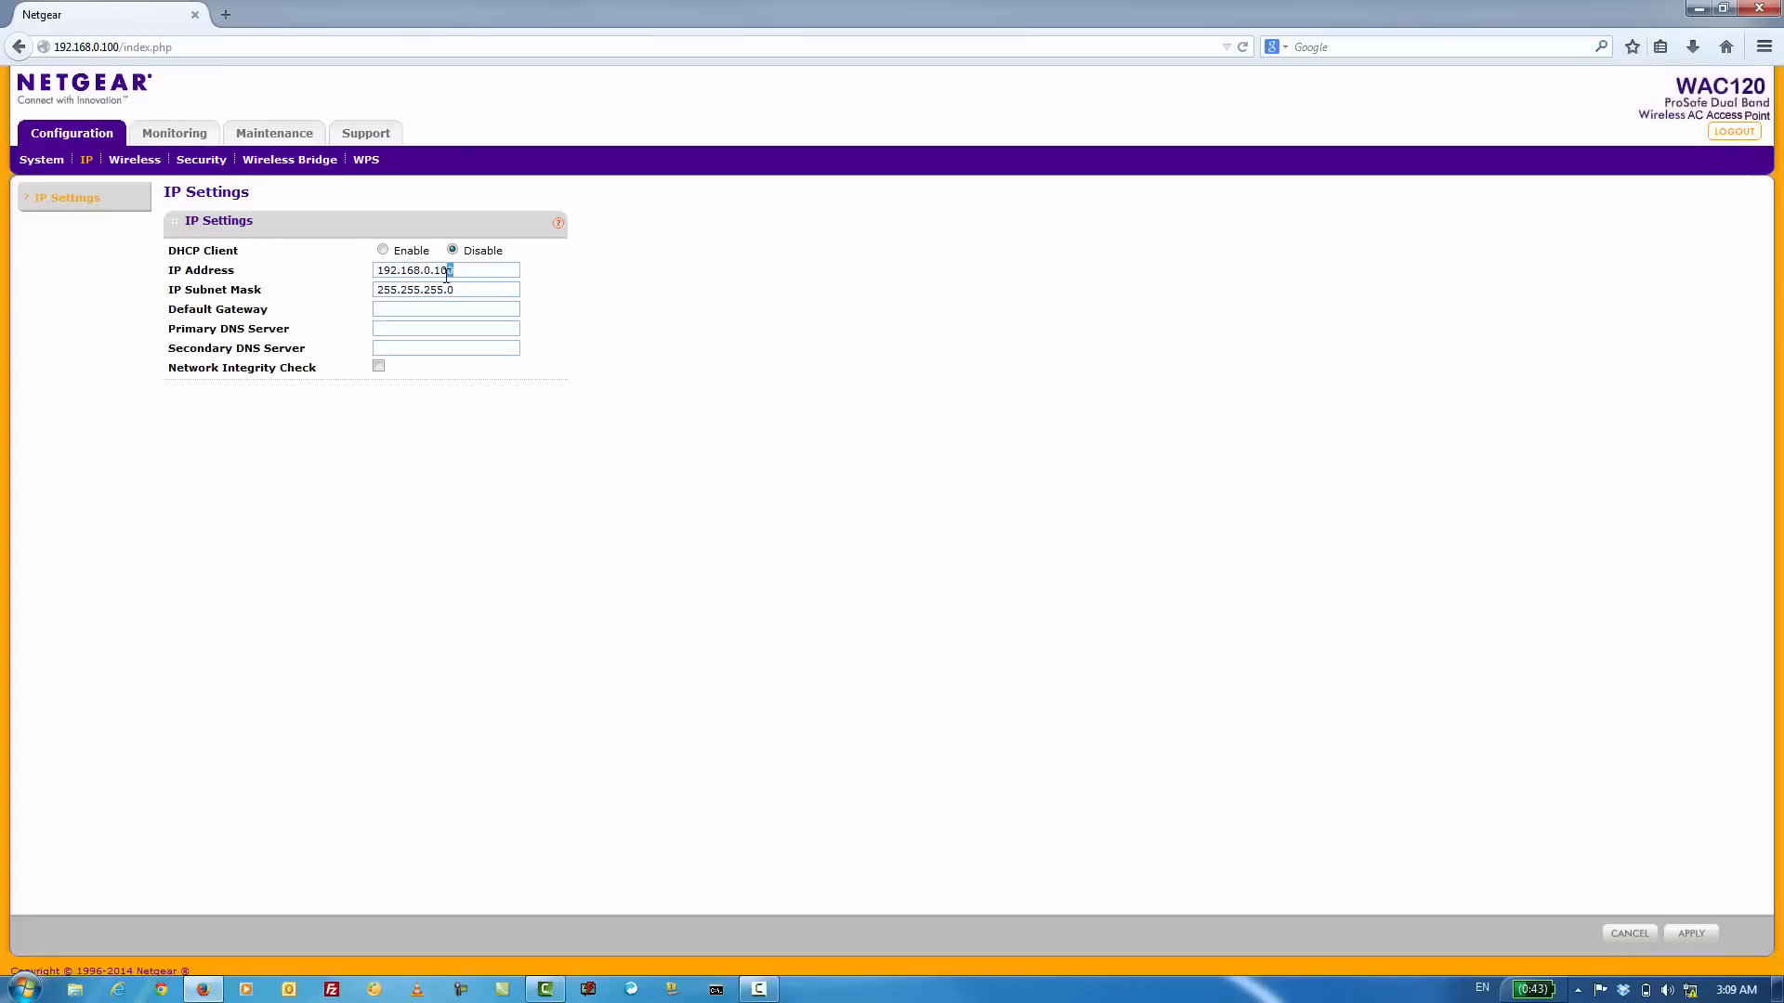
double_click(435, 270)
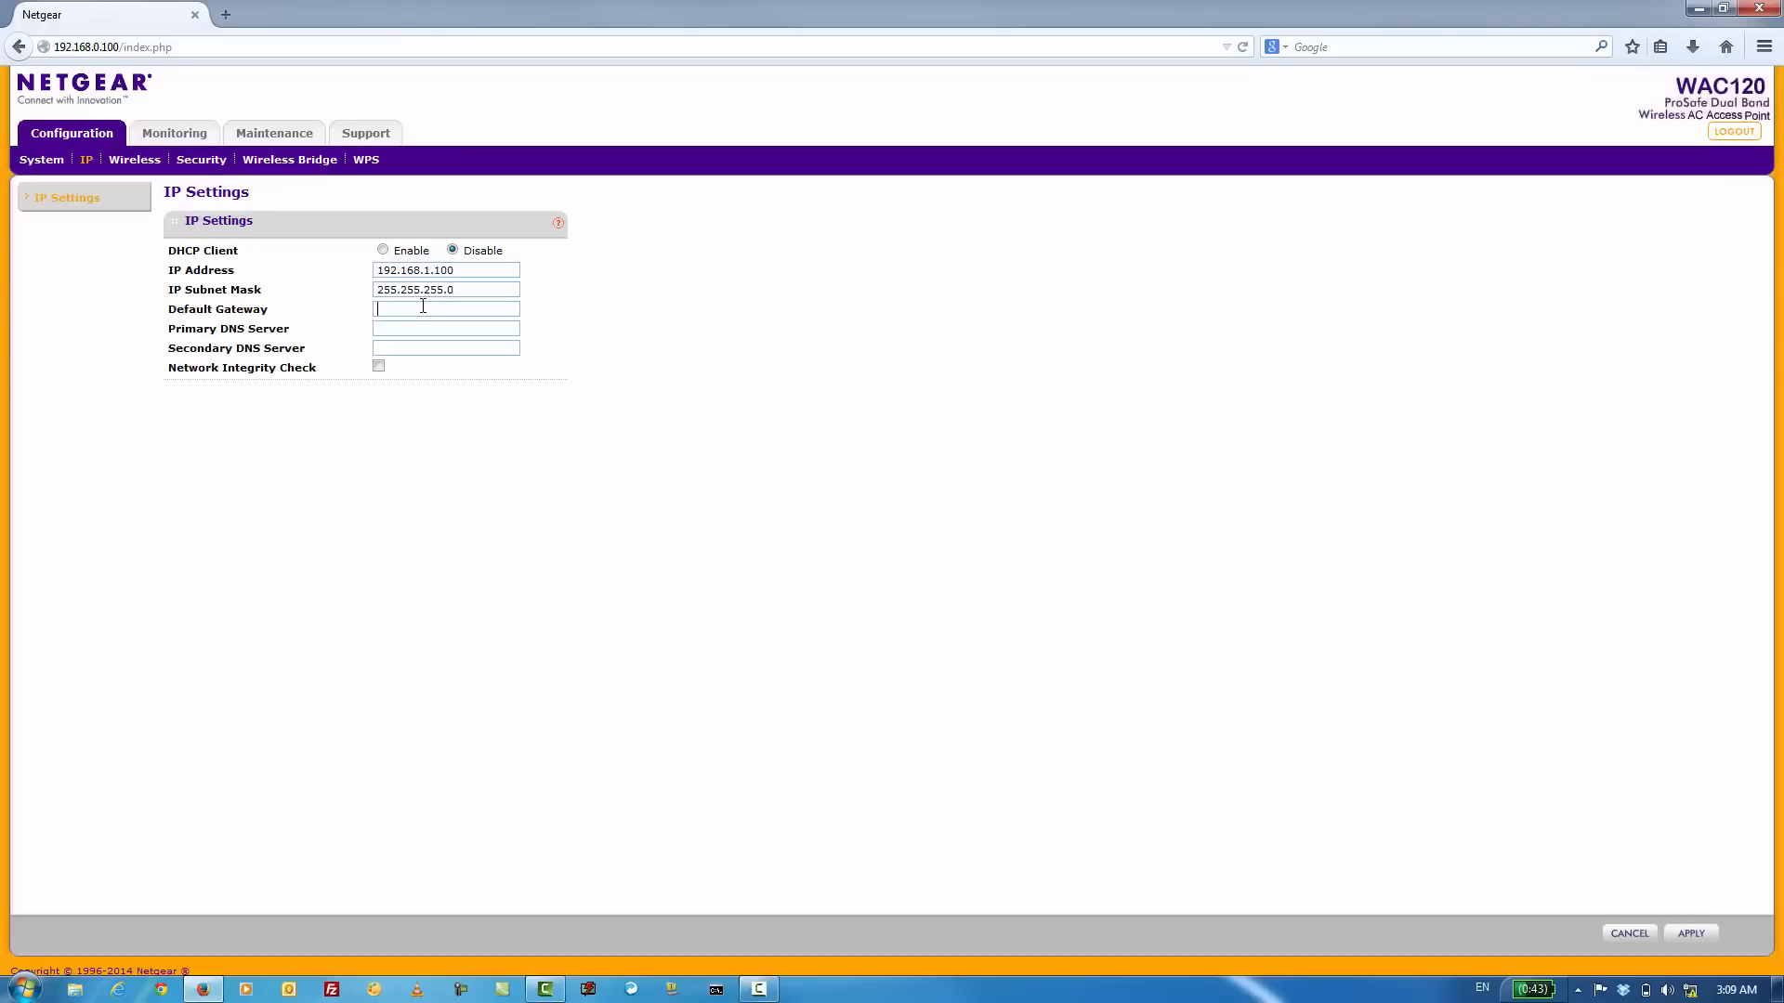
text(192.168.1.1)
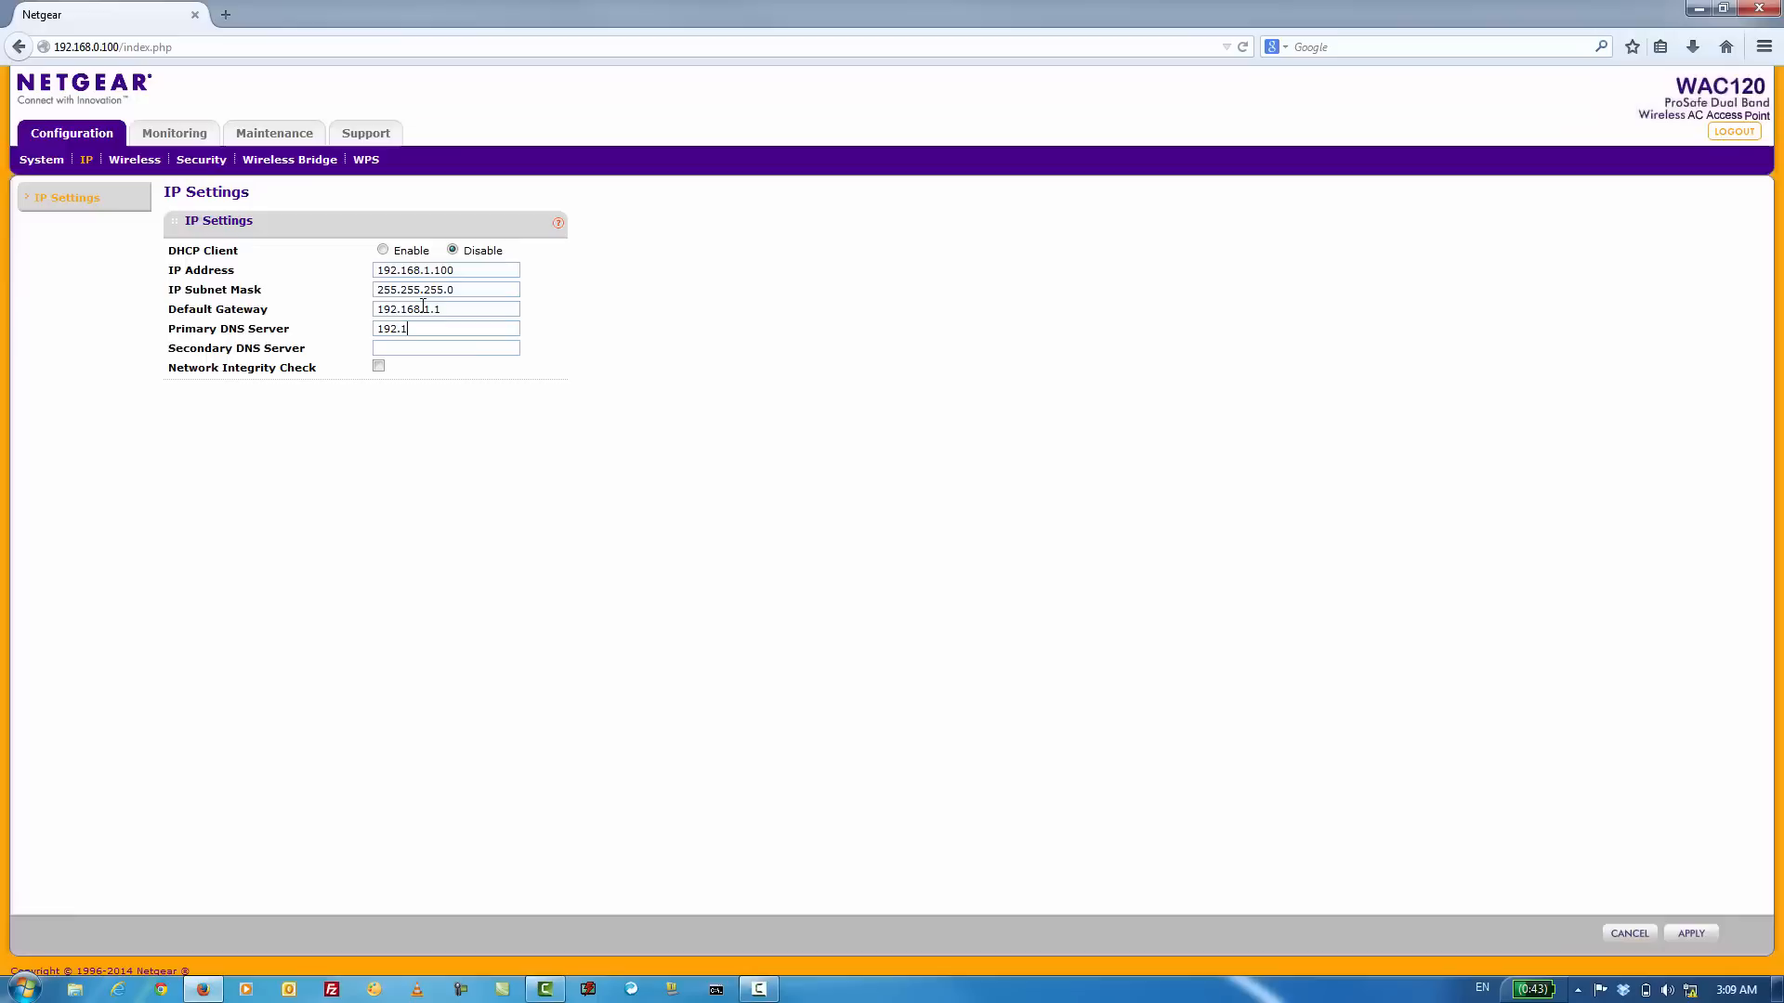
text(68.1.1)
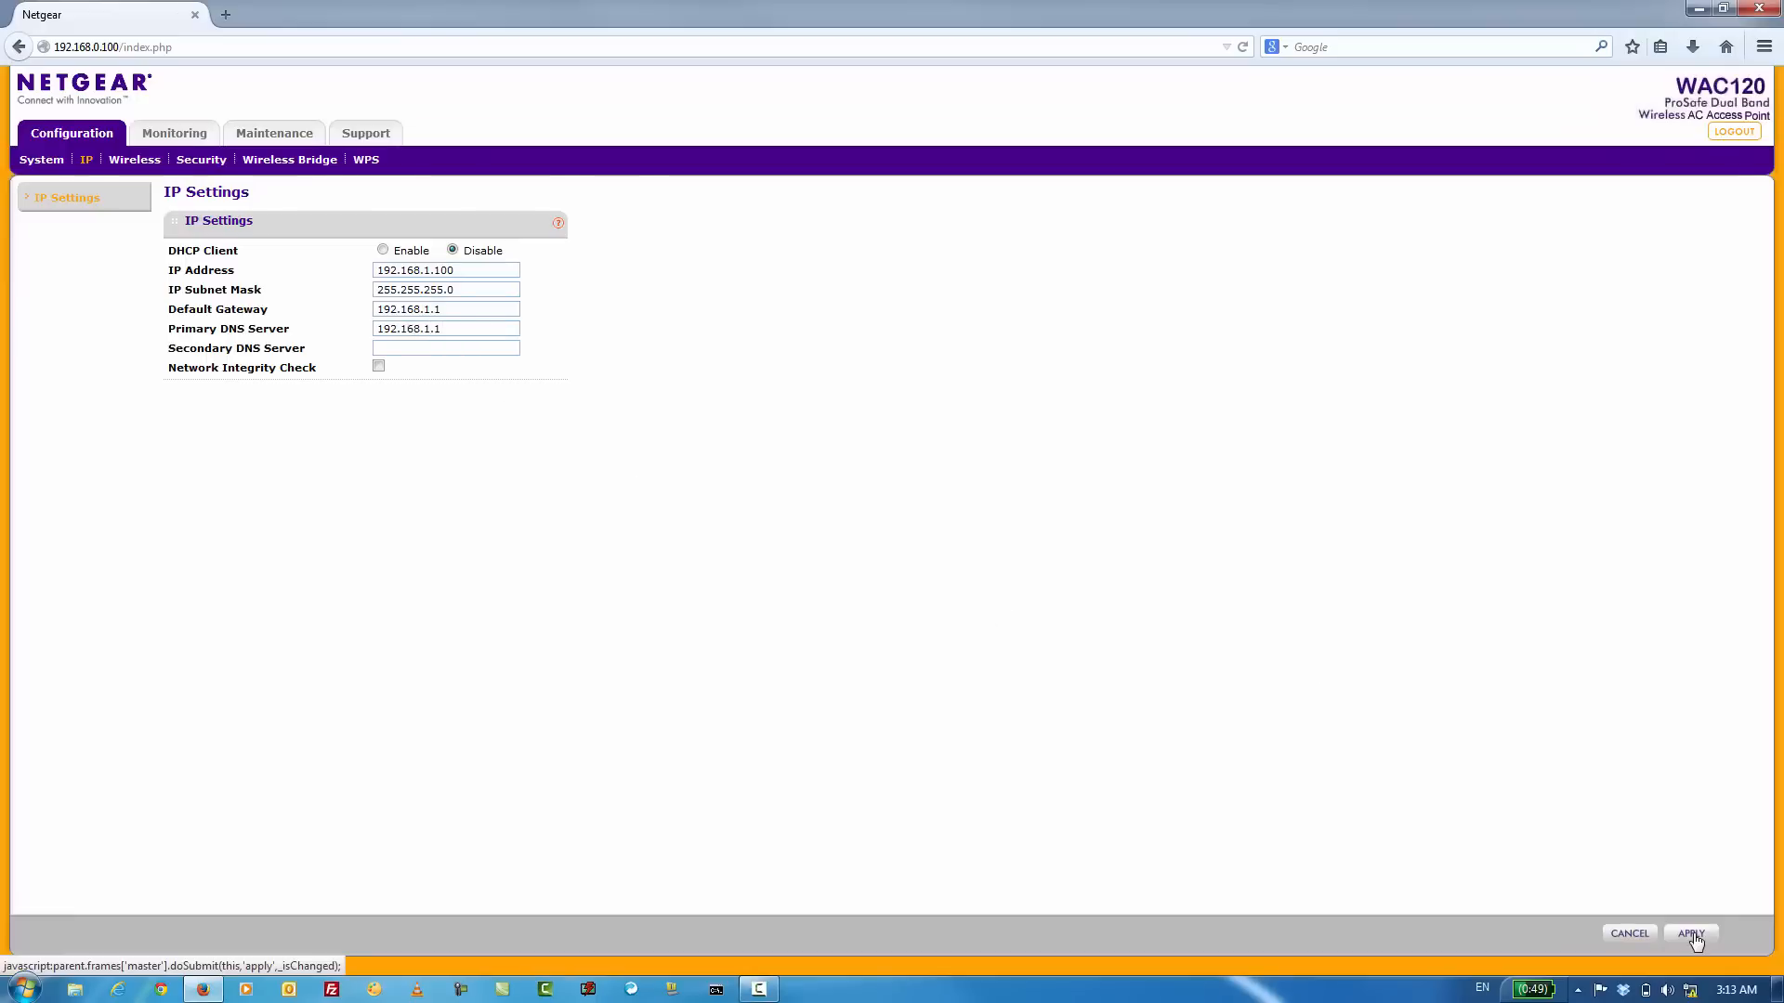
click(1691, 933)
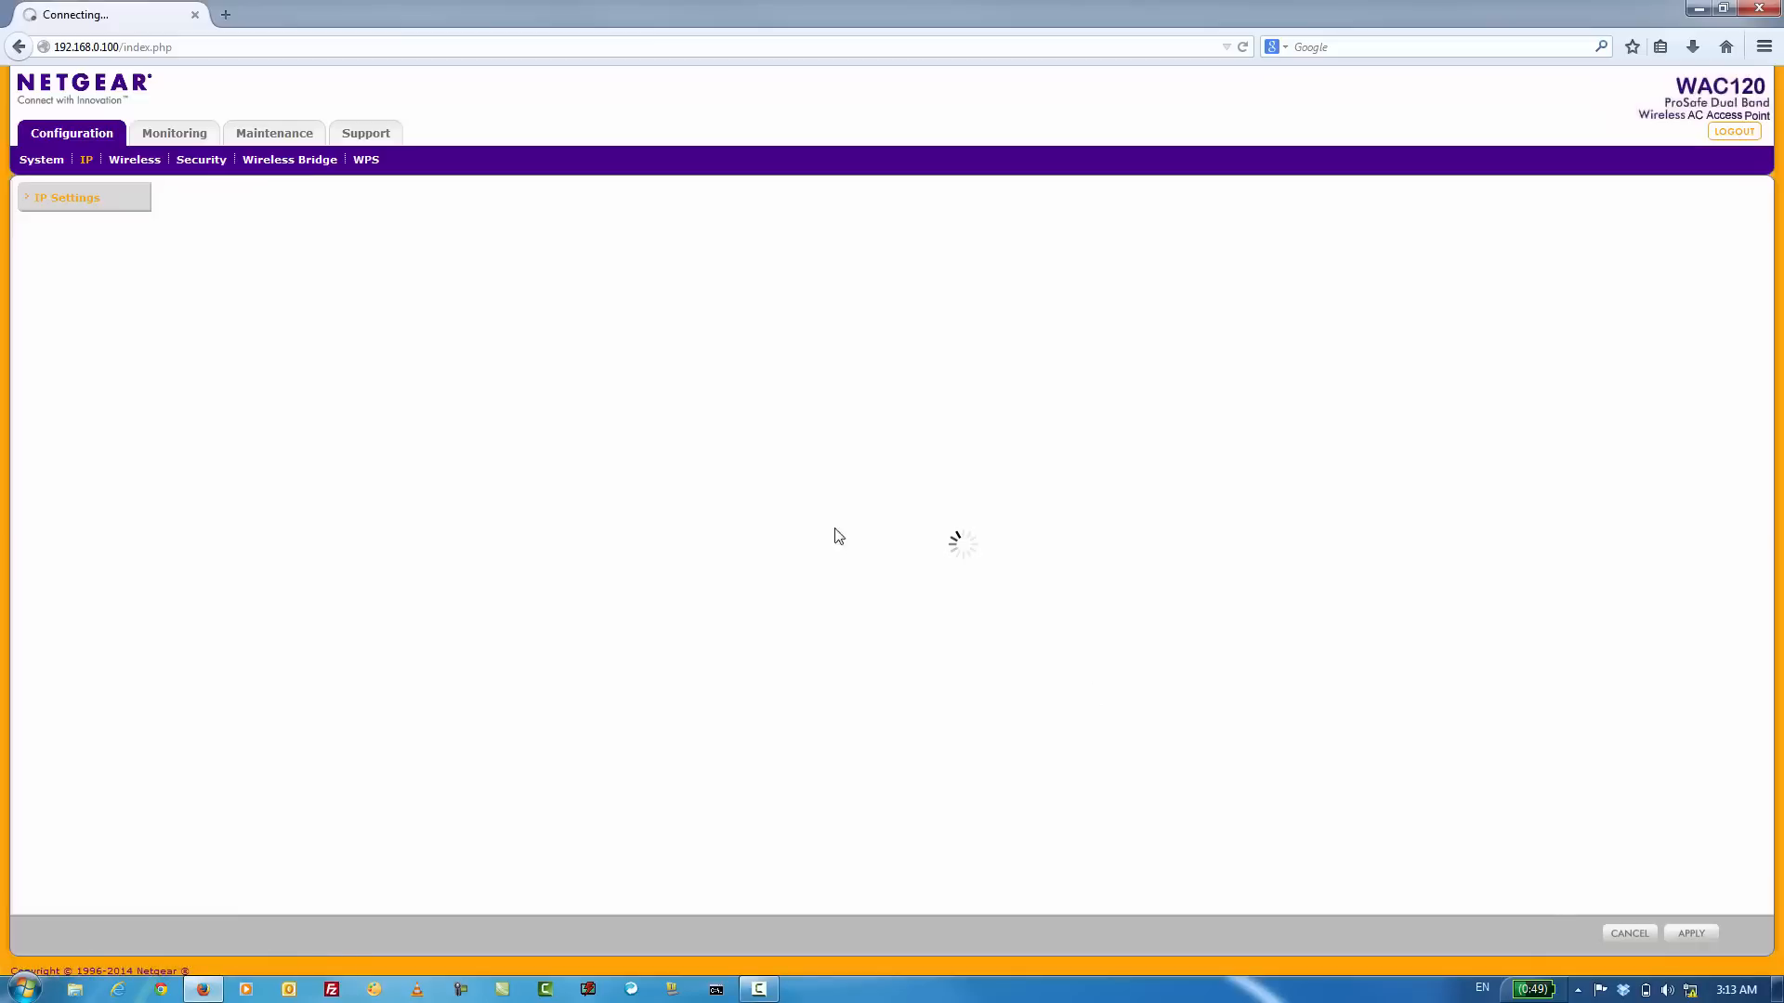
mouse_move(845, 448)
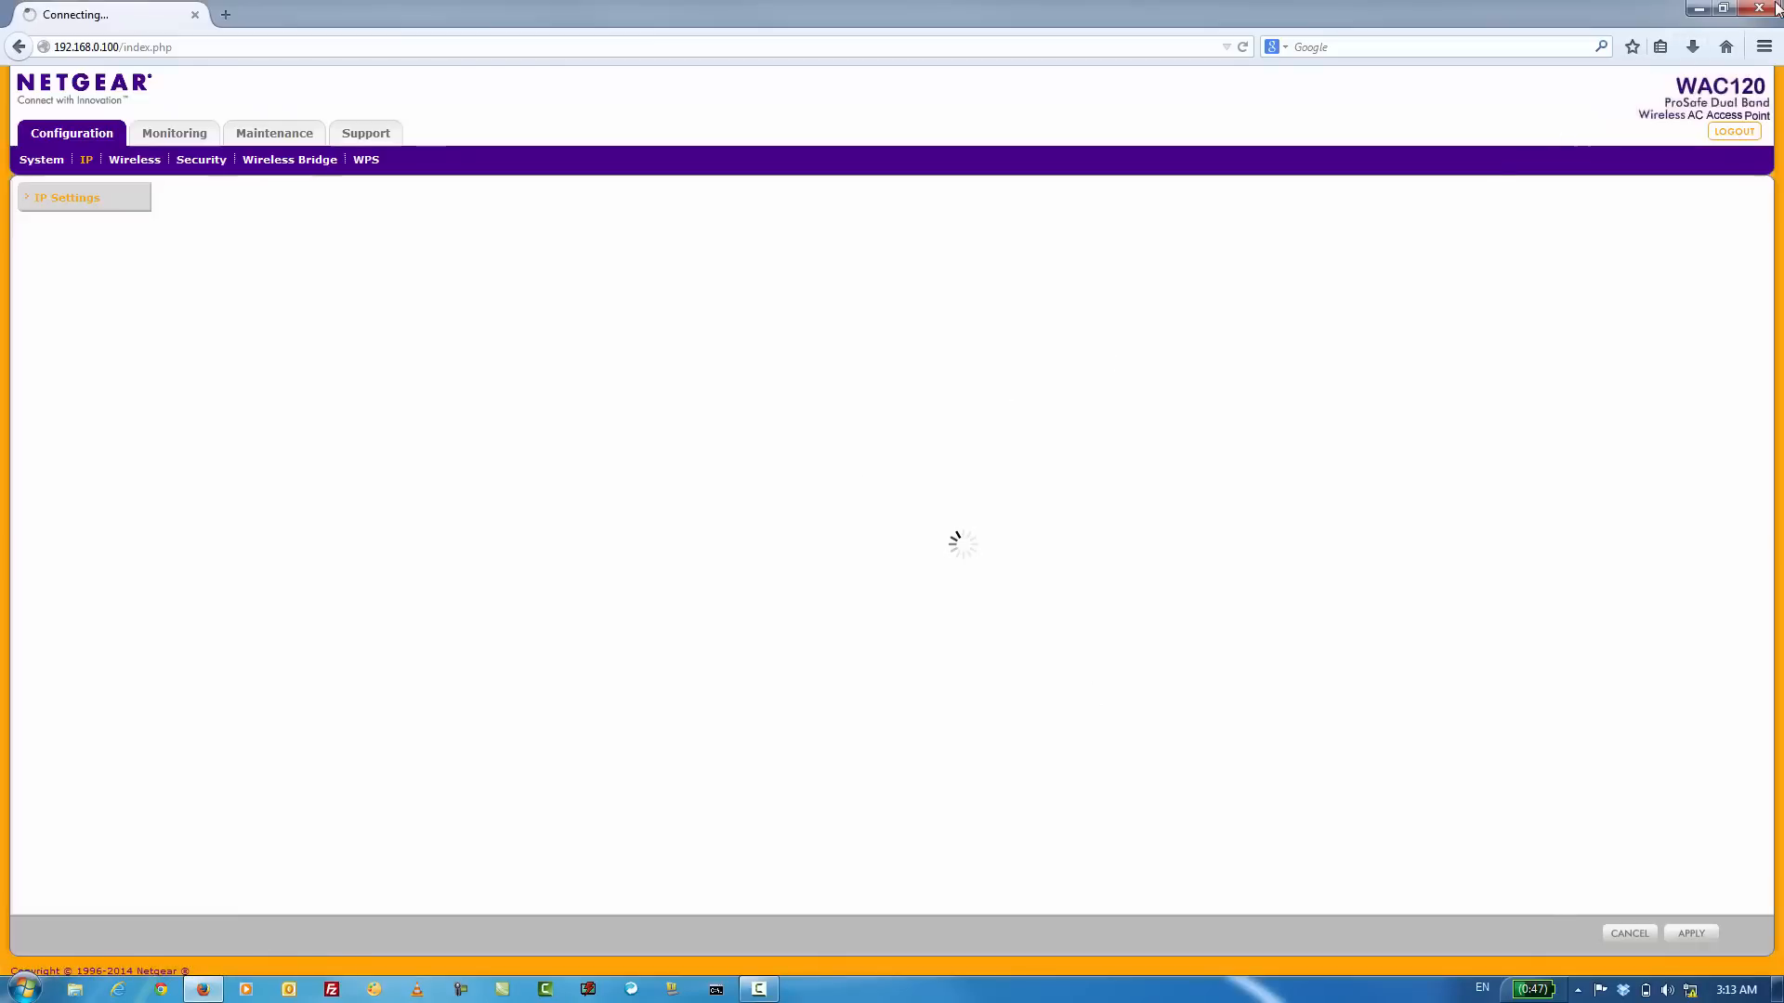
click(1762, 8)
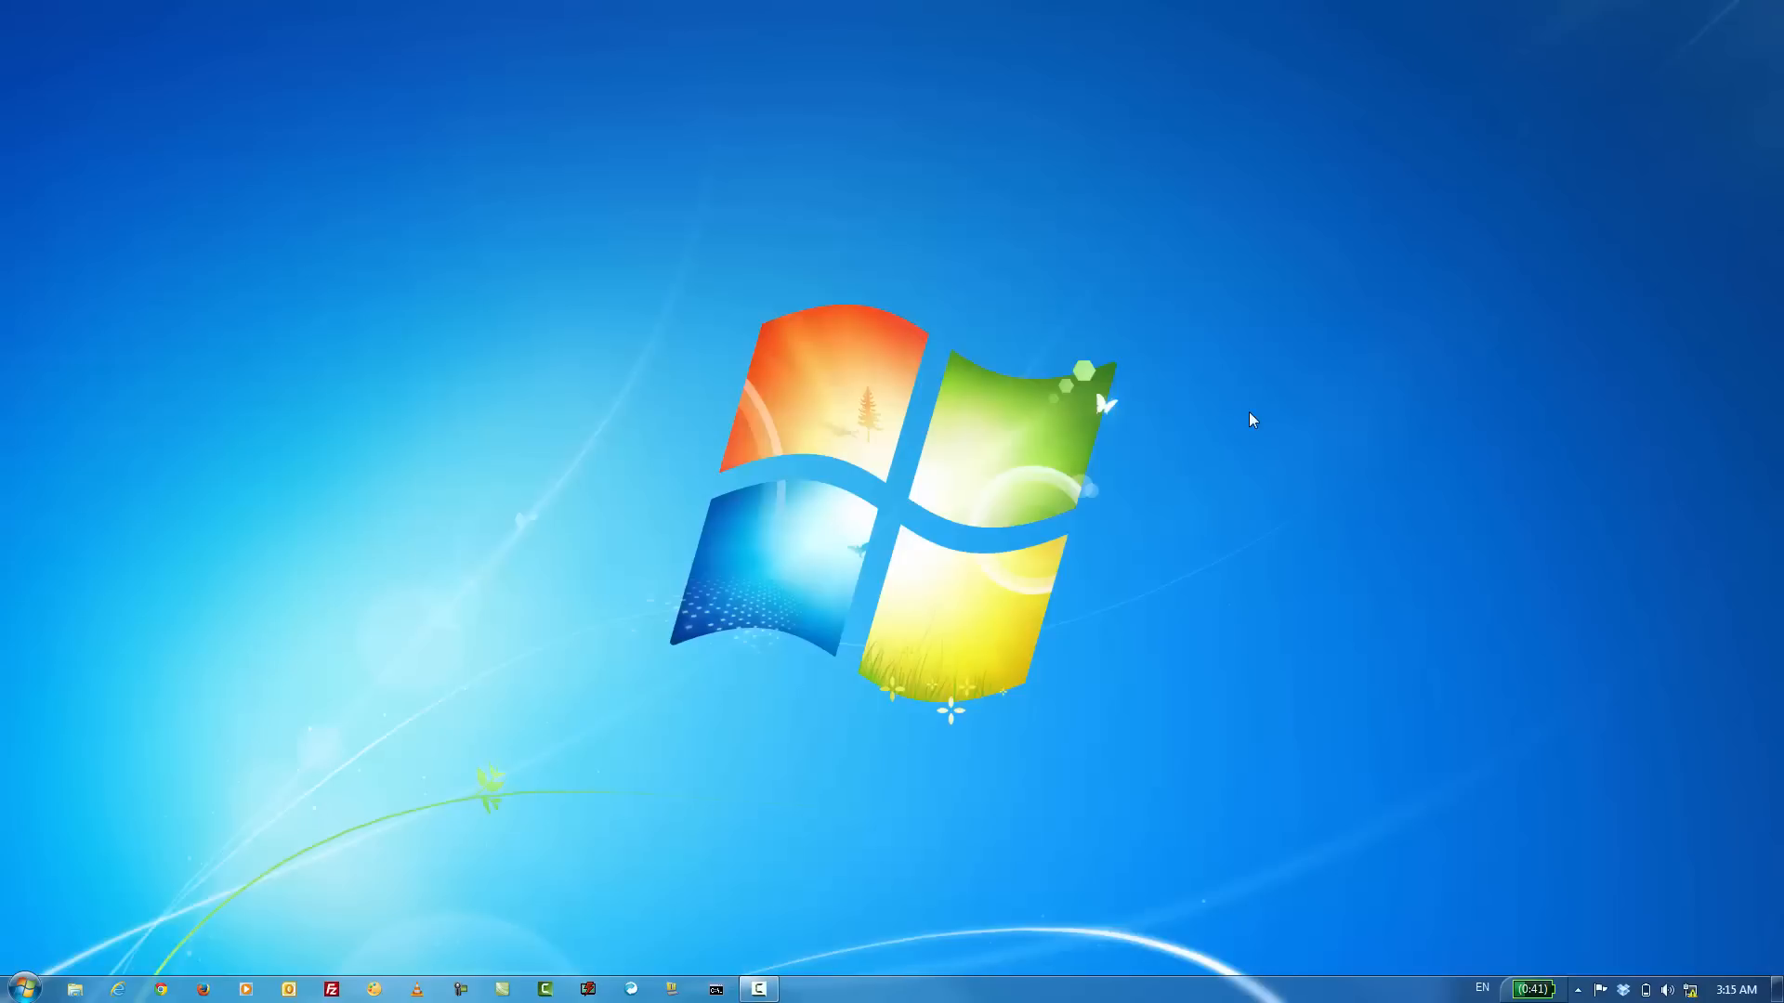
mouse_move(1628, 957)
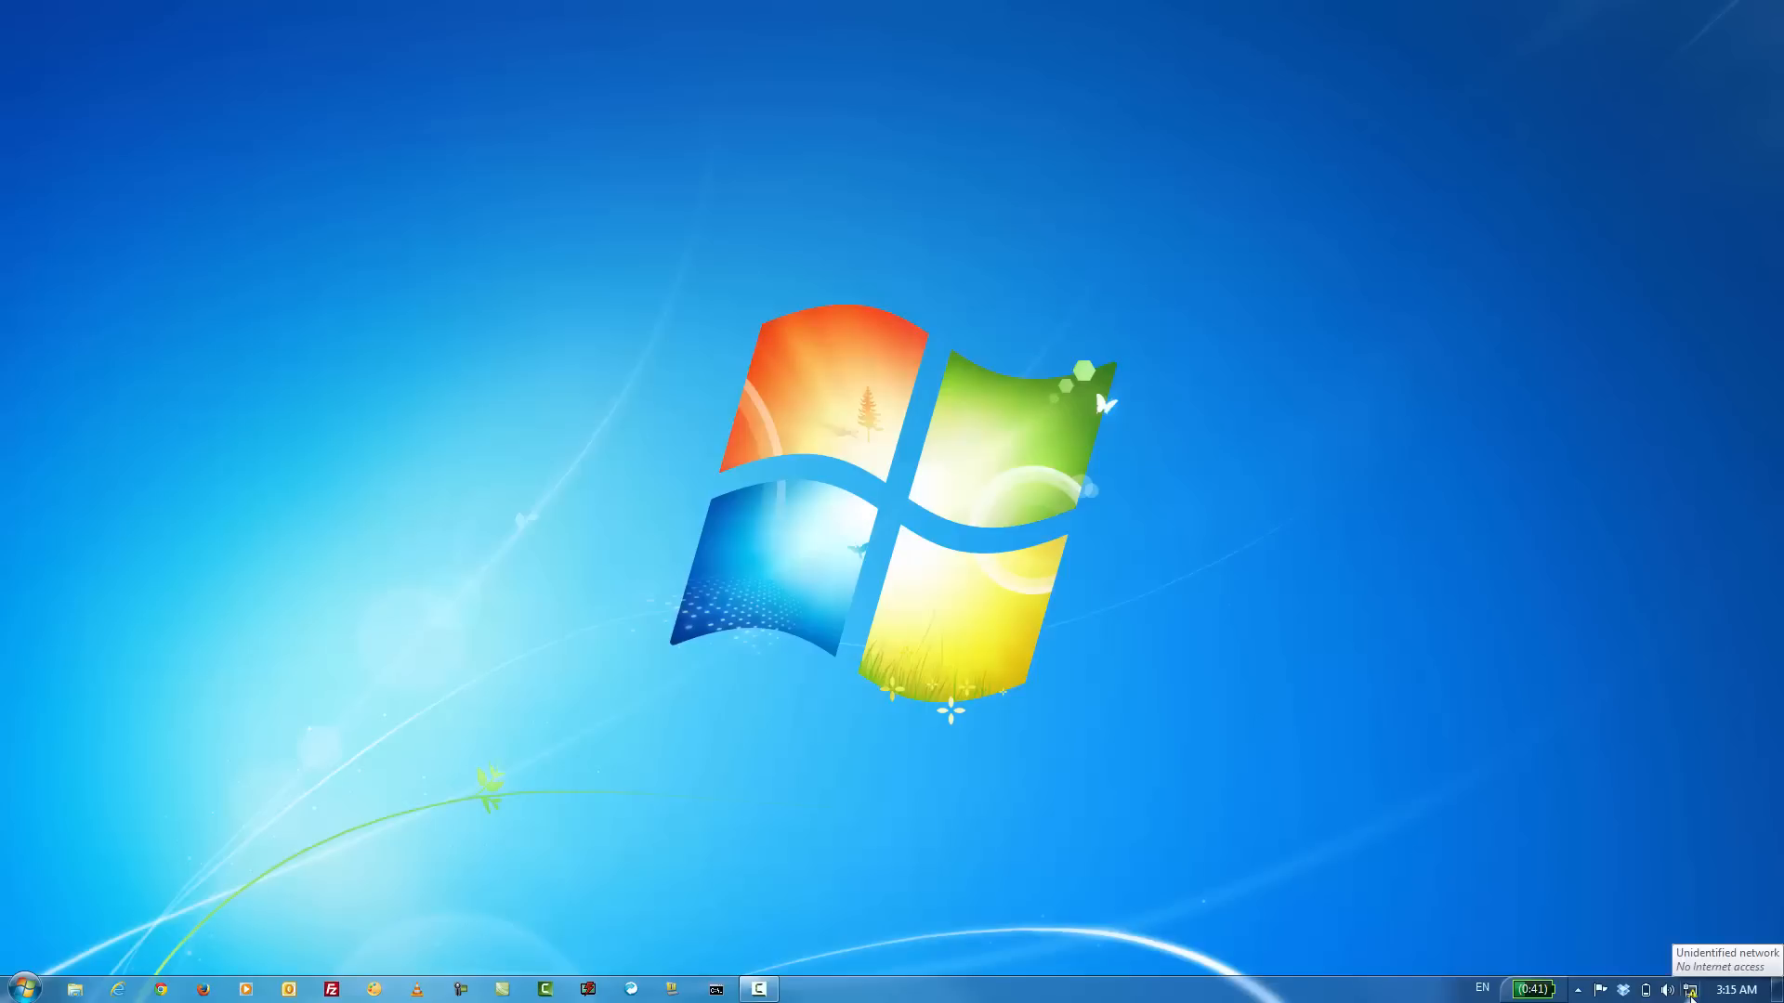
mouse_move(1657, 989)
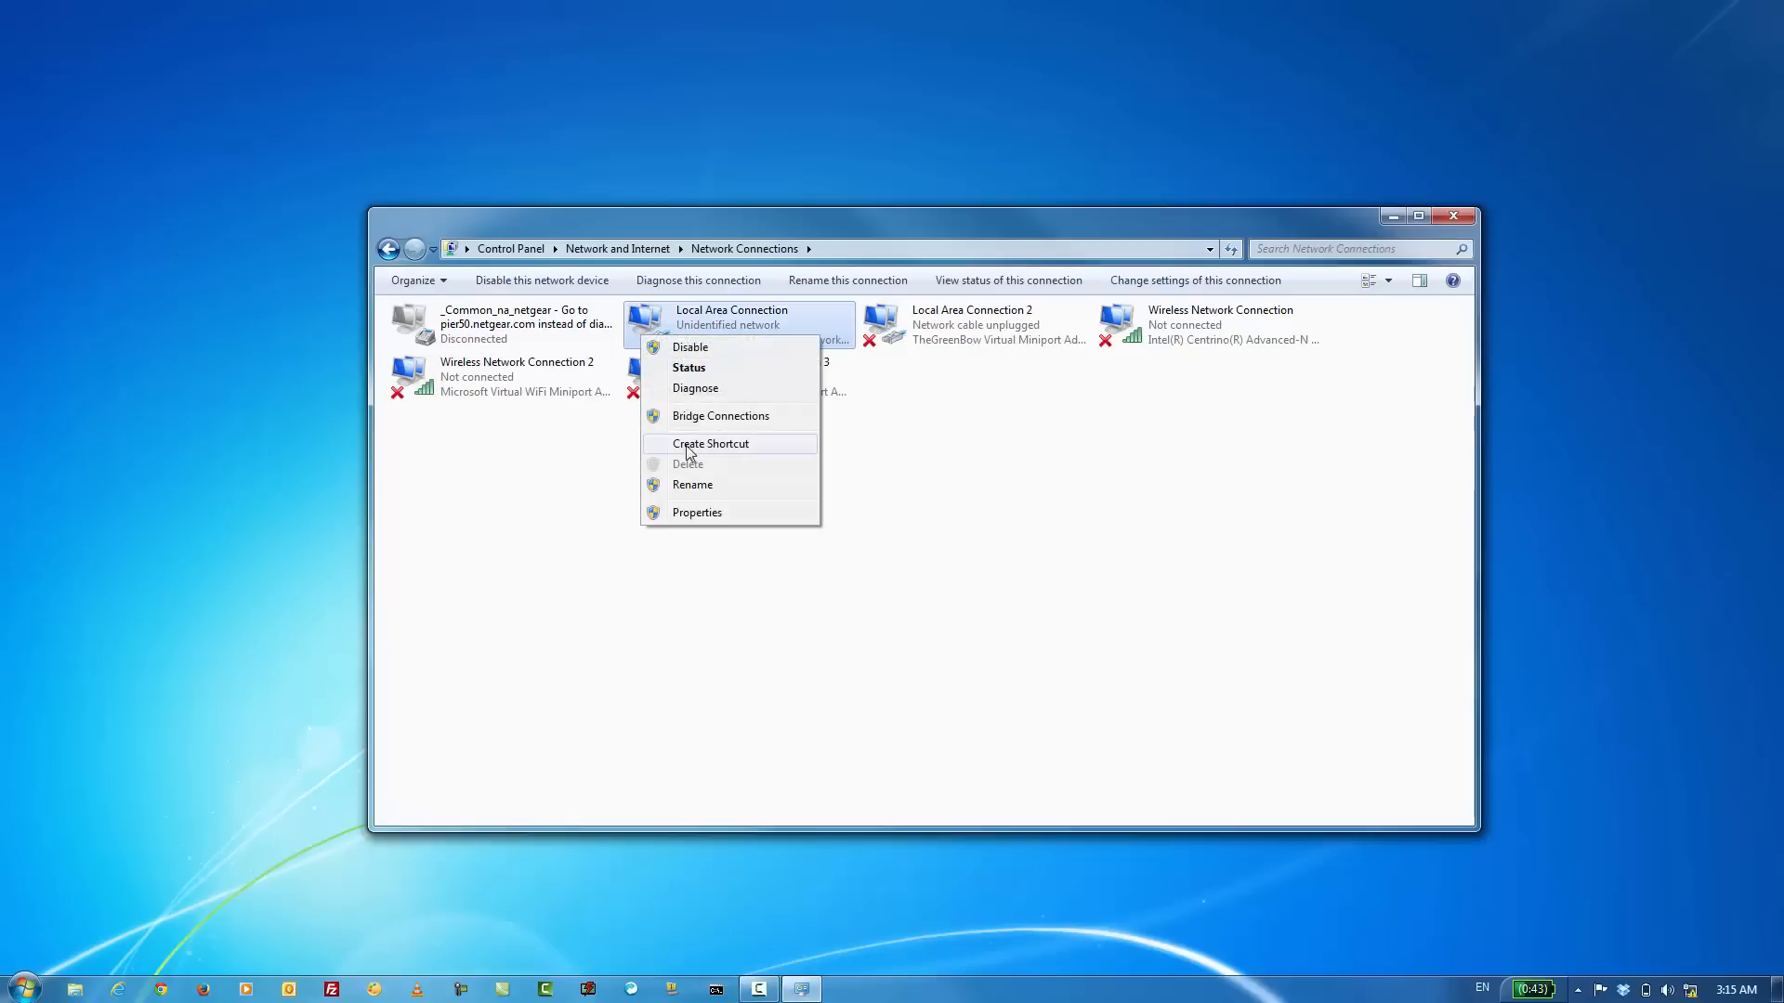
Step: Set Local Area Connection IPv4 to obtain IP and DNS automatically, then close Network Connections
click(696, 512)
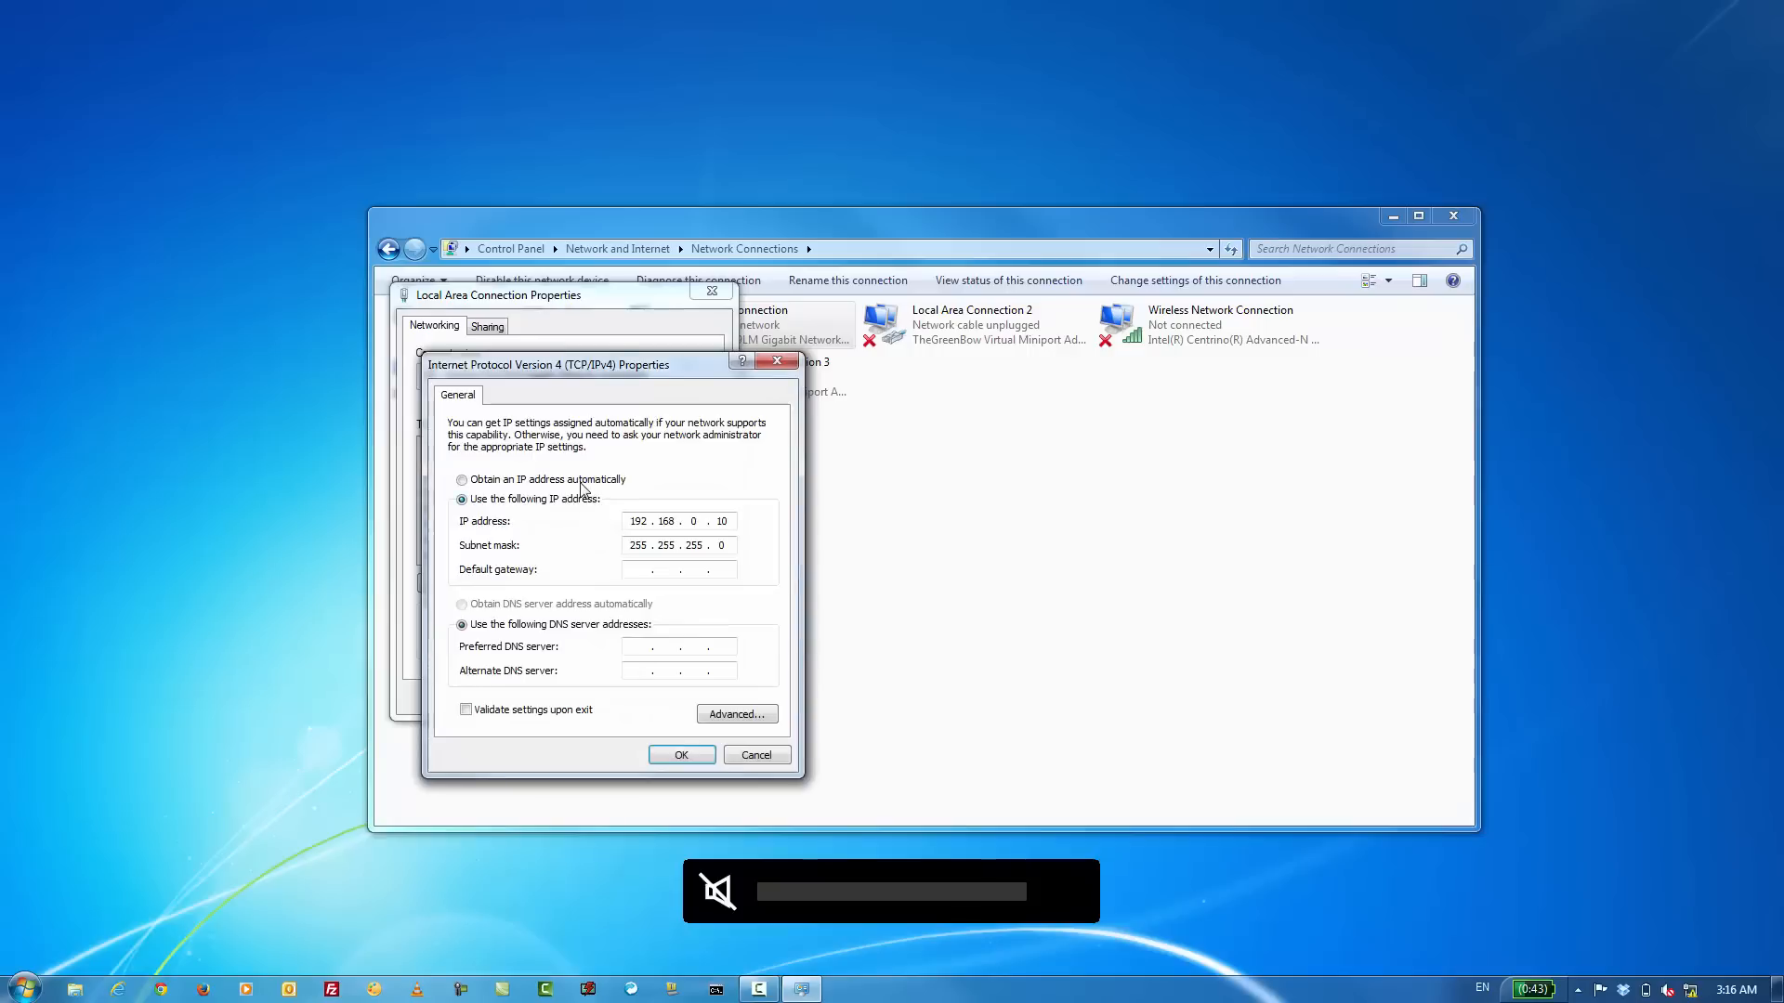
click(461, 480)
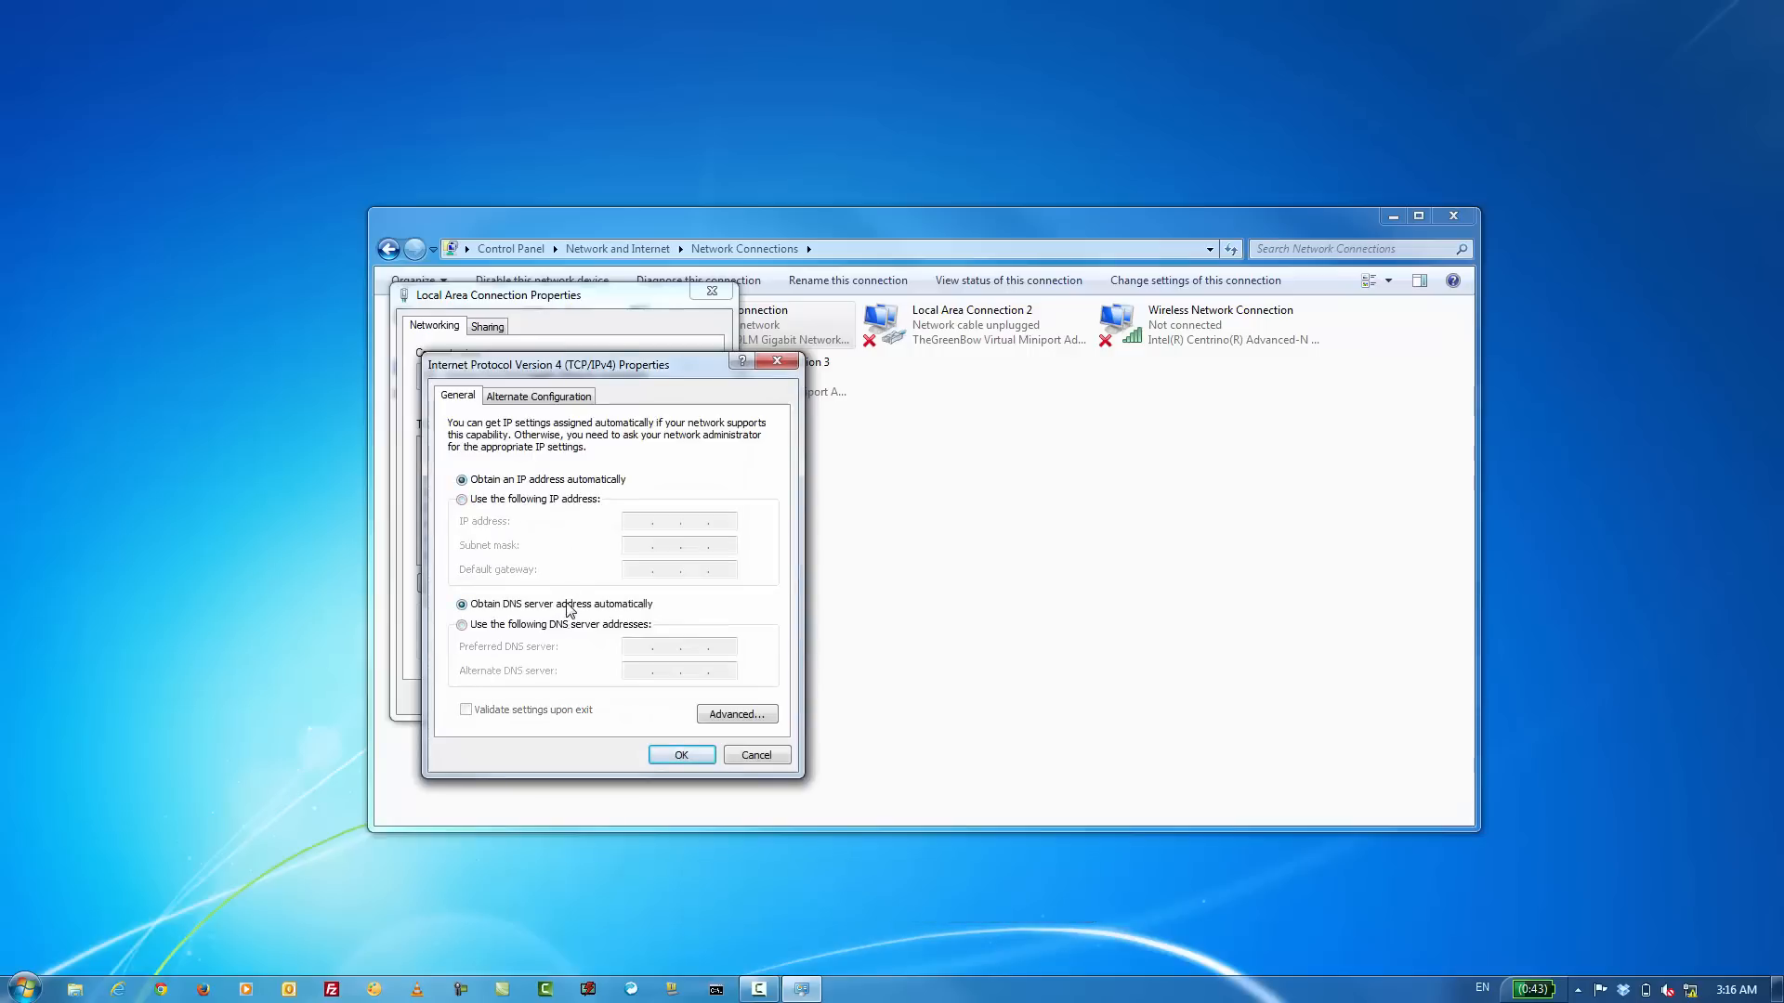
click(680, 754)
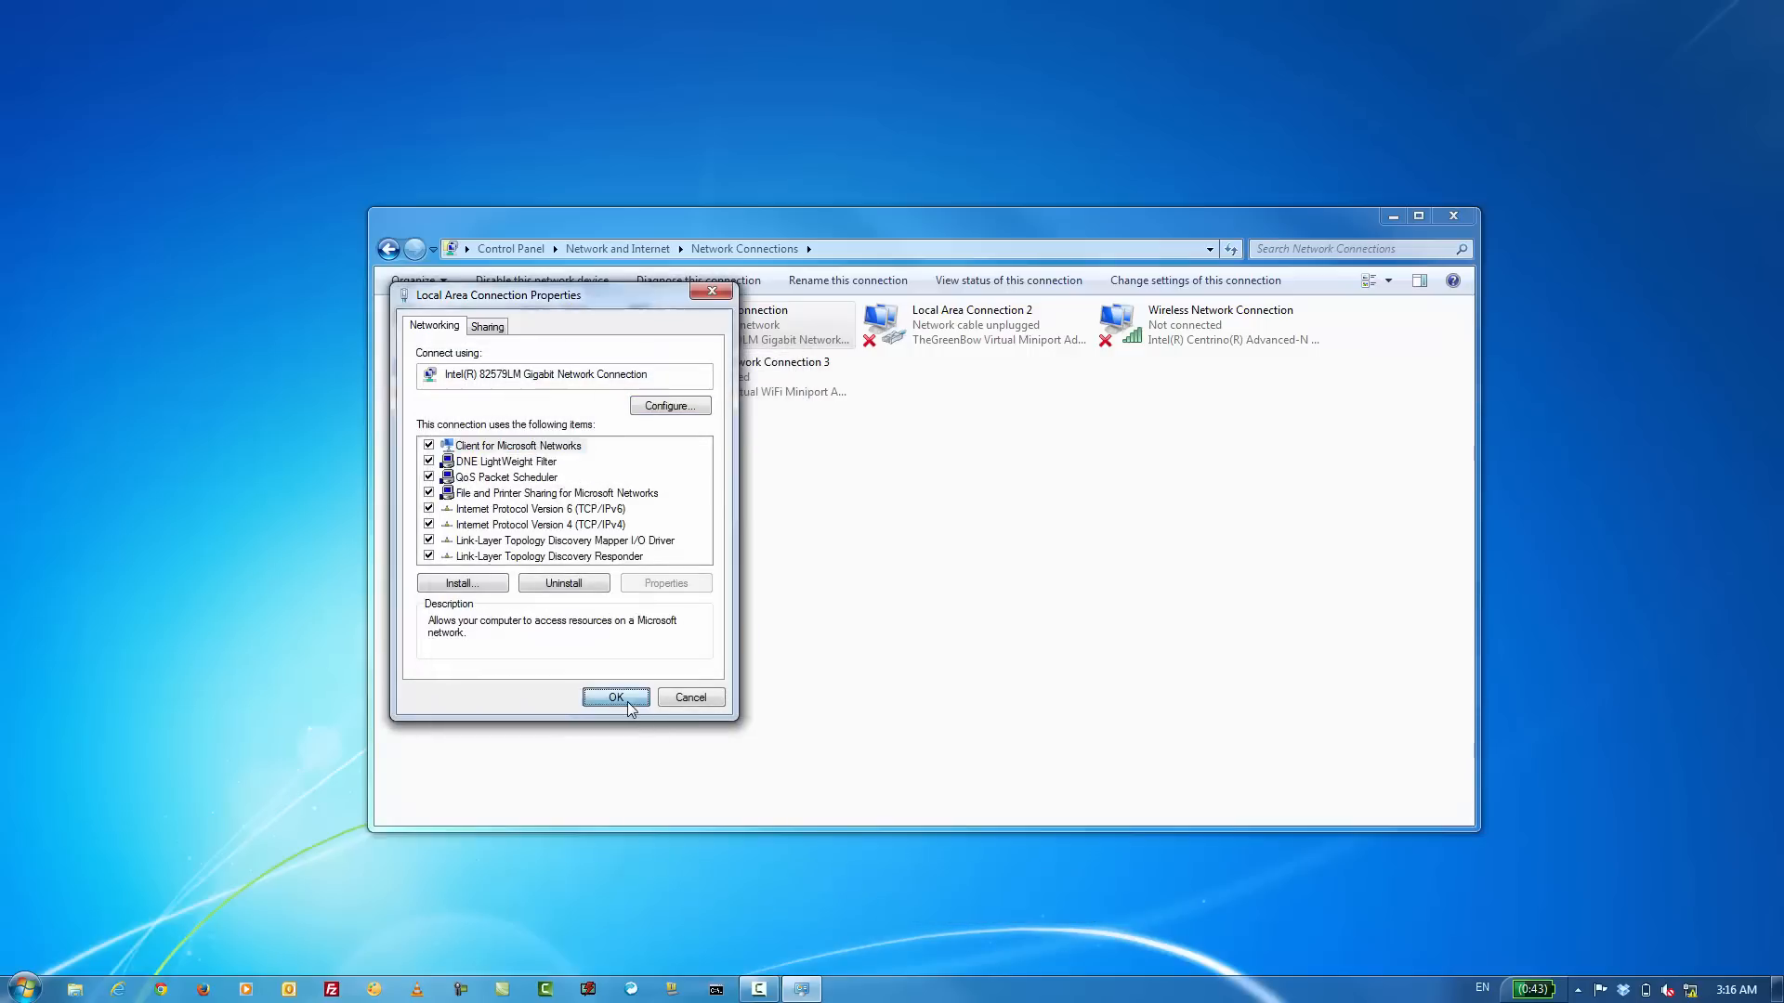
click(616, 698)
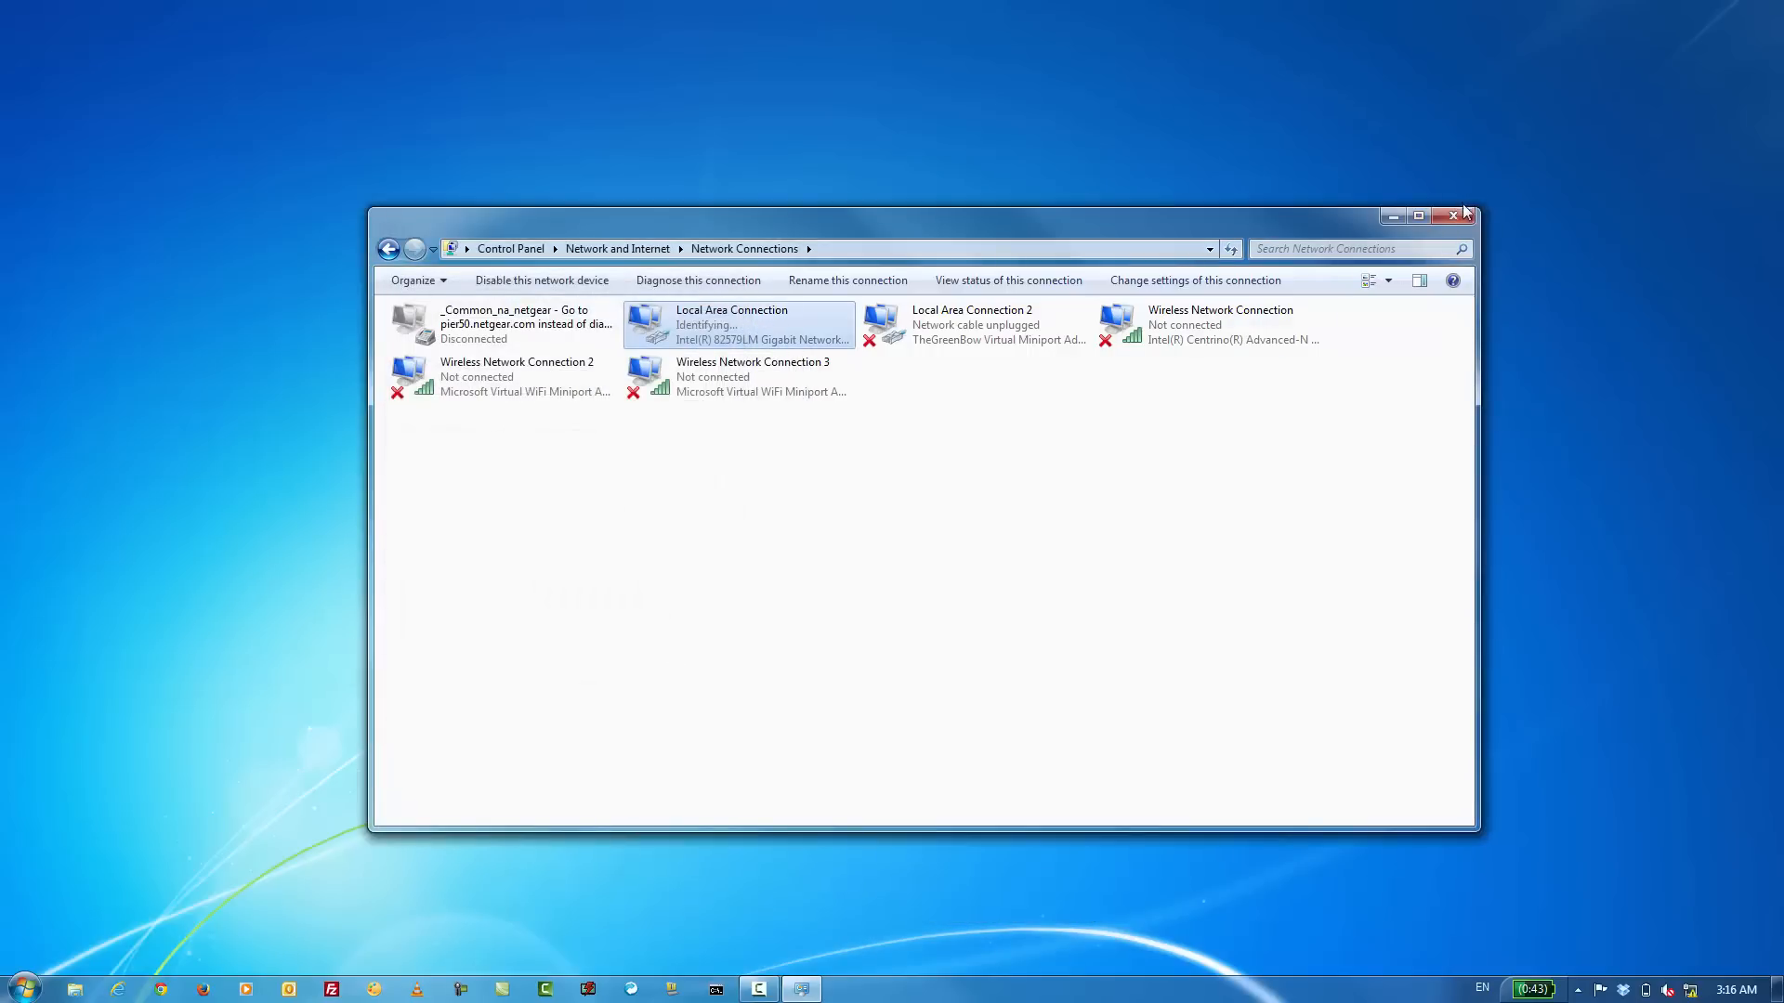
click(1453, 215)
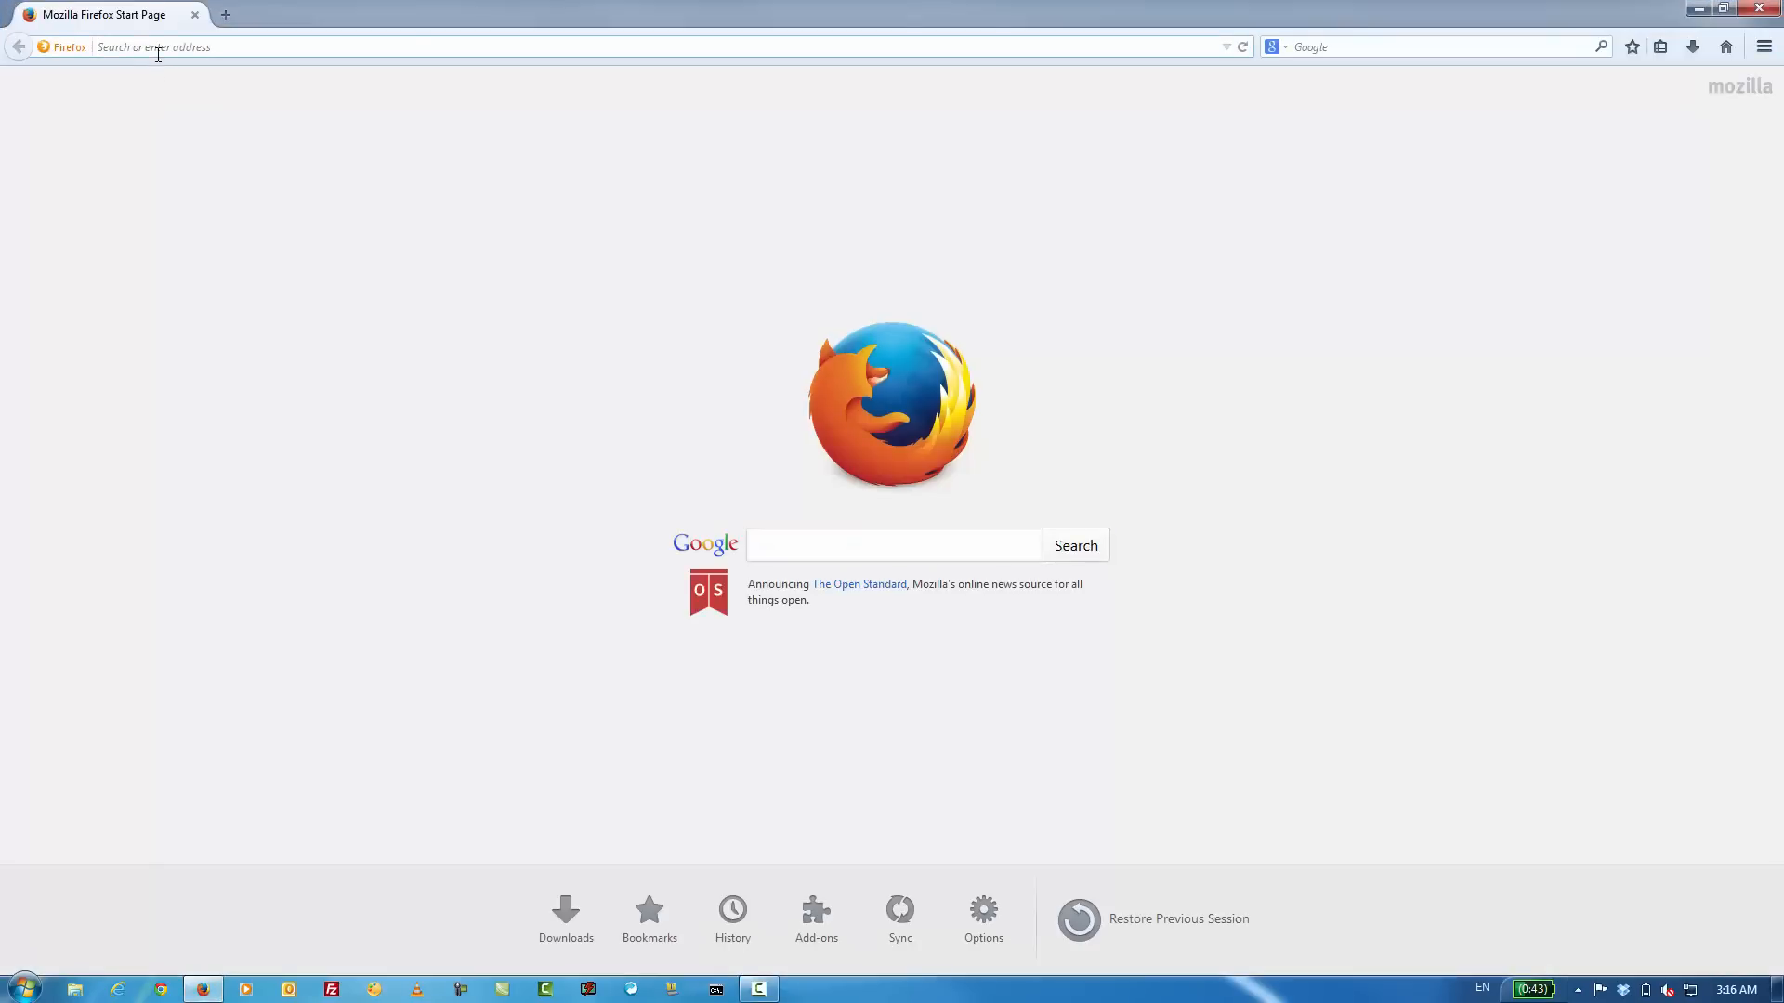
Step: Load the login page at 192.168.1.100 and select the Username field
text(192.168.0.250/)
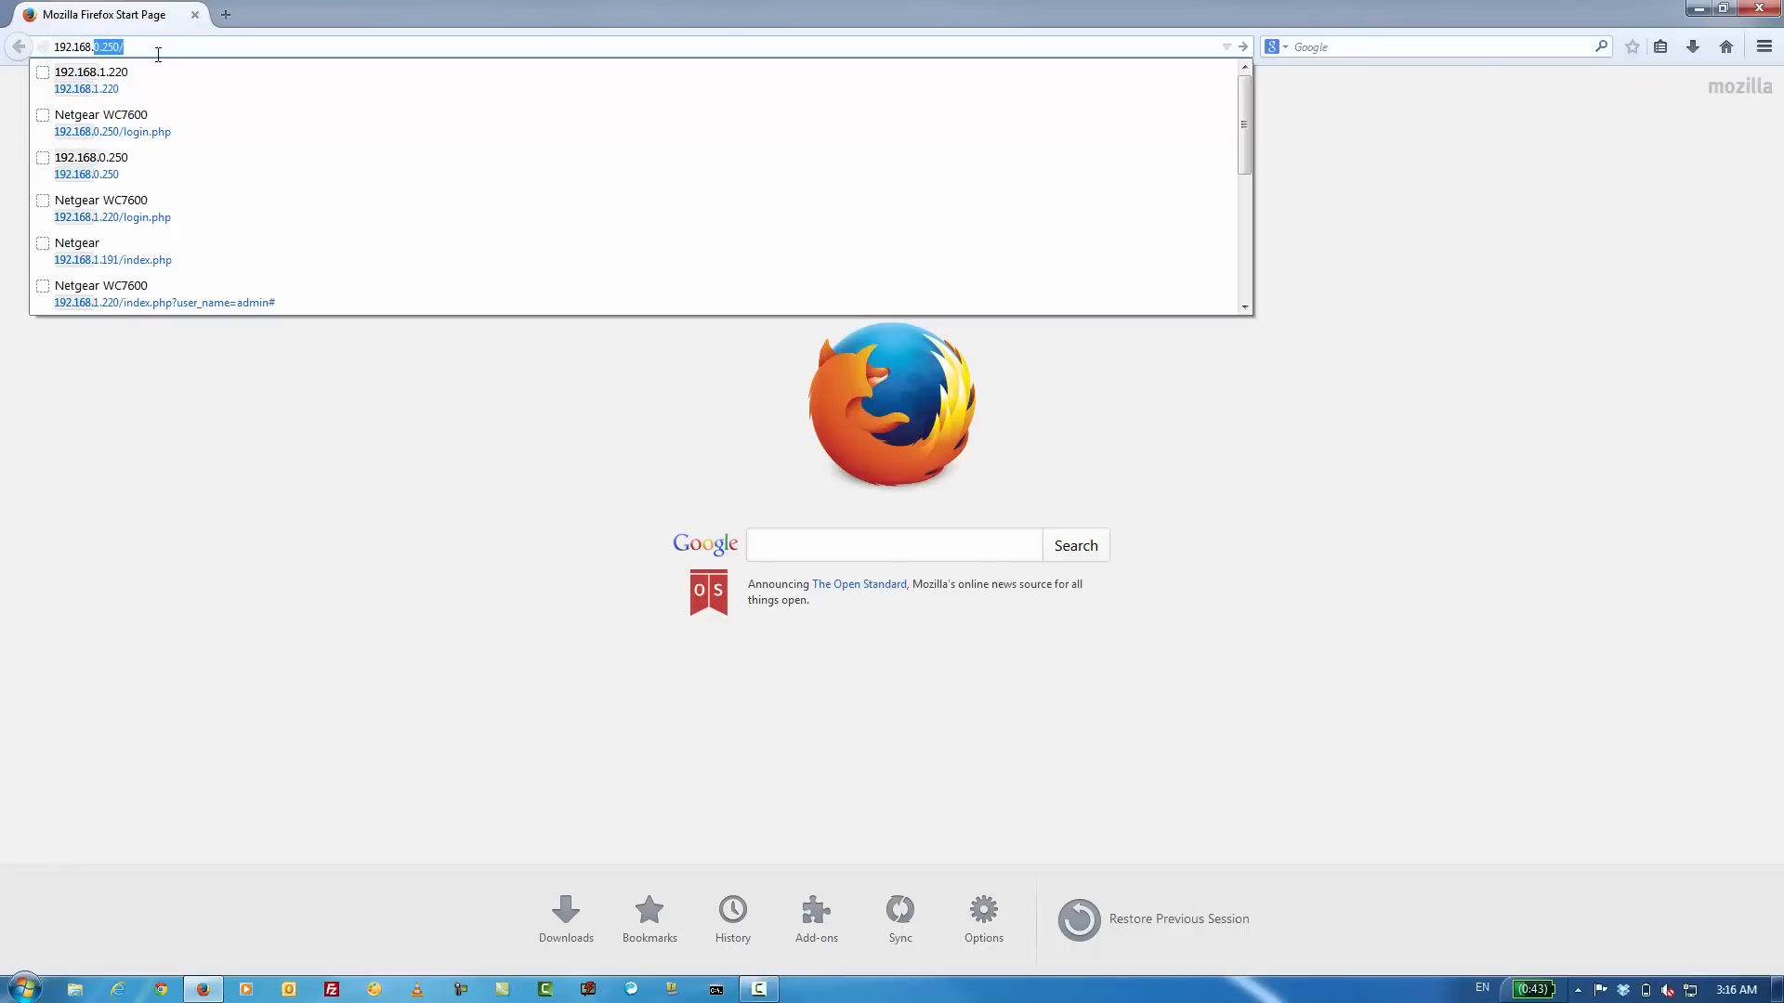
key(Return)
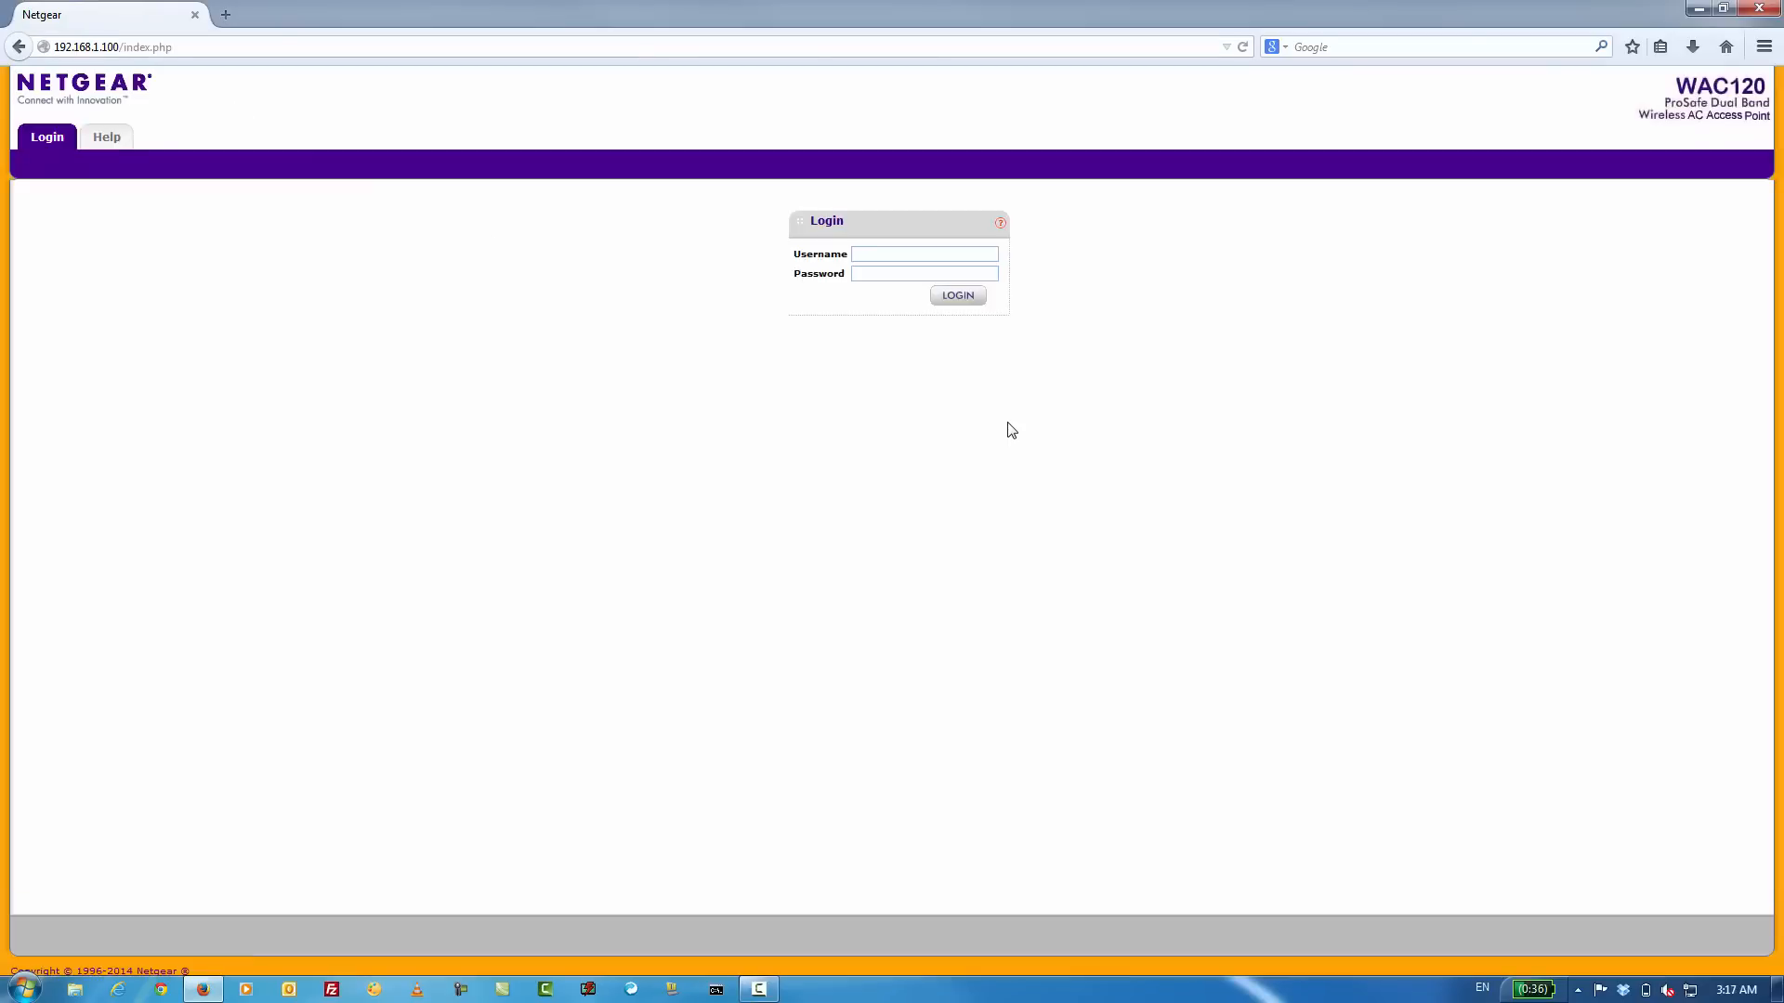
click(923, 253)
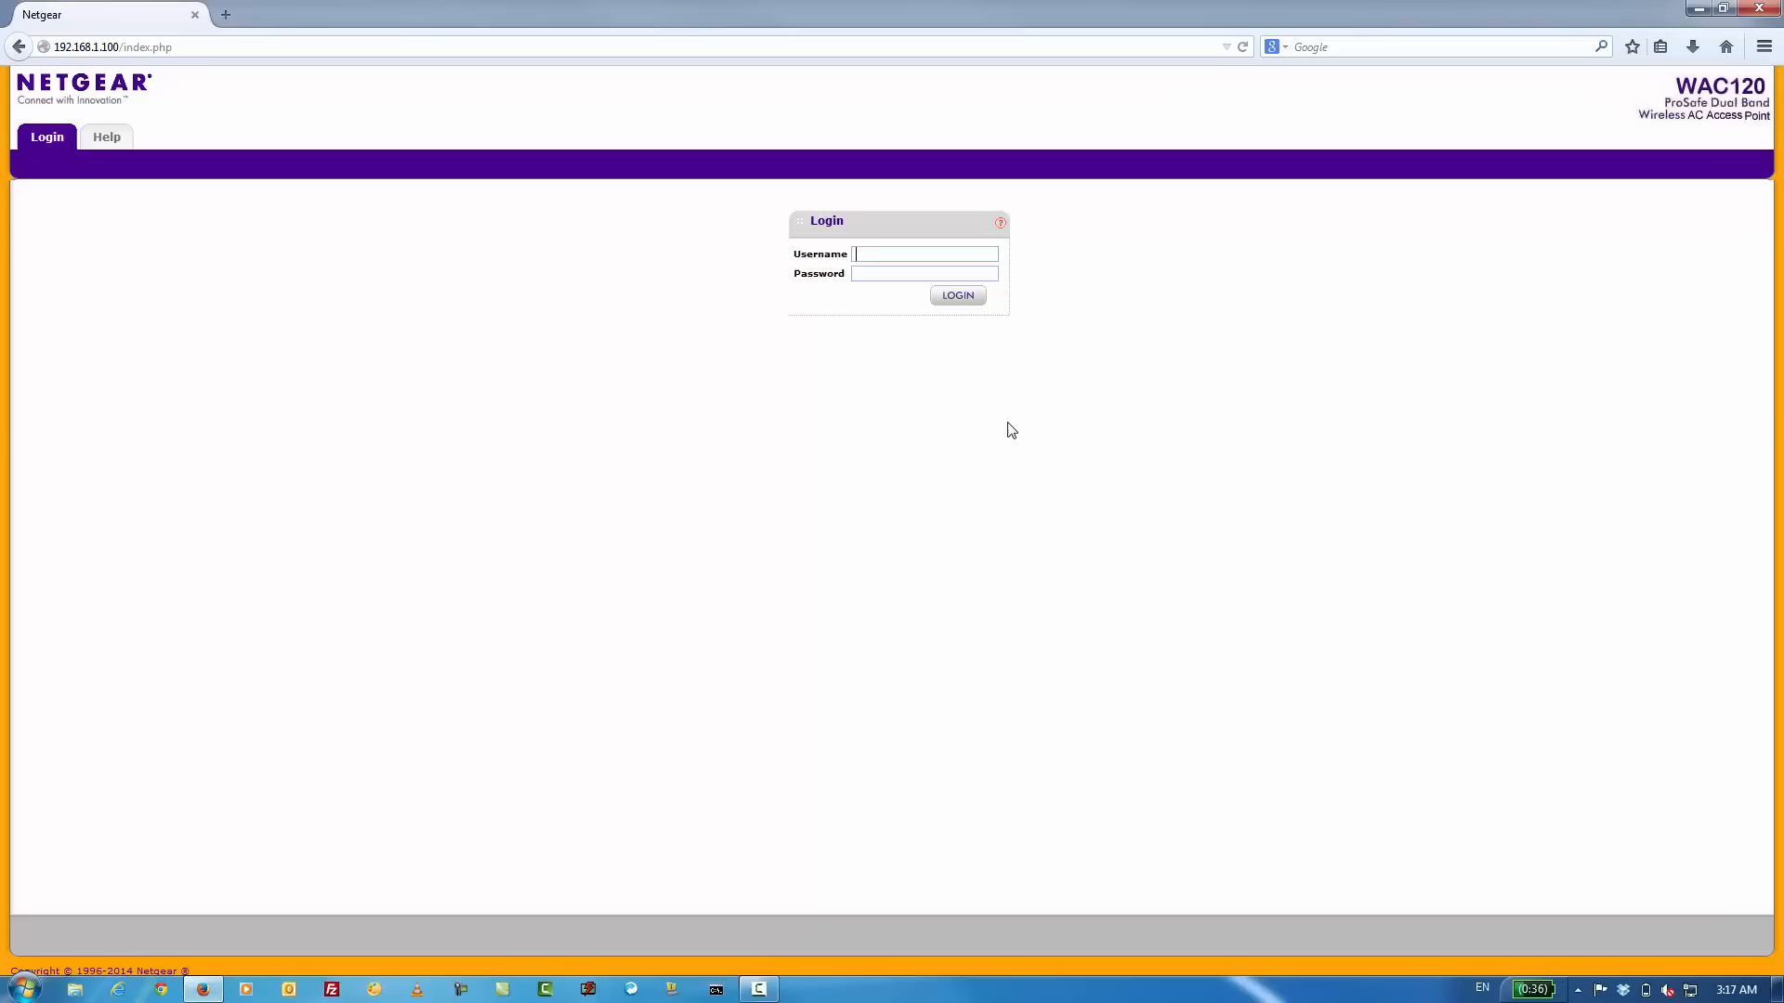